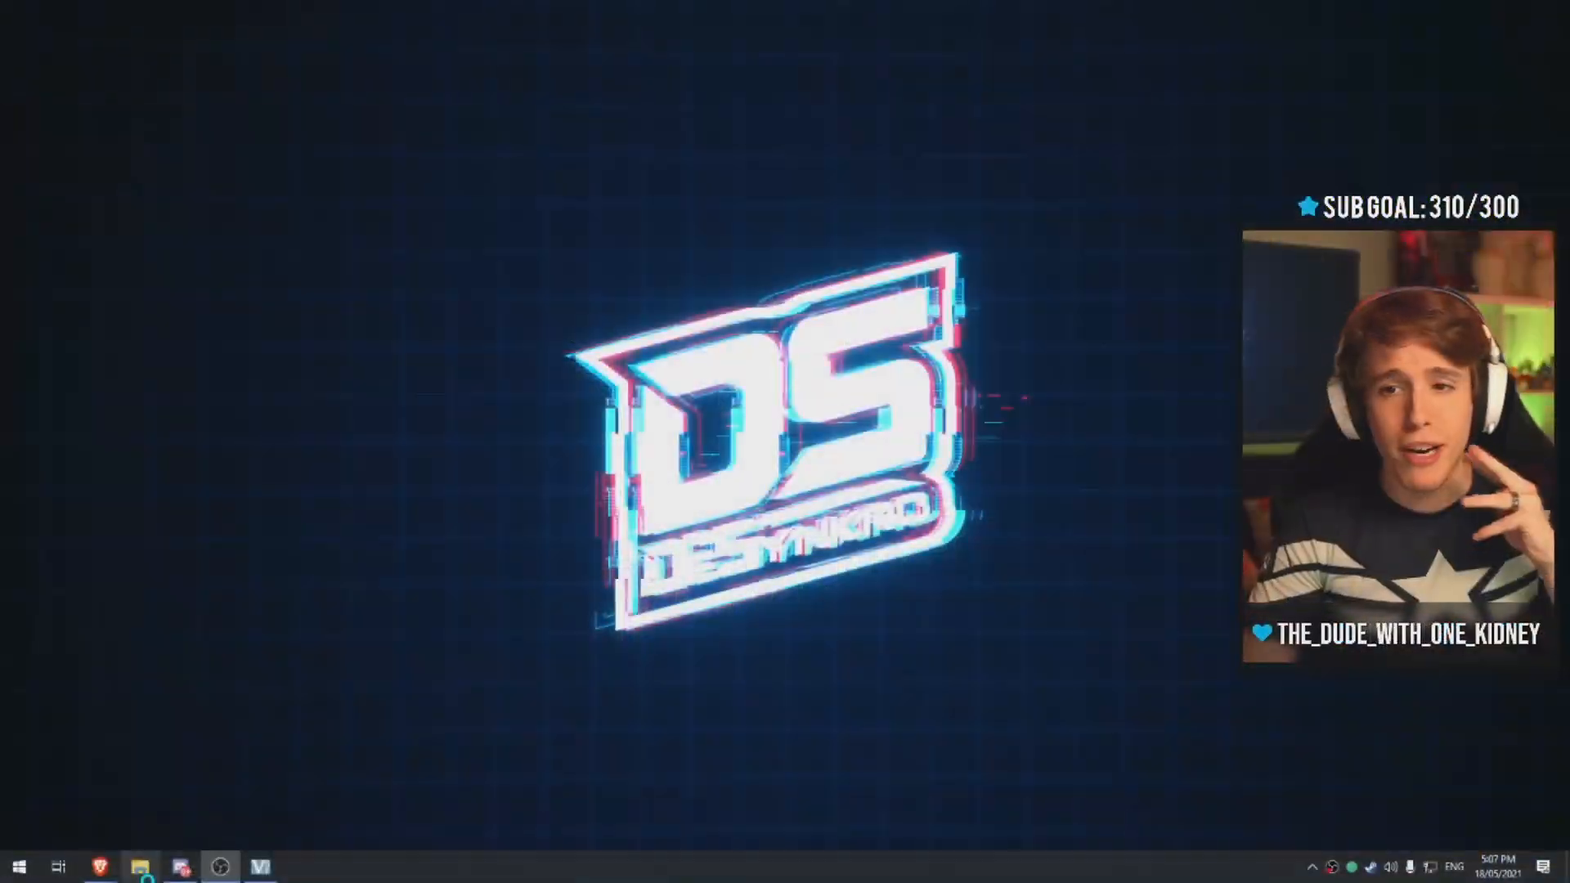
Browse File Explorer's Quick access into the Sound Effects folder, then return to OBS
left_click(139, 866)
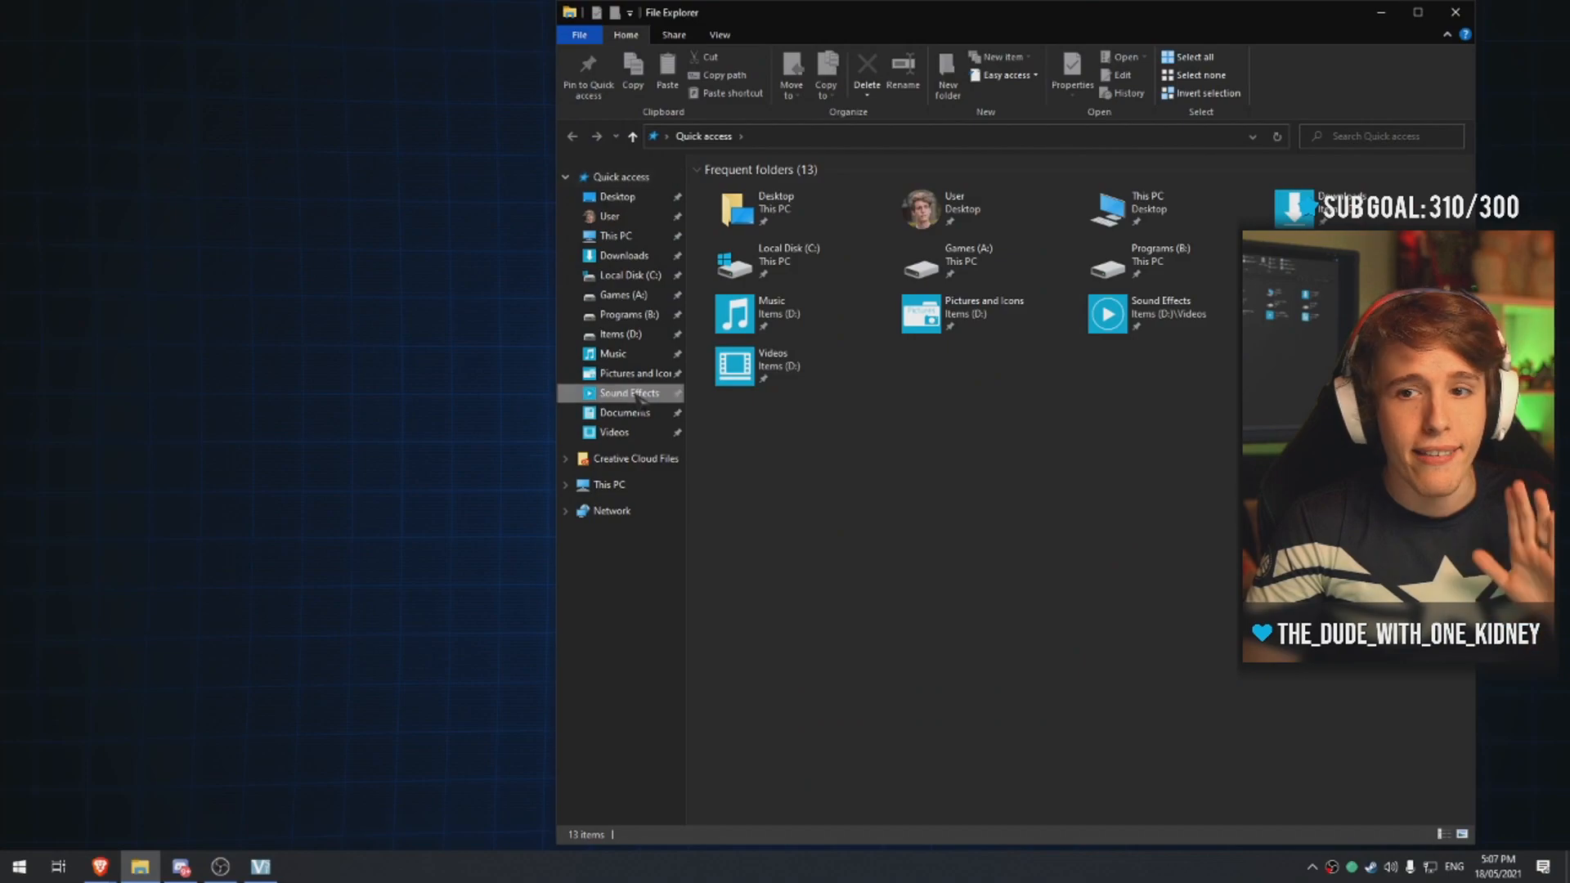
double_click(629, 393)
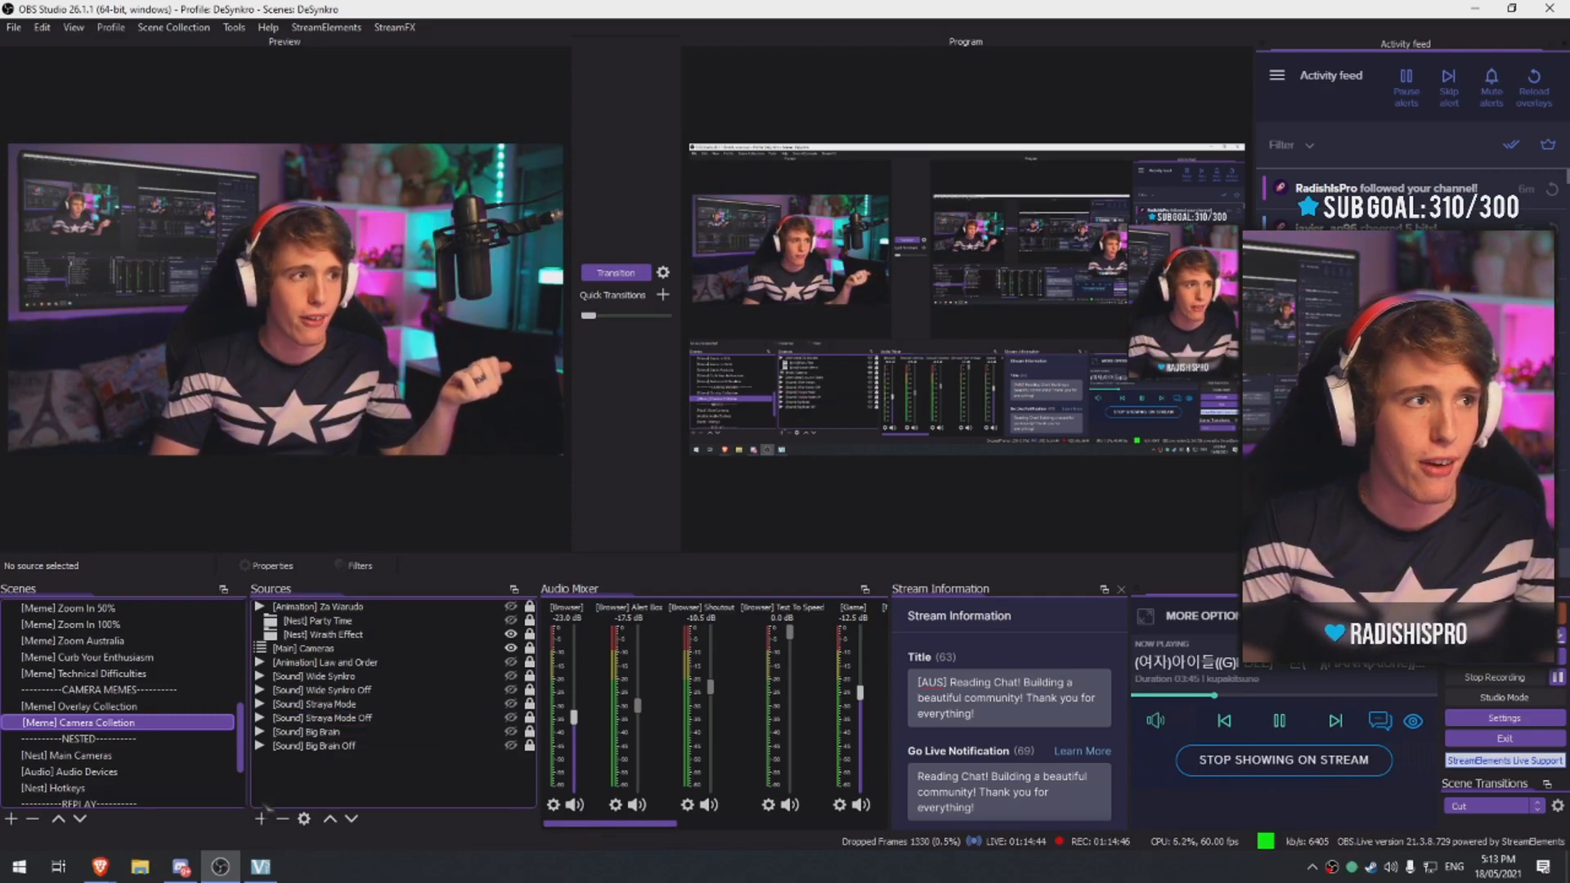
Create a Media Source named '[Sound] Mirror' and browse to its local sound file
left_click(259, 820)
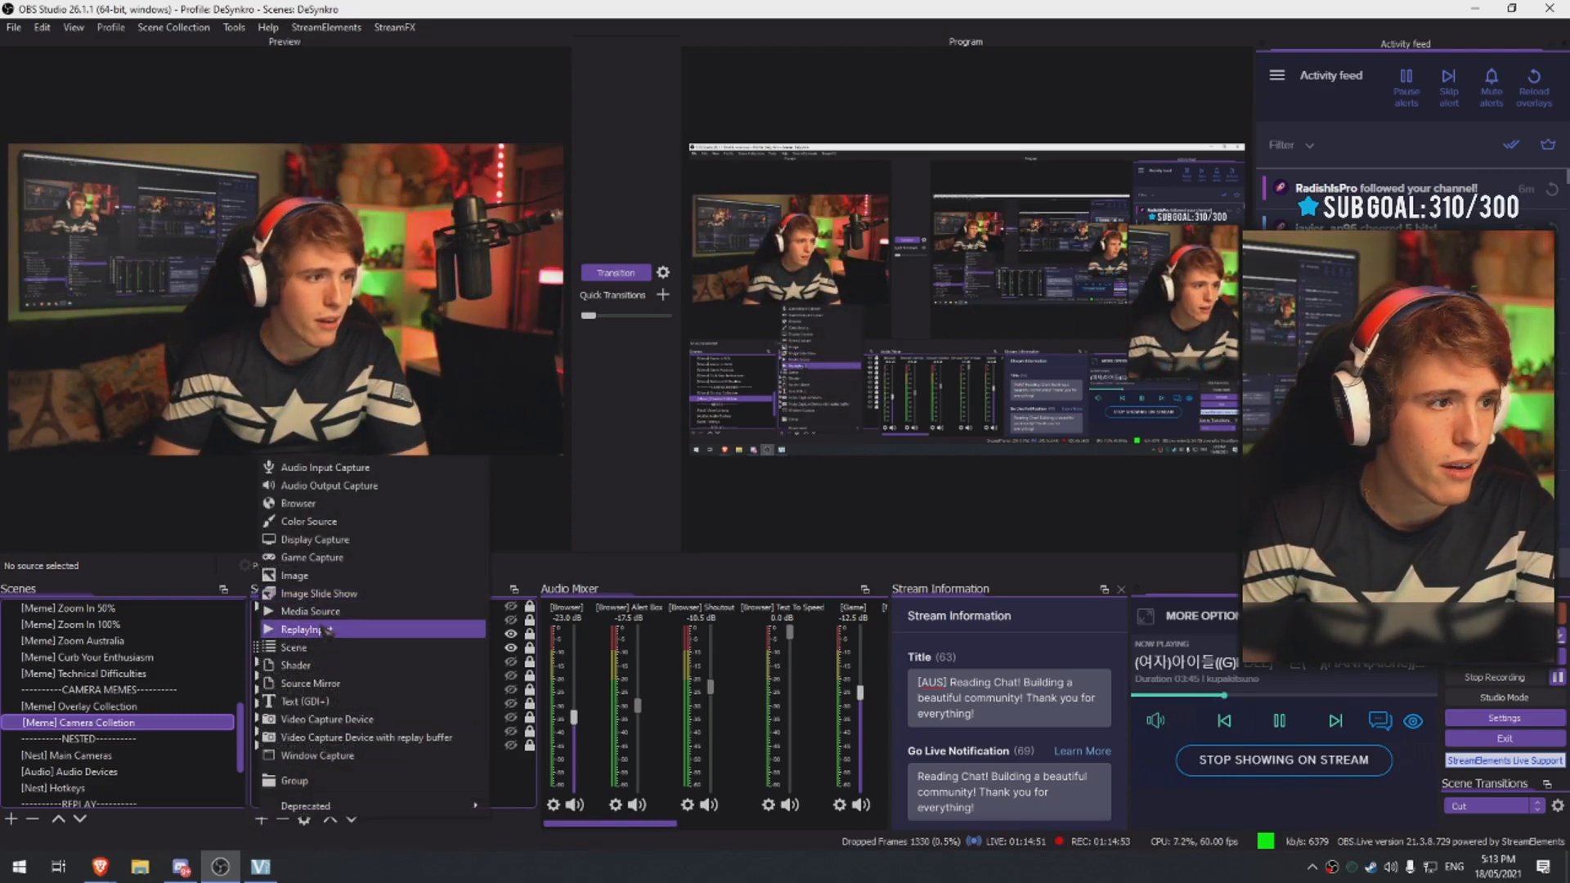
left_click(311, 611)
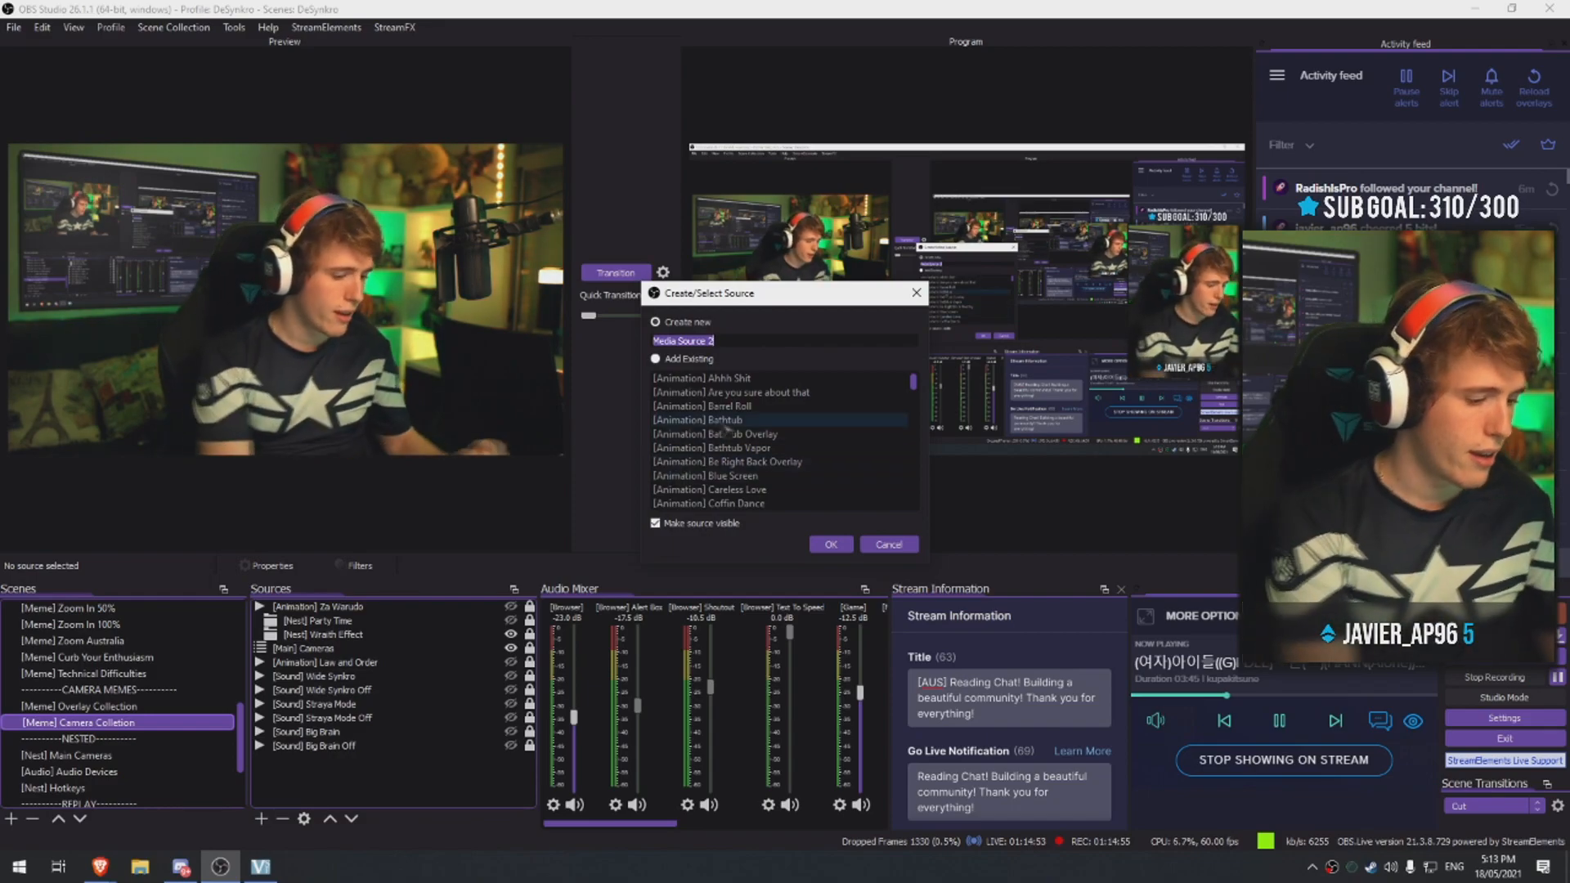
type("[Soun")
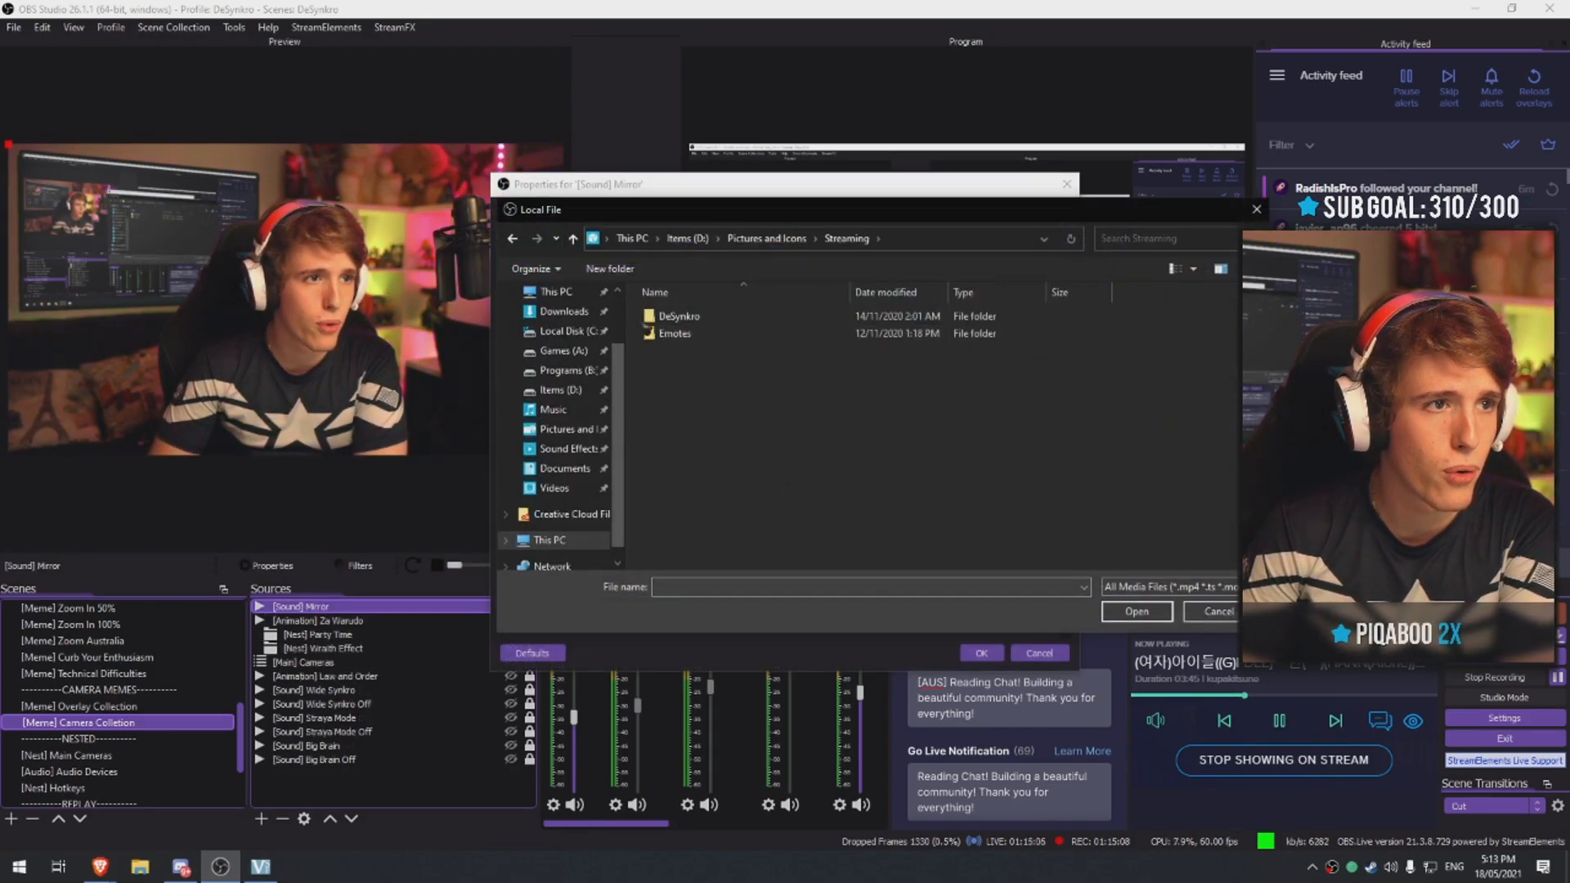
double_click(679, 316)
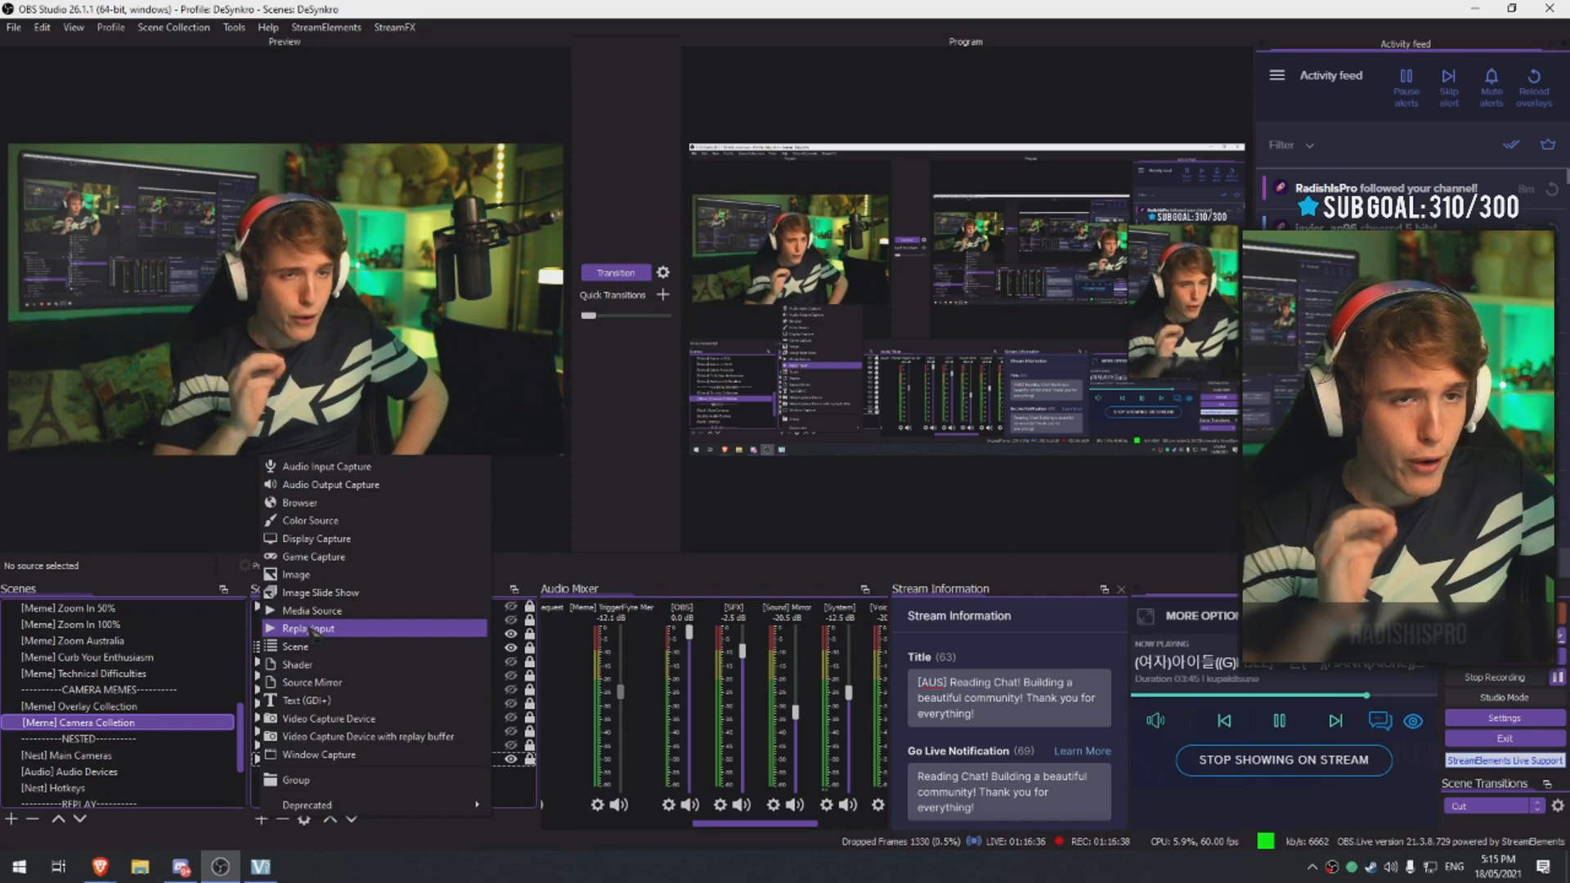
mouse_move(312, 610)
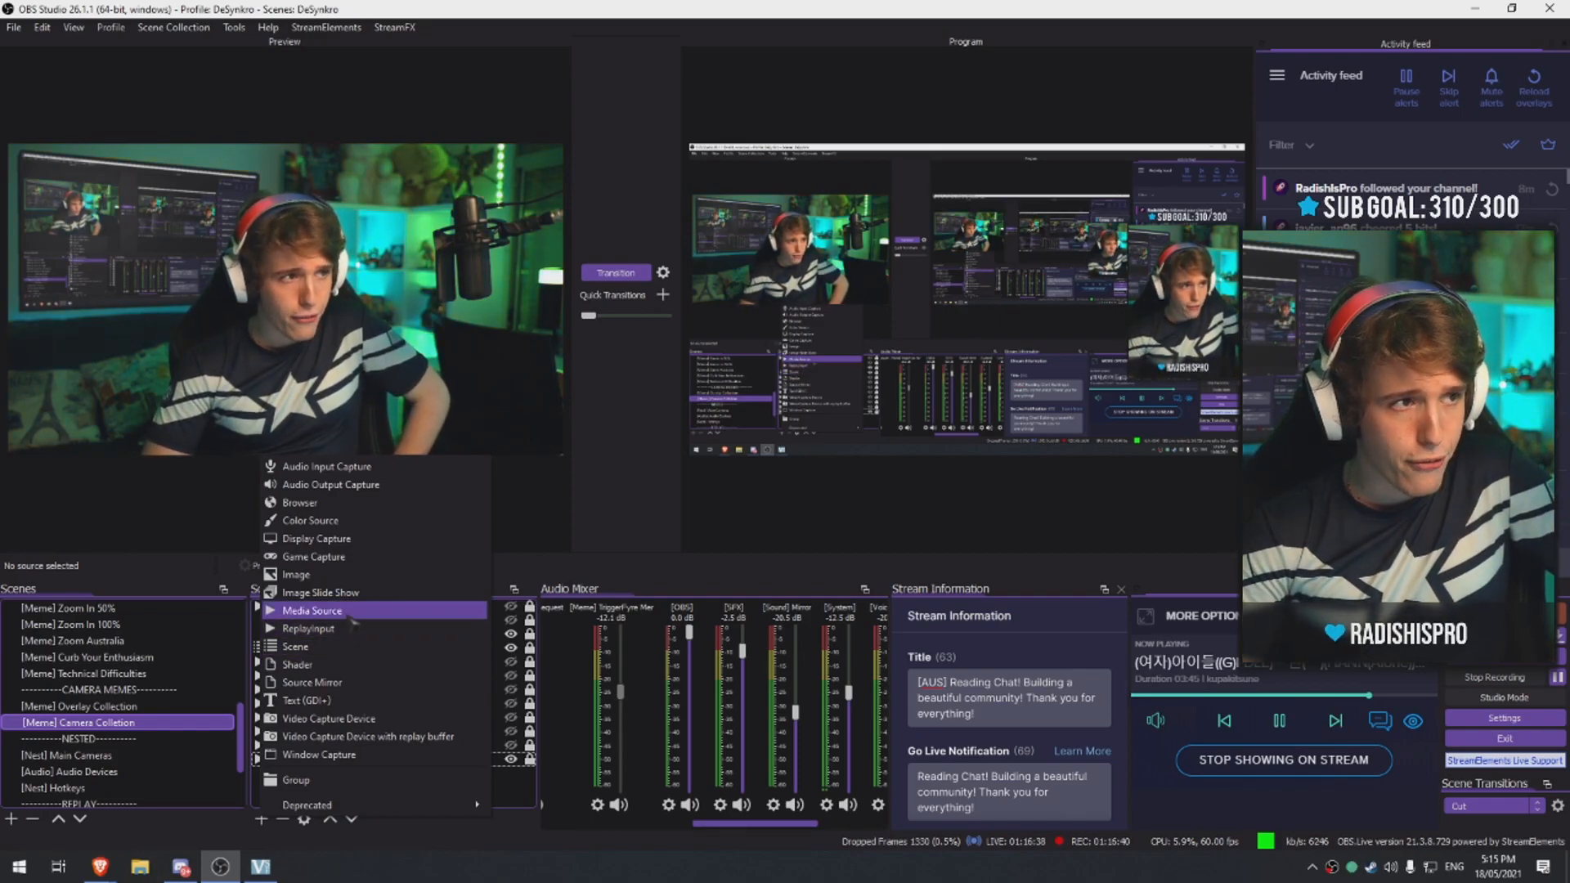
Create a Media Source named '[Sound] Mirror Off' and choose its local sound file
left_click(312, 611)
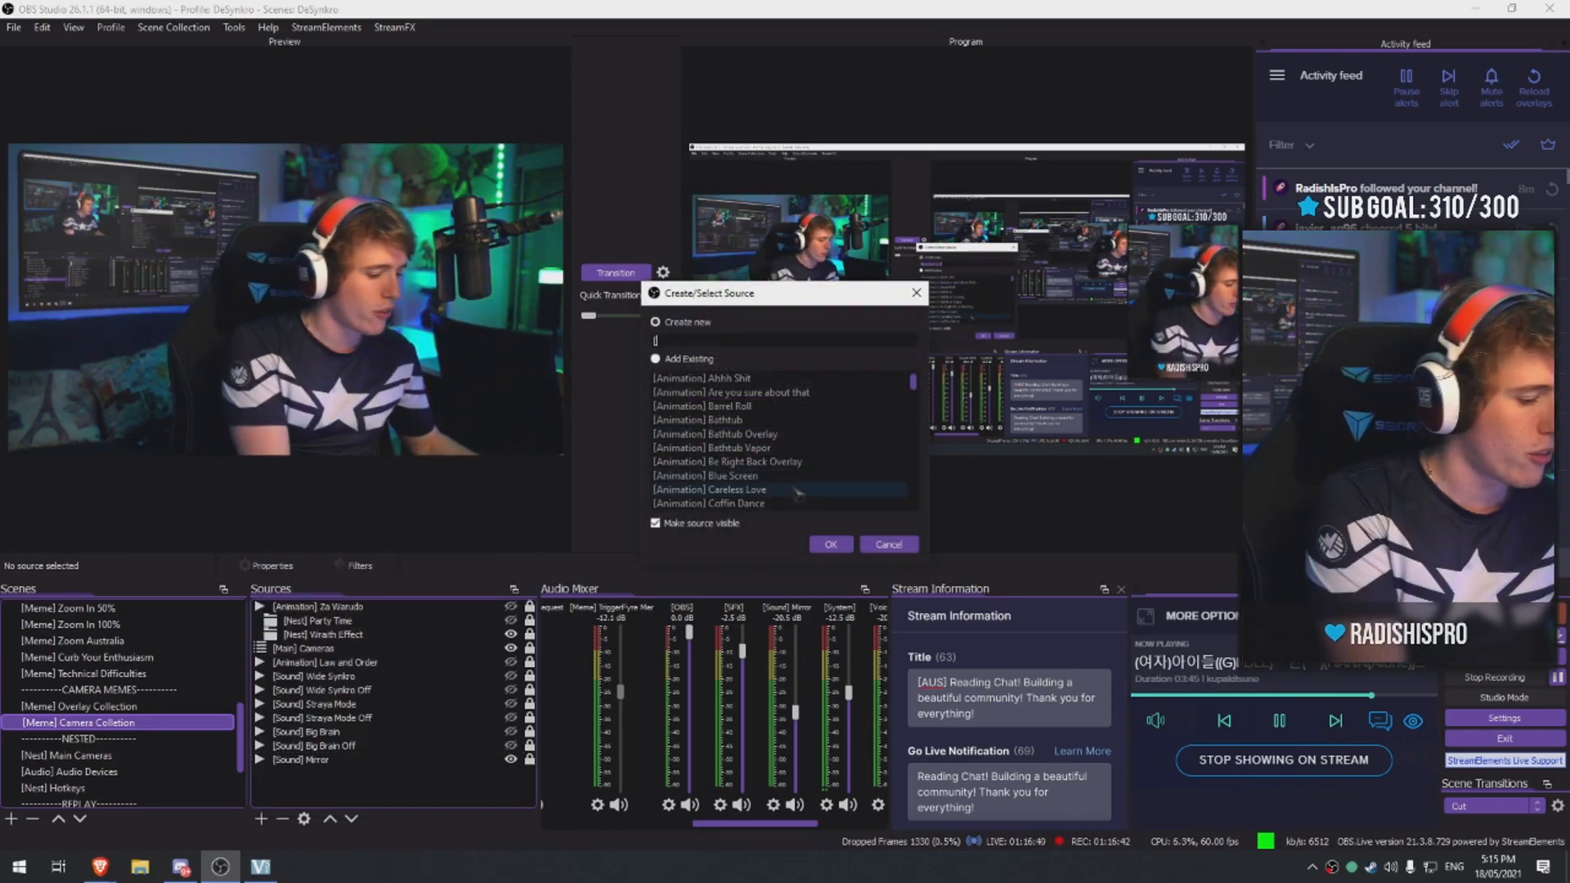
type("[Sound] A")
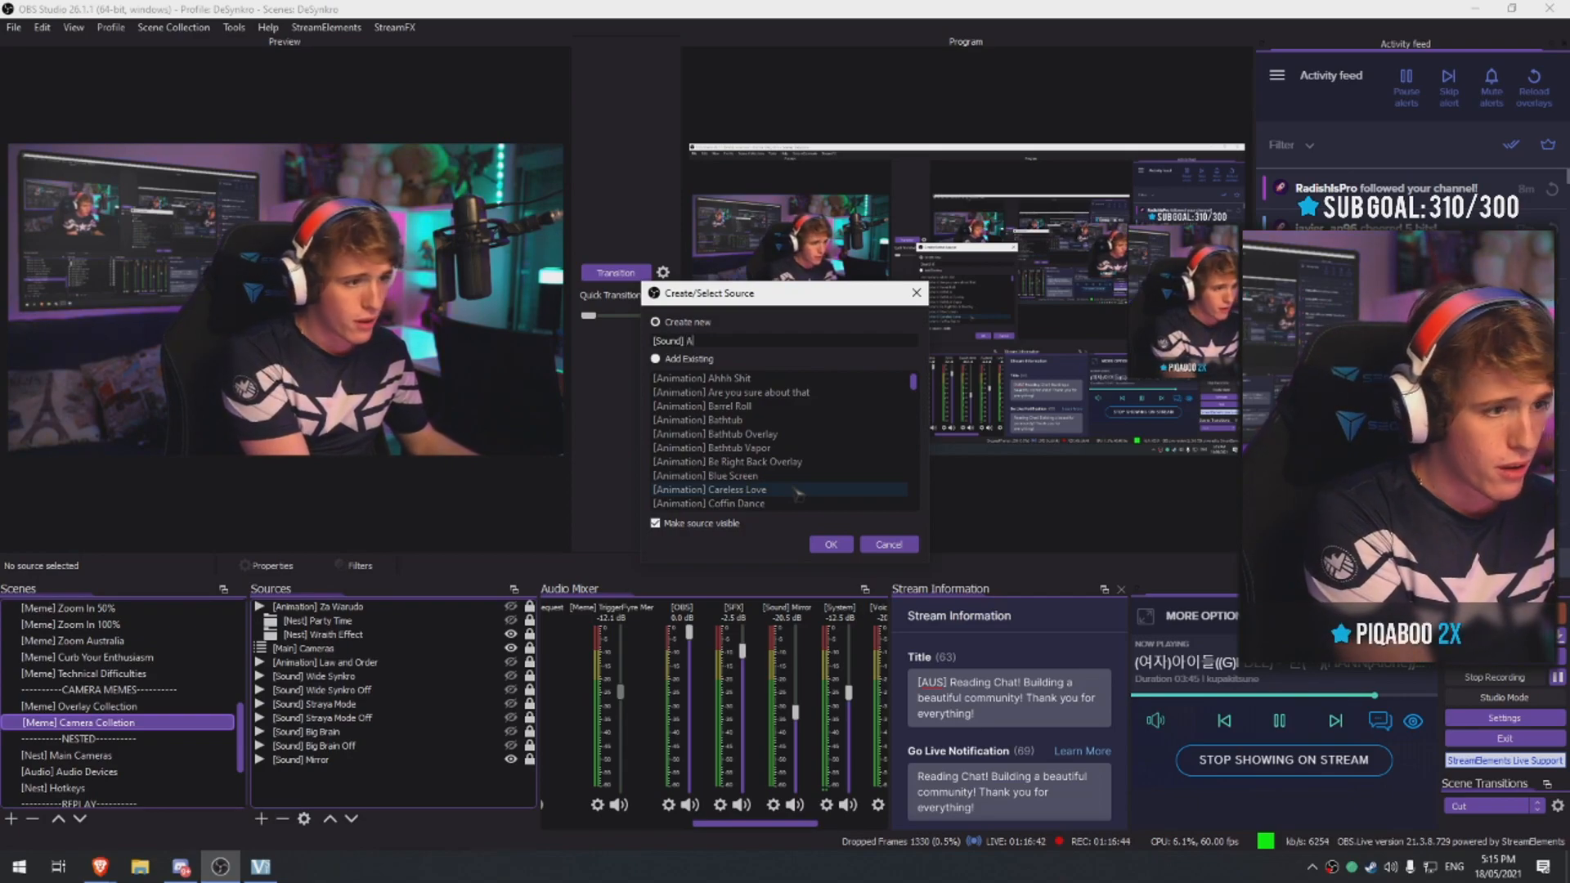
type("Mir")
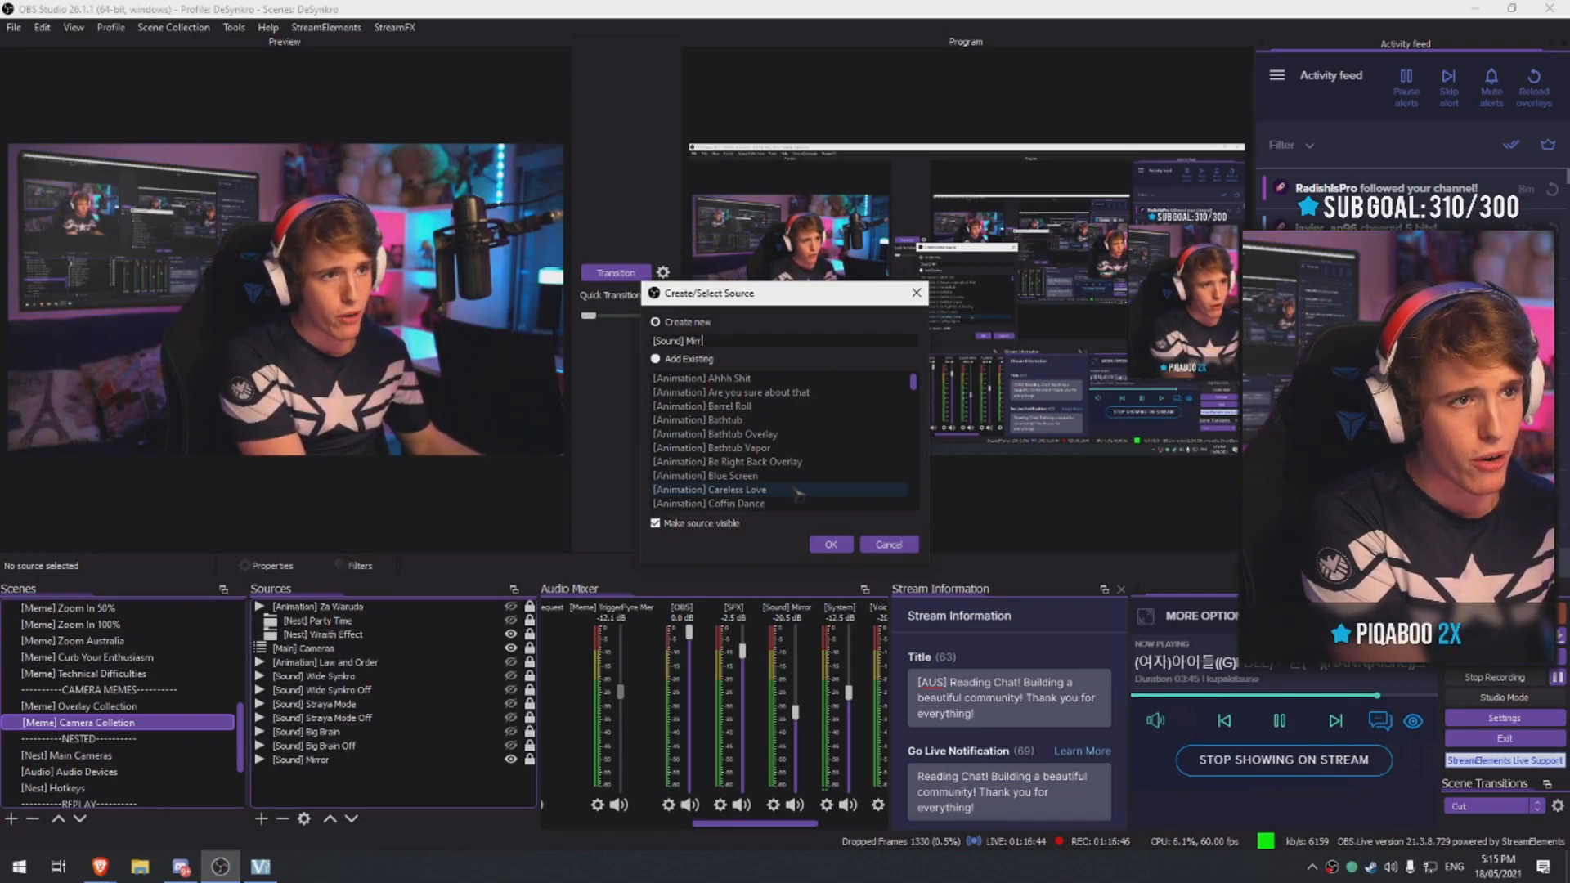
left_click(828, 544)
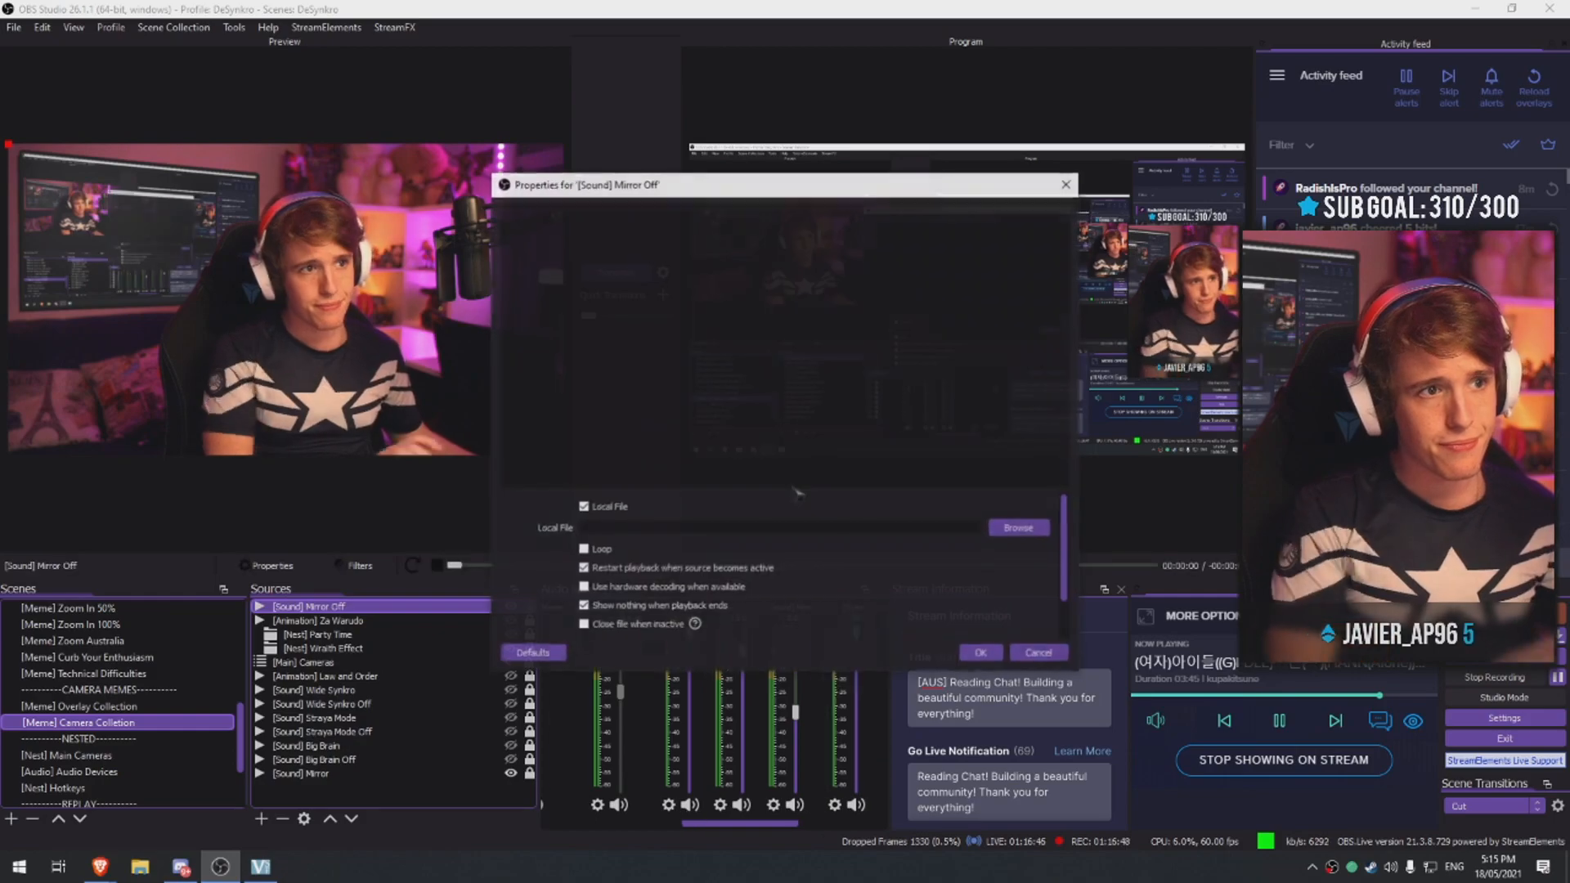
left_click(1017, 528)
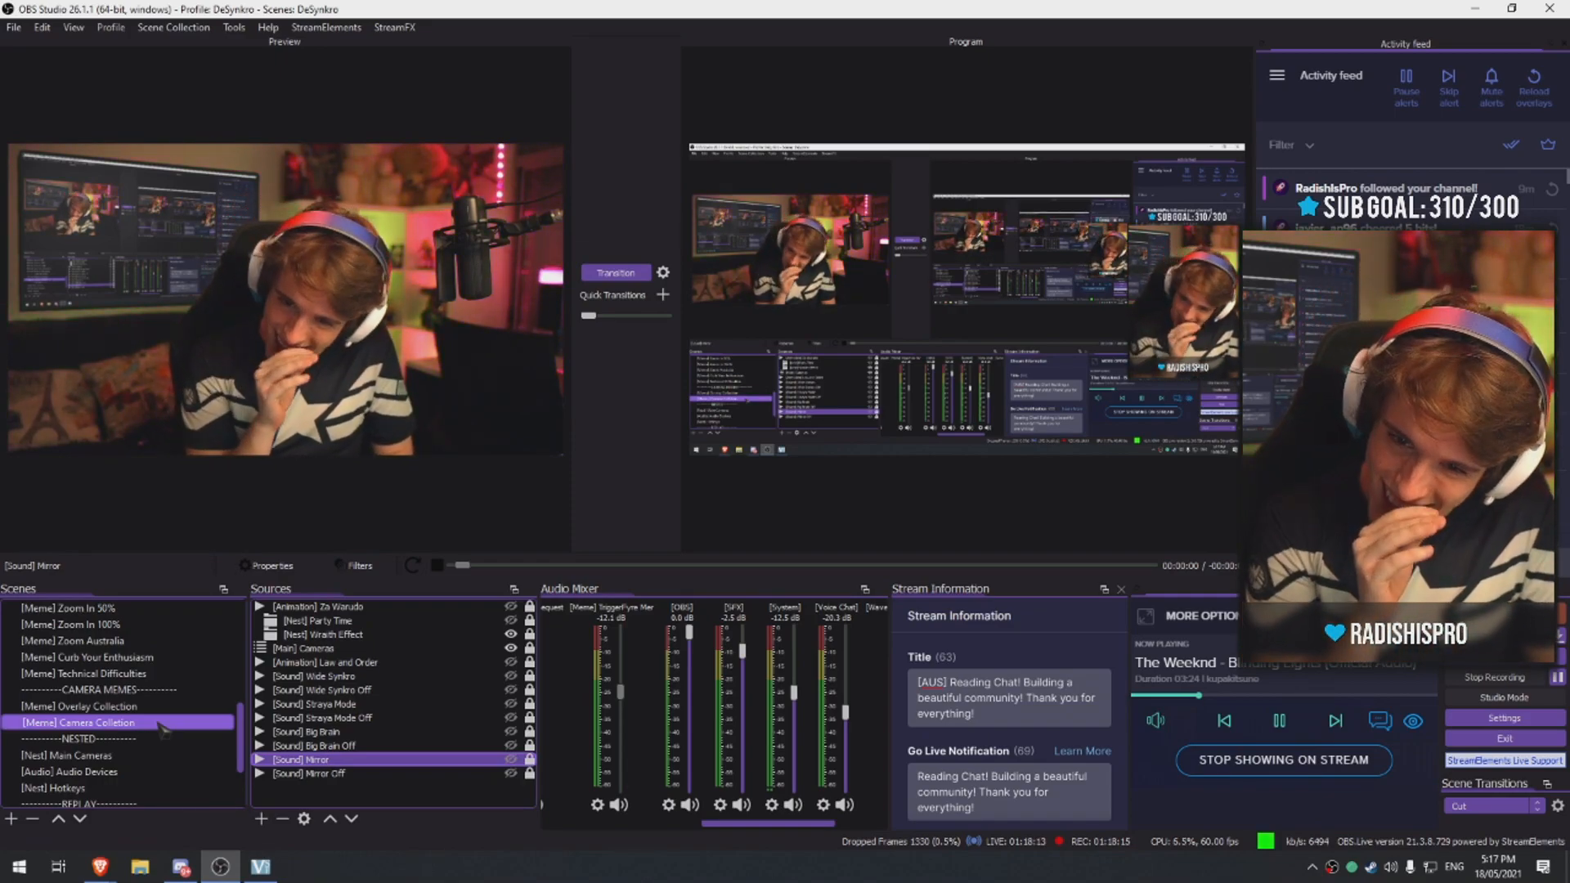
Add a '[Mirror] Effect' 3D Transform filter to the scene and edit its X position
left_click(360, 566)
type("[Mirror")
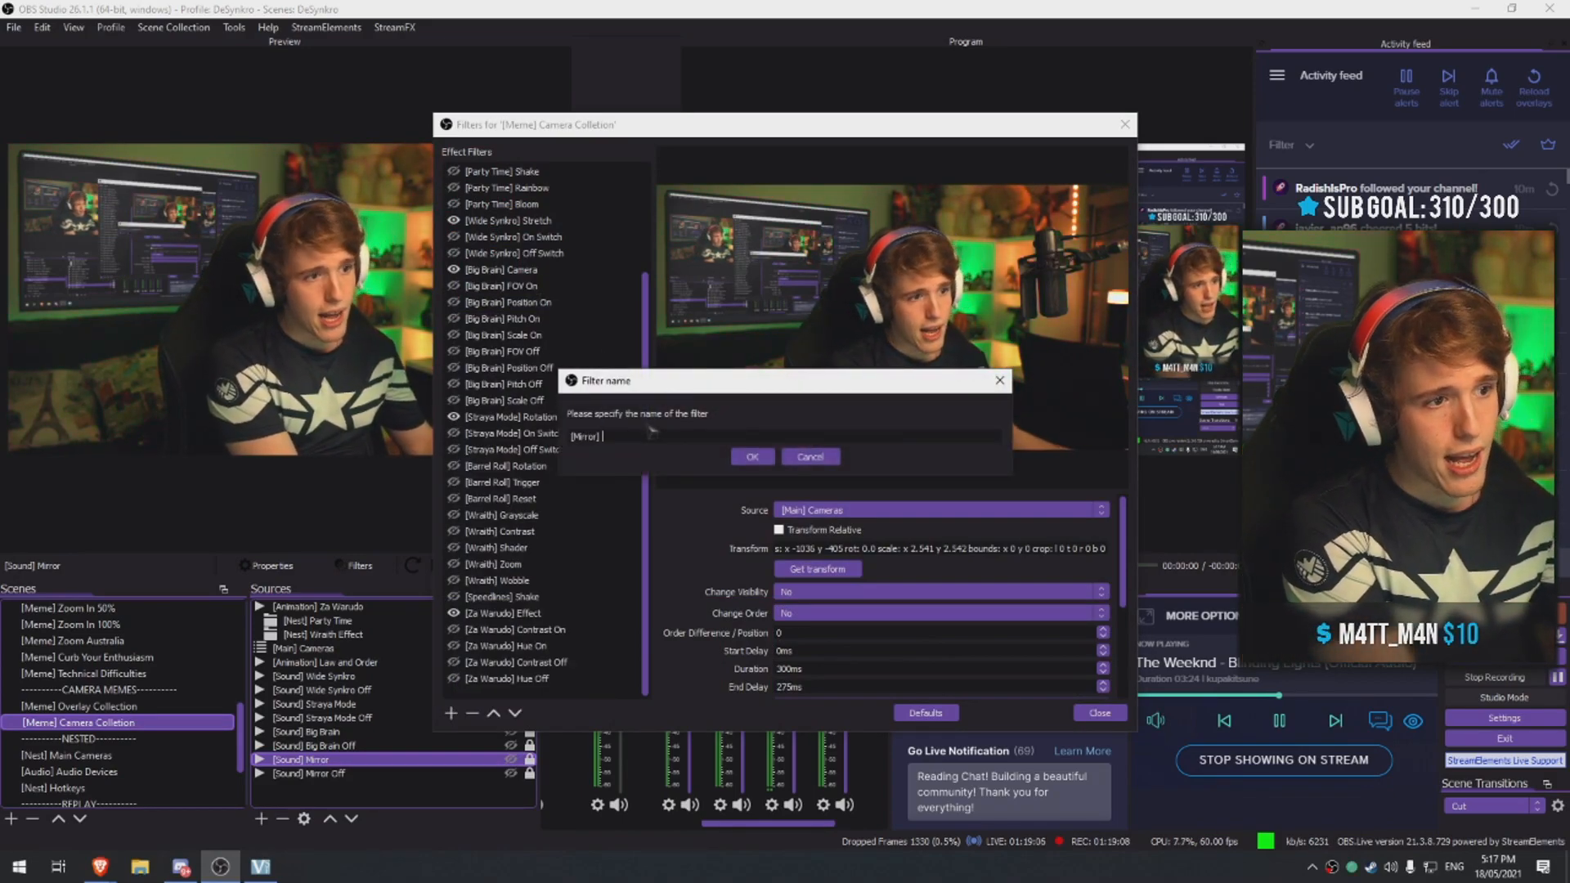
type("E")
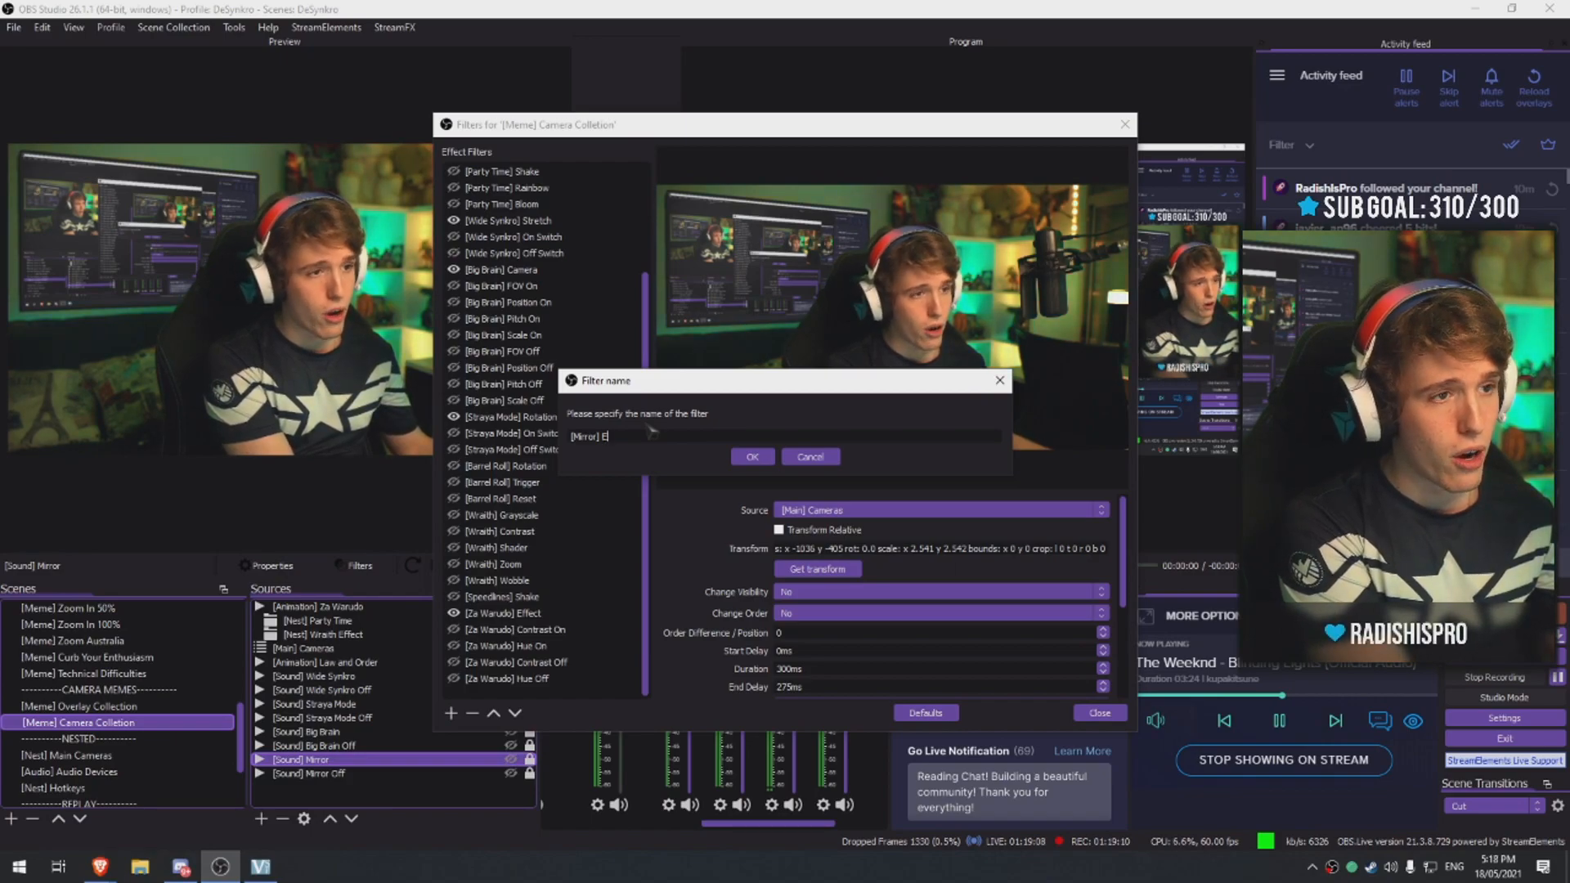
type("ffect")
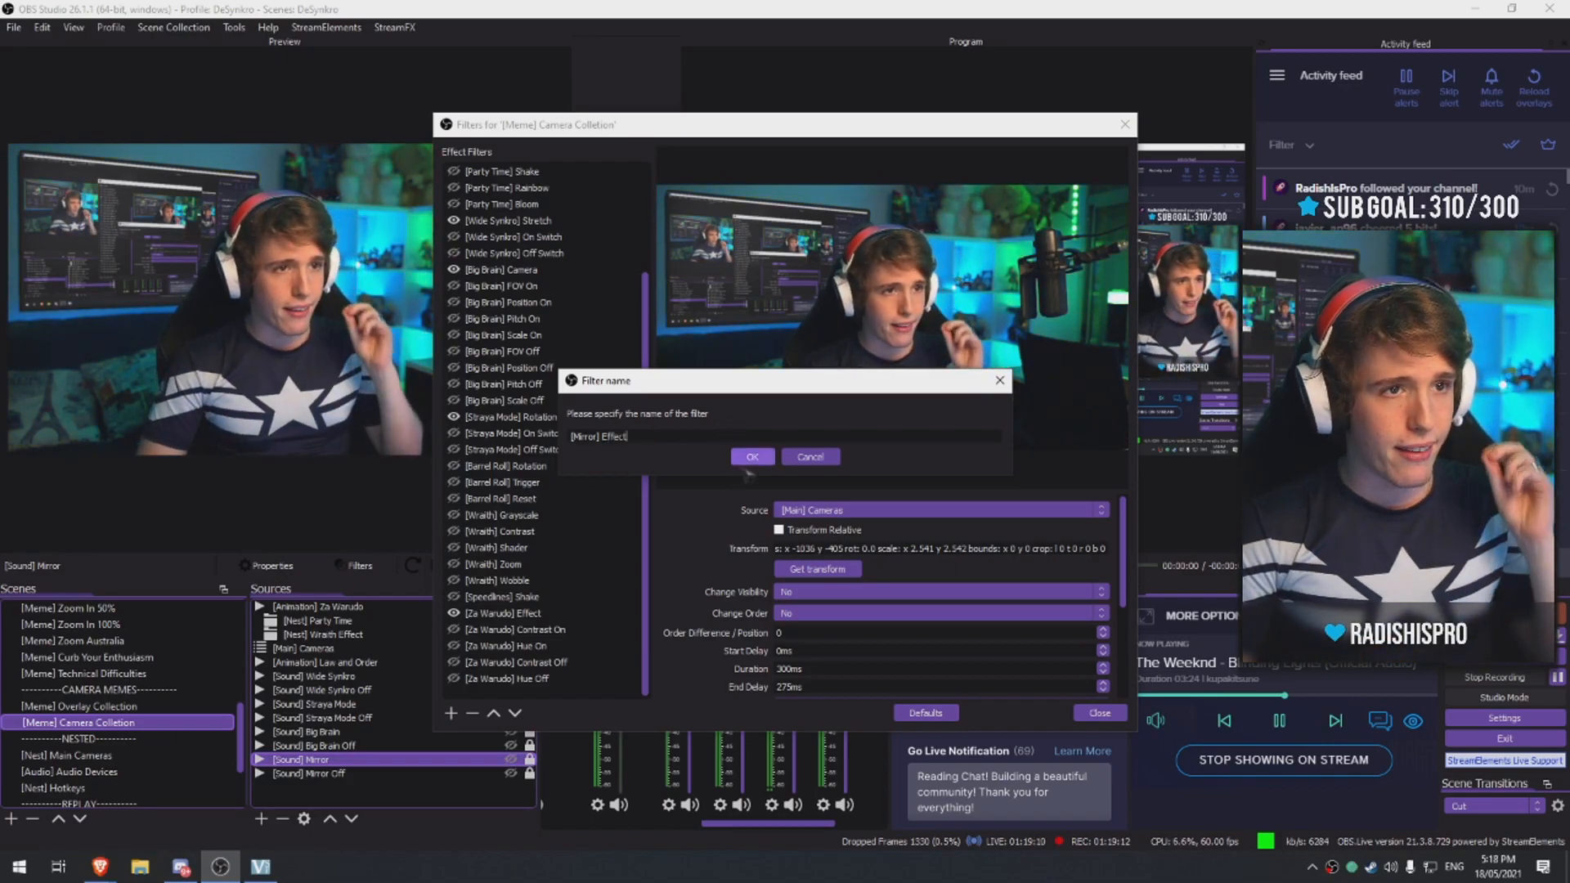
left_click(750, 456)
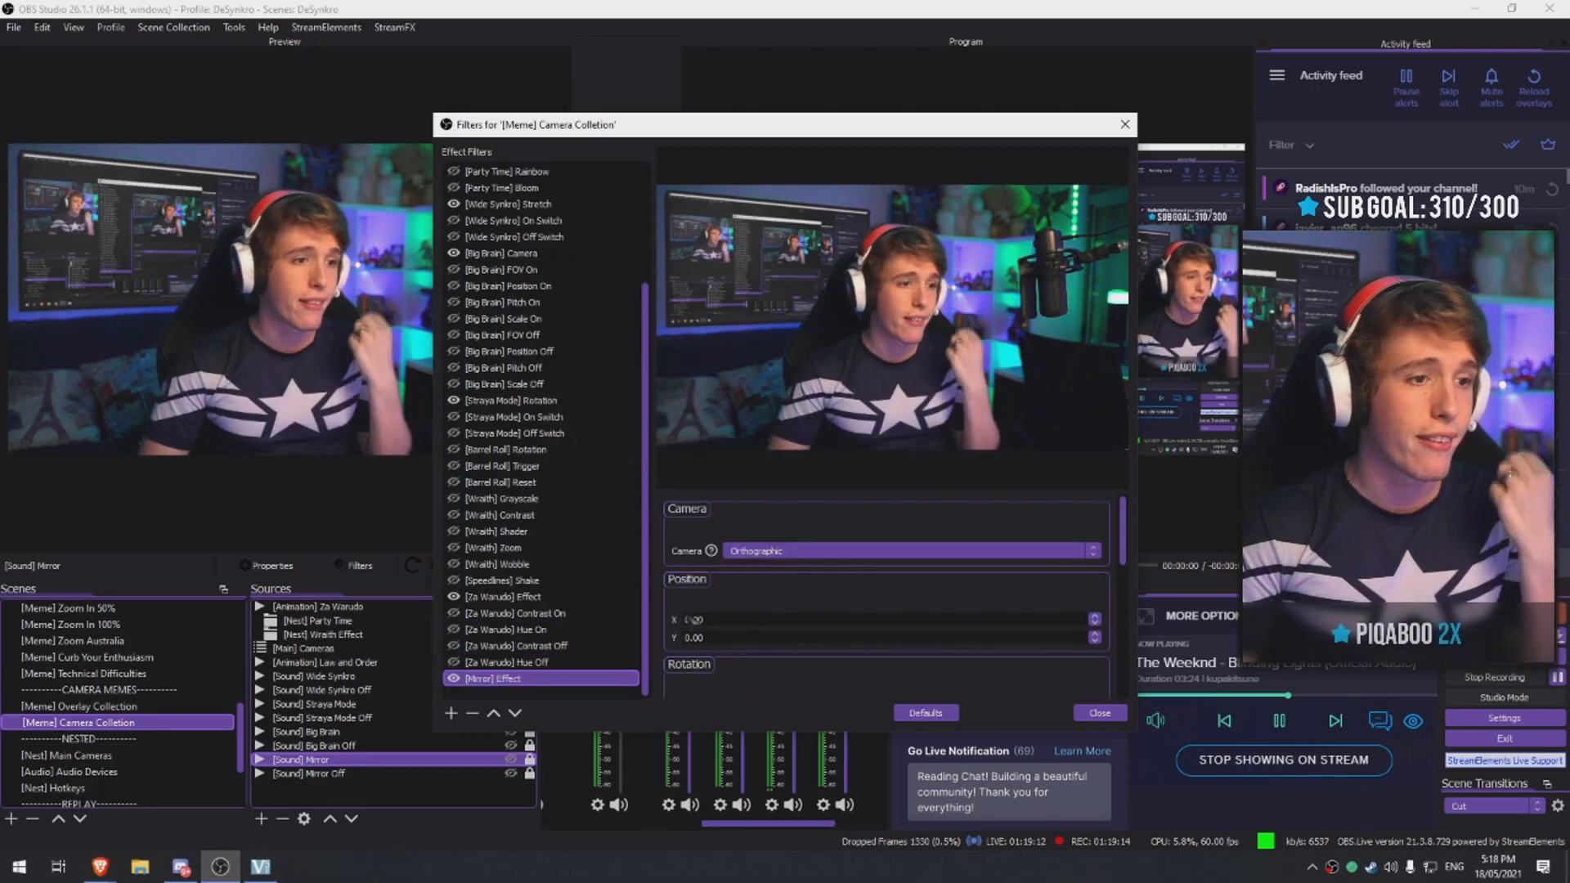
left_click(516, 629)
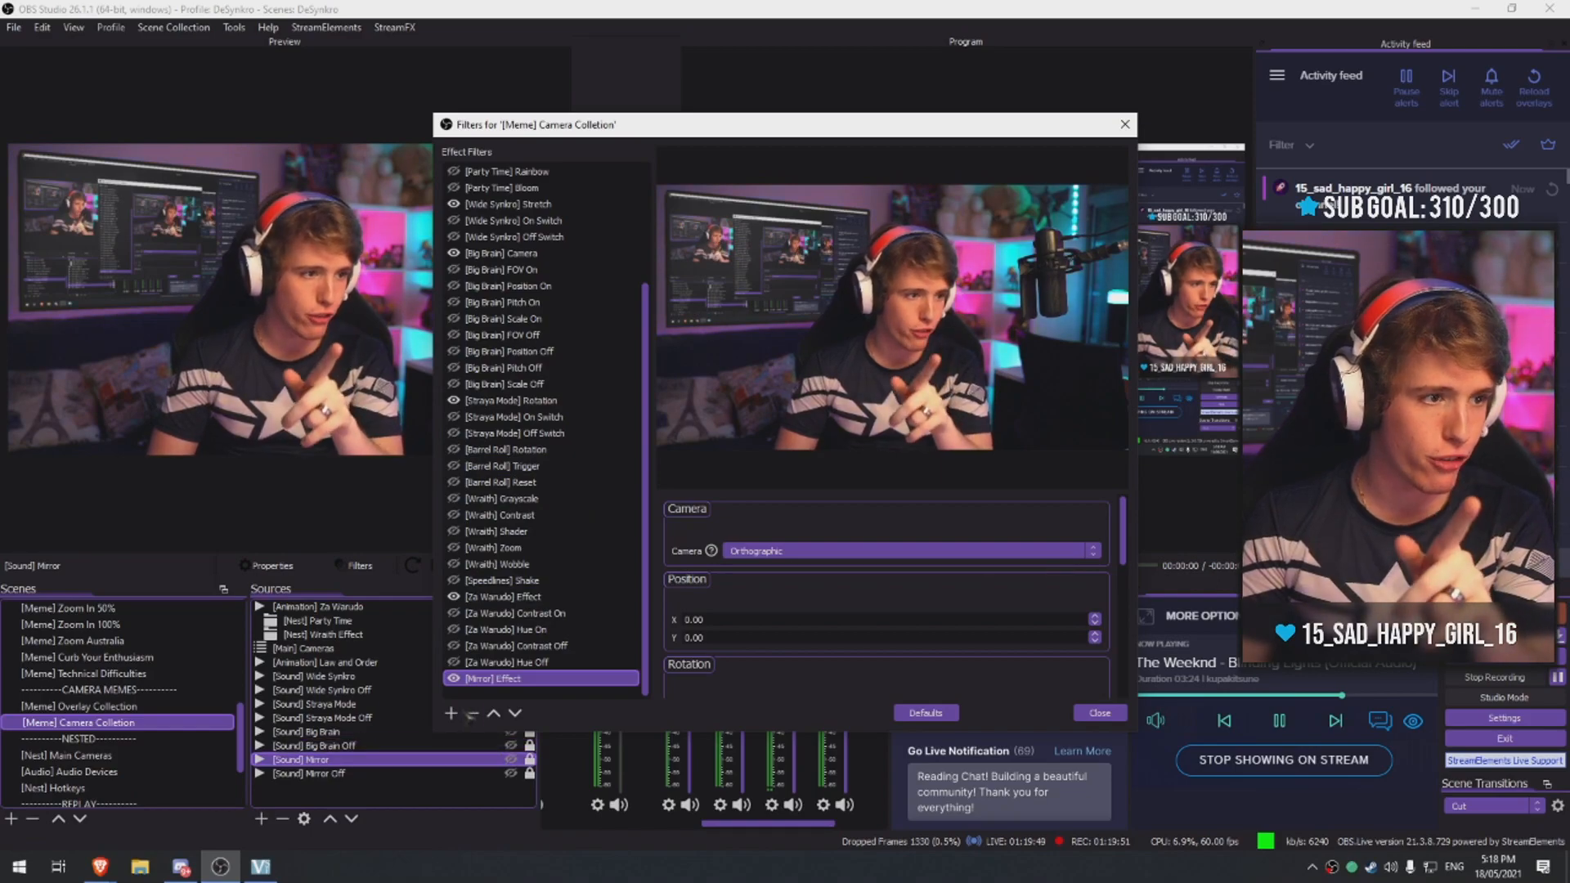
Create a Move Value filter named '[Mirror] On' targeting the '[Mirror] Effect' filter
left_click(450, 713)
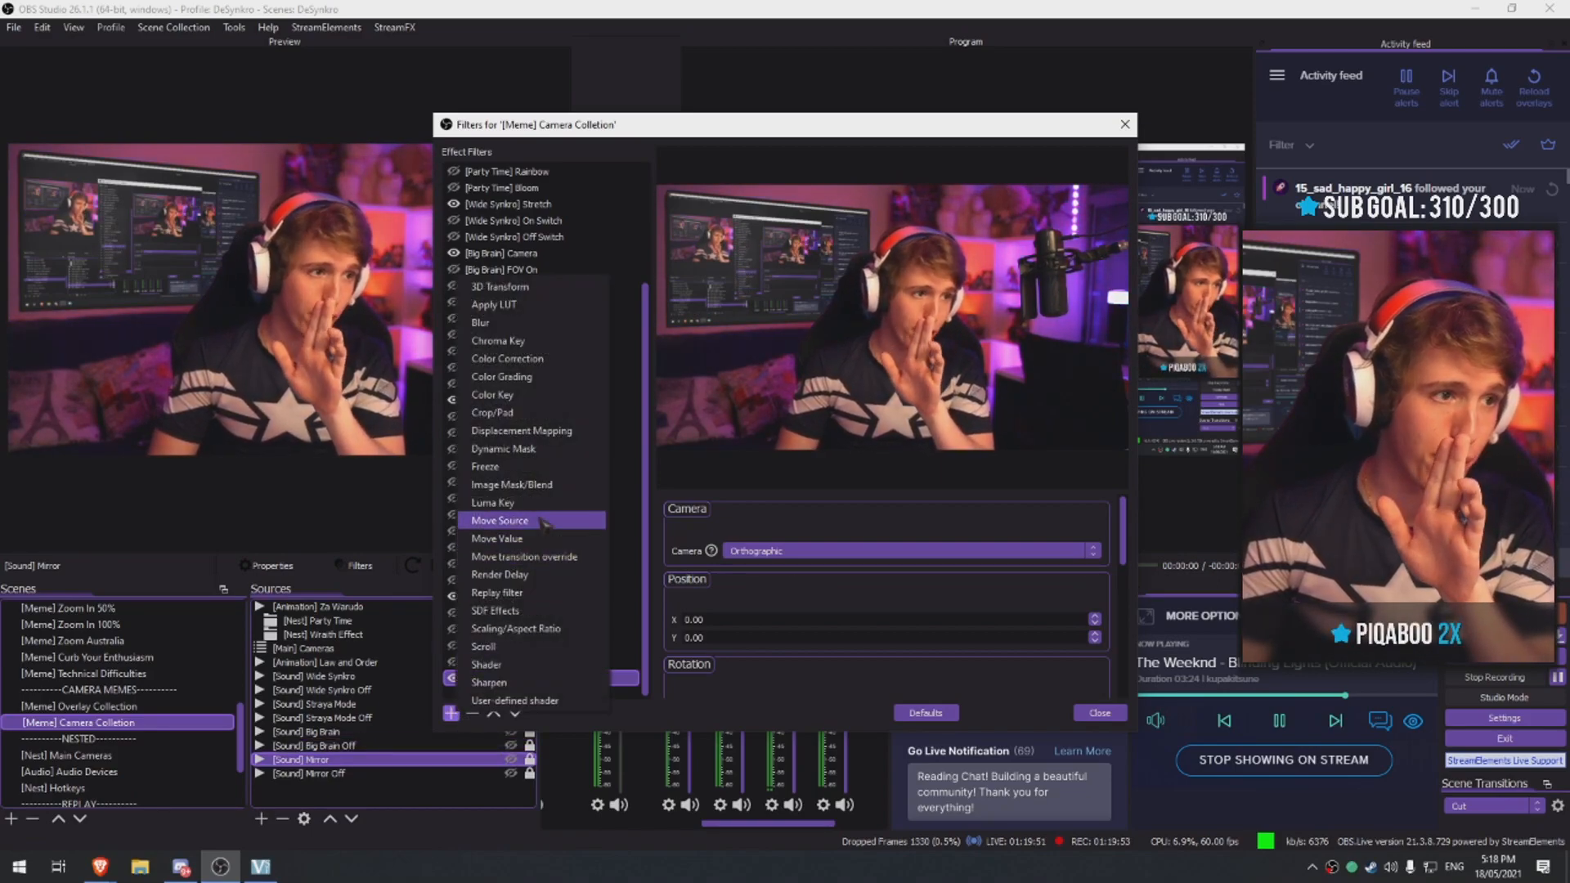
mouse_move(498, 539)
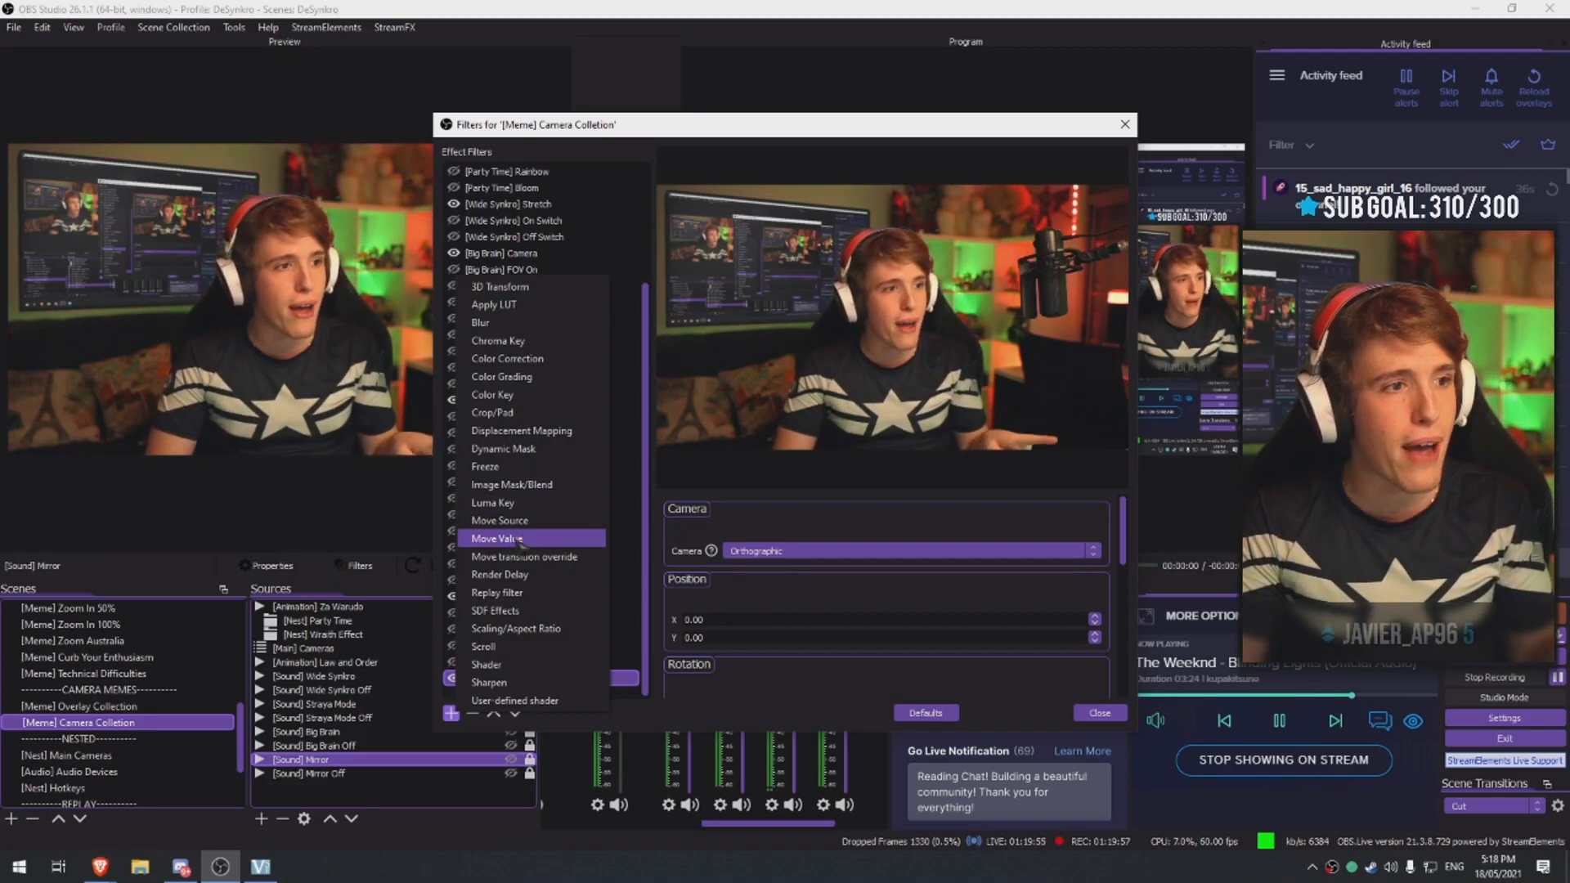
left_click(484, 539)
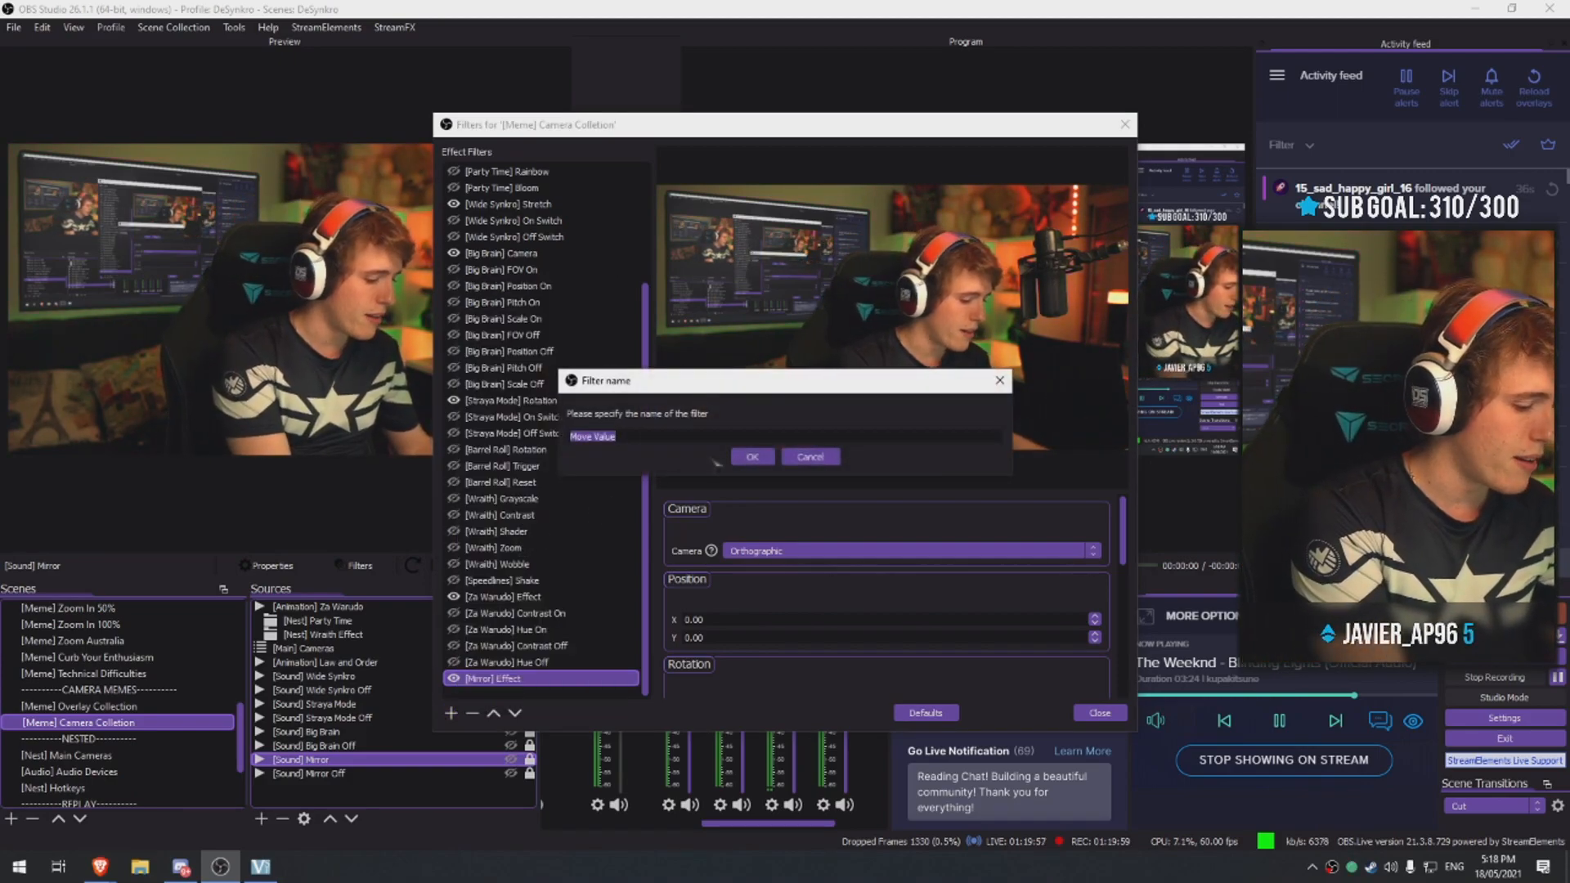
type("Mirror")
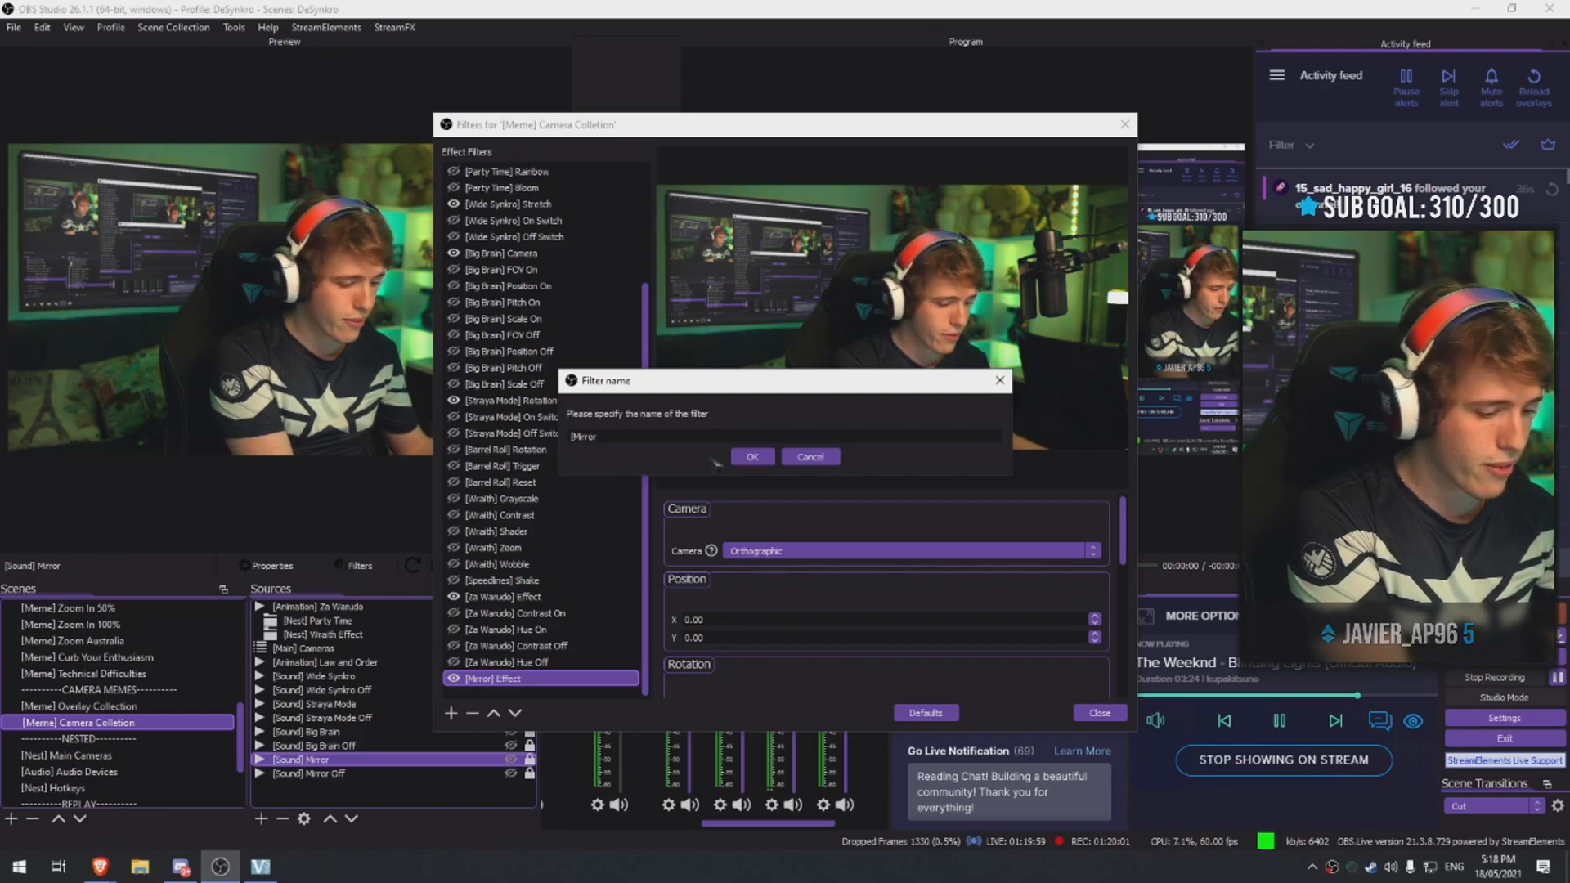
type("On")
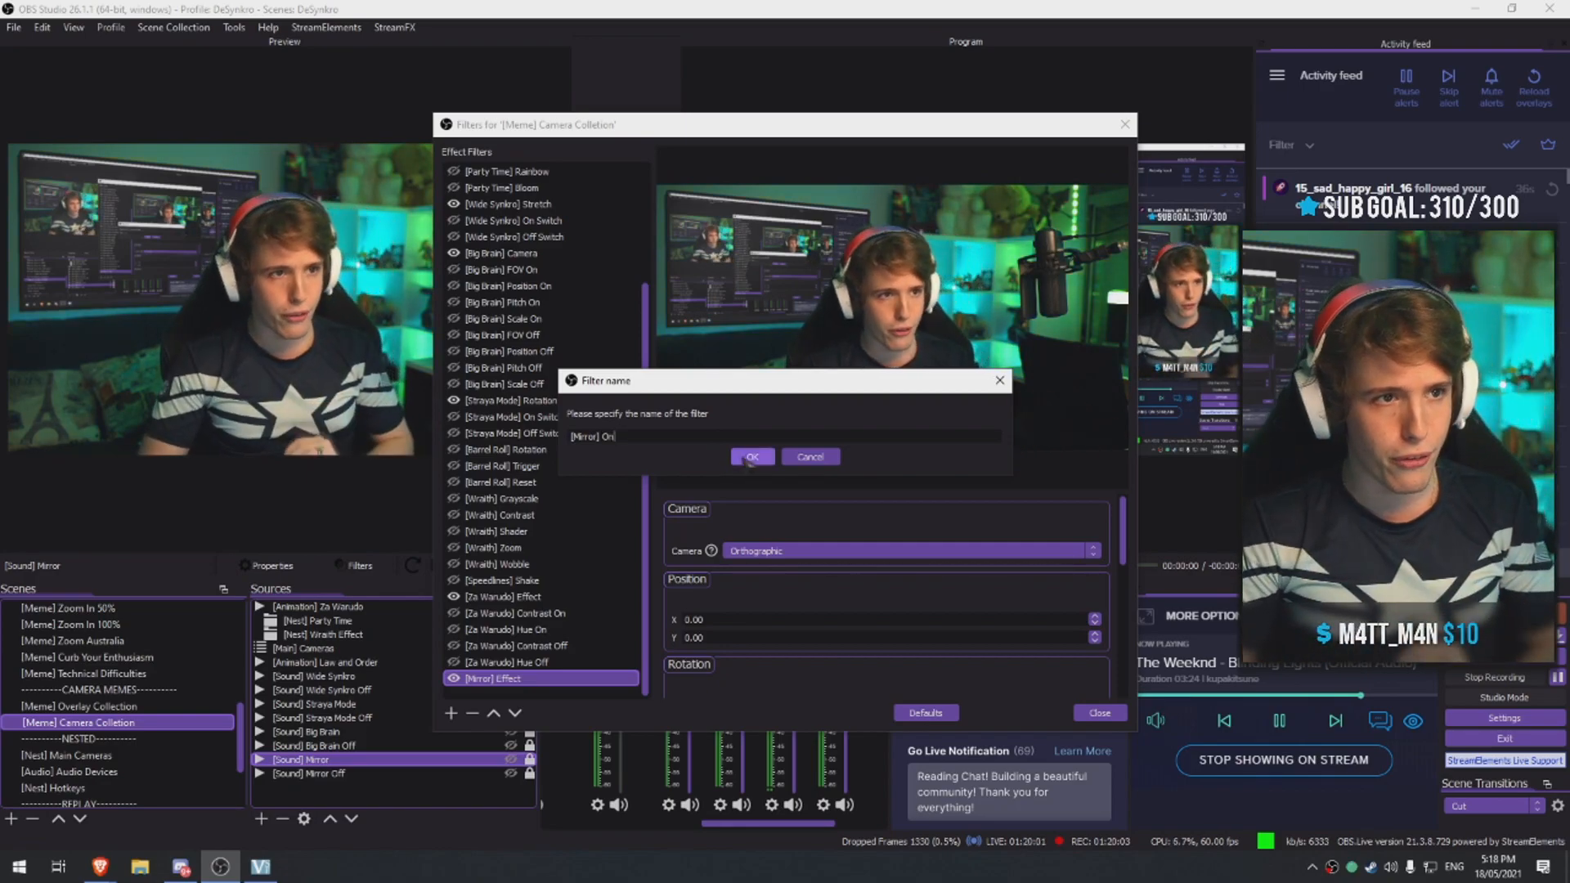
left_click(752, 456)
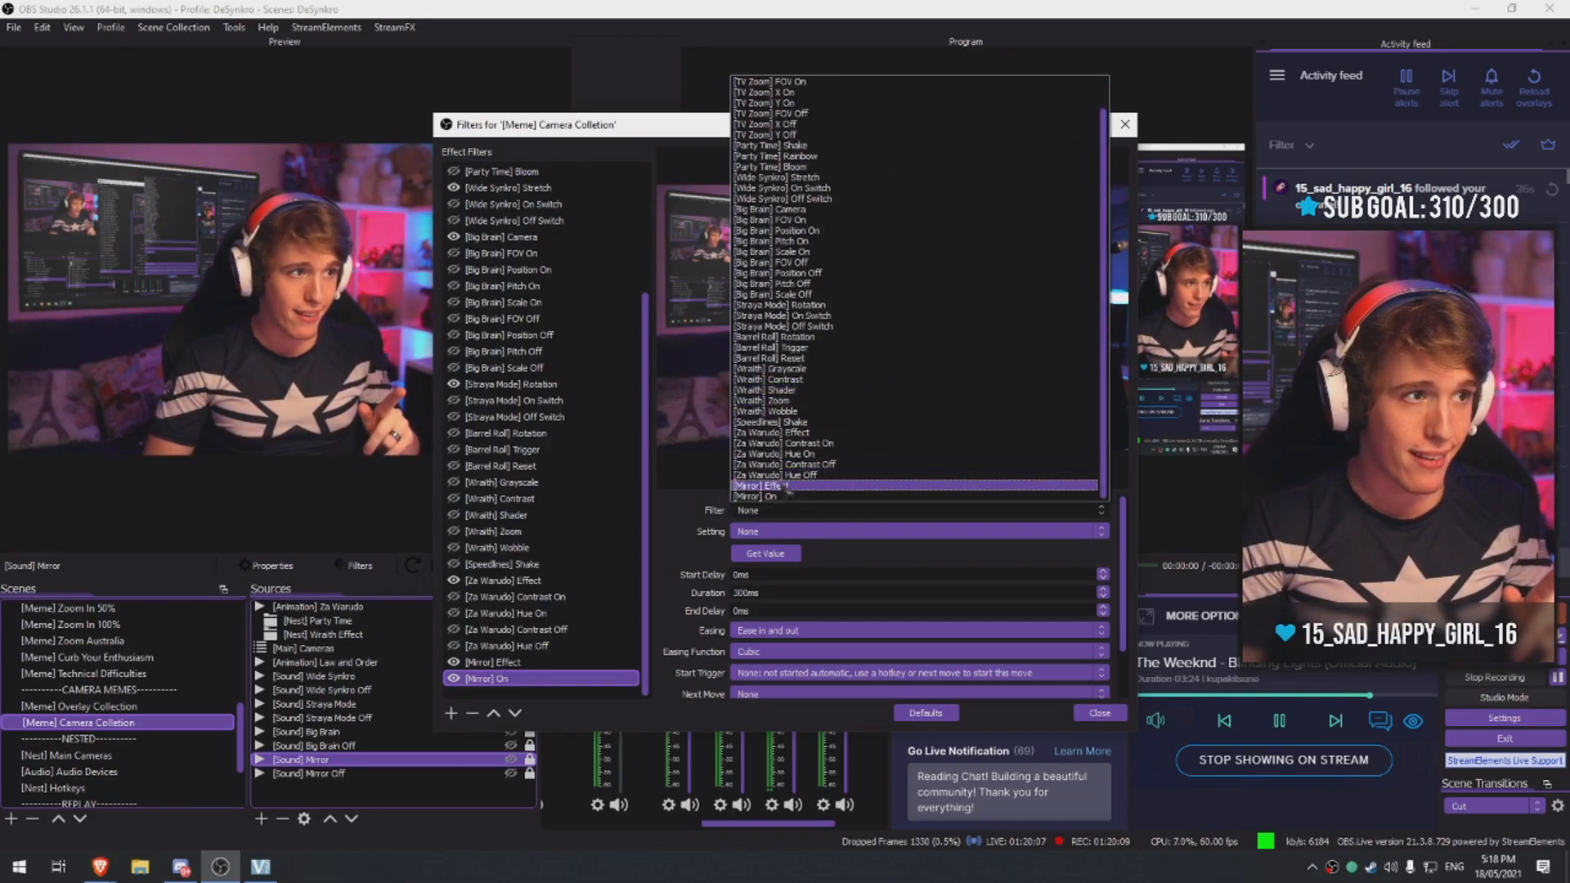
left_click(770, 496)
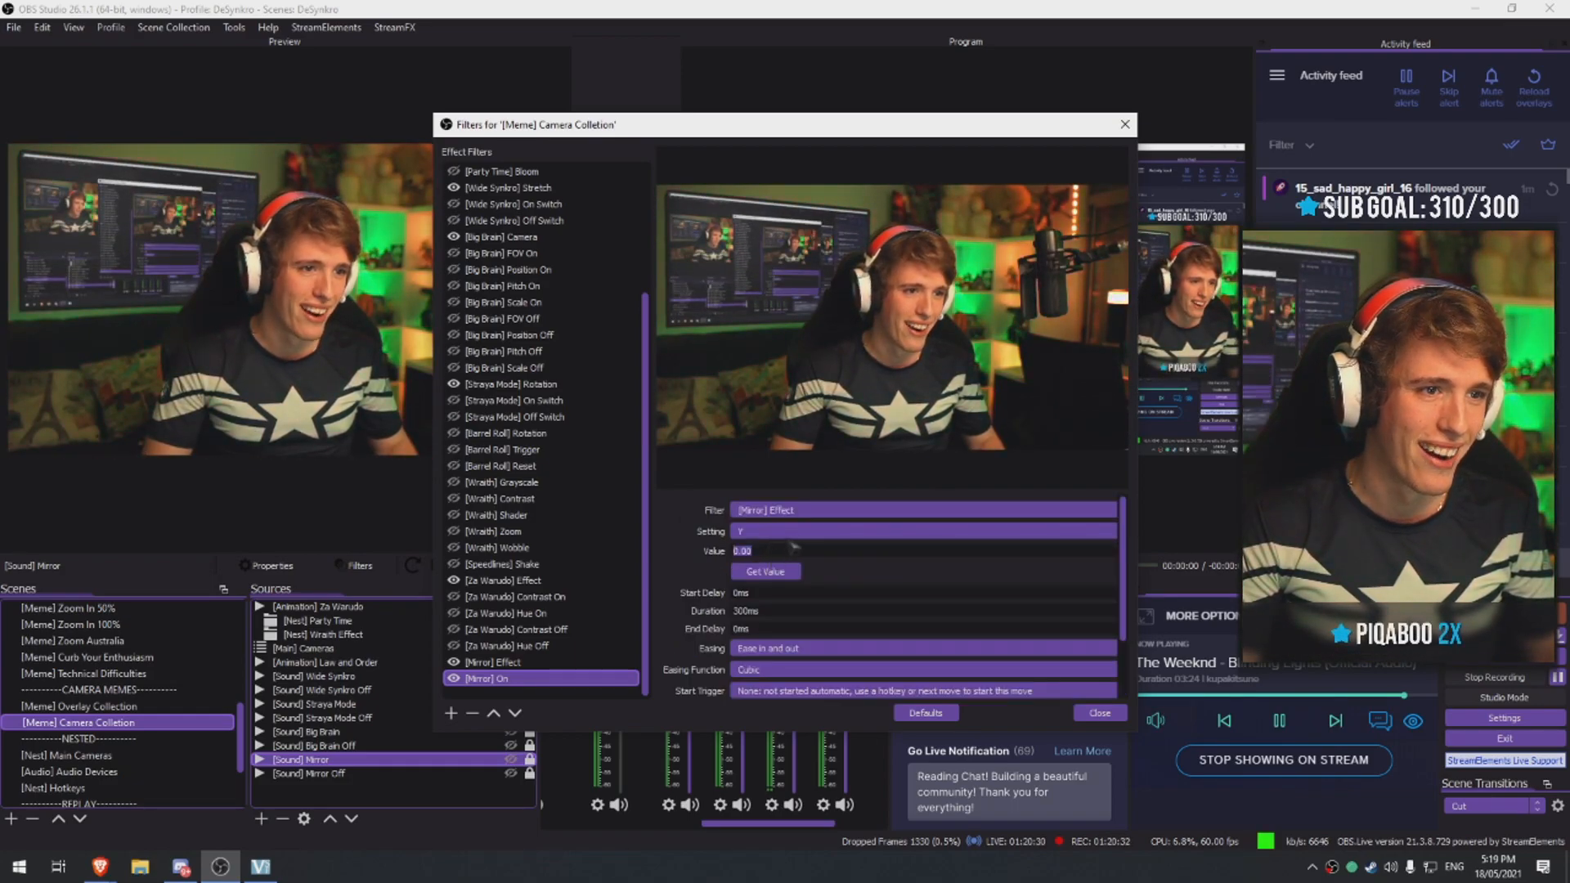
Make '[Mirror] On' animate Yaw (Y) over 1500 ms, with Move End as next move
left_click(920, 530)
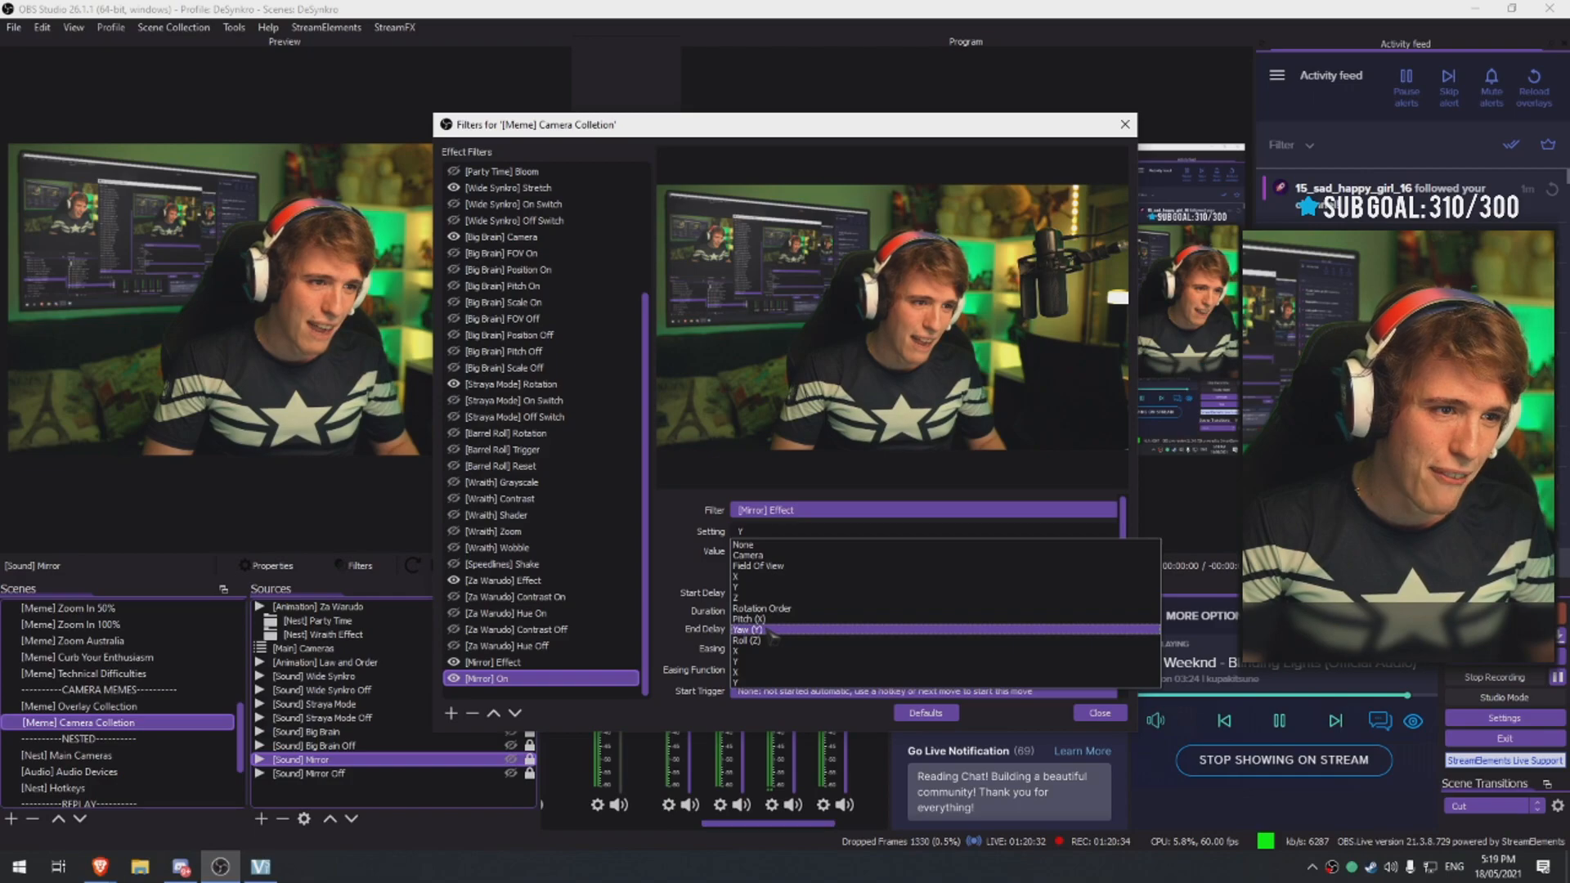
left_click(751, 632)
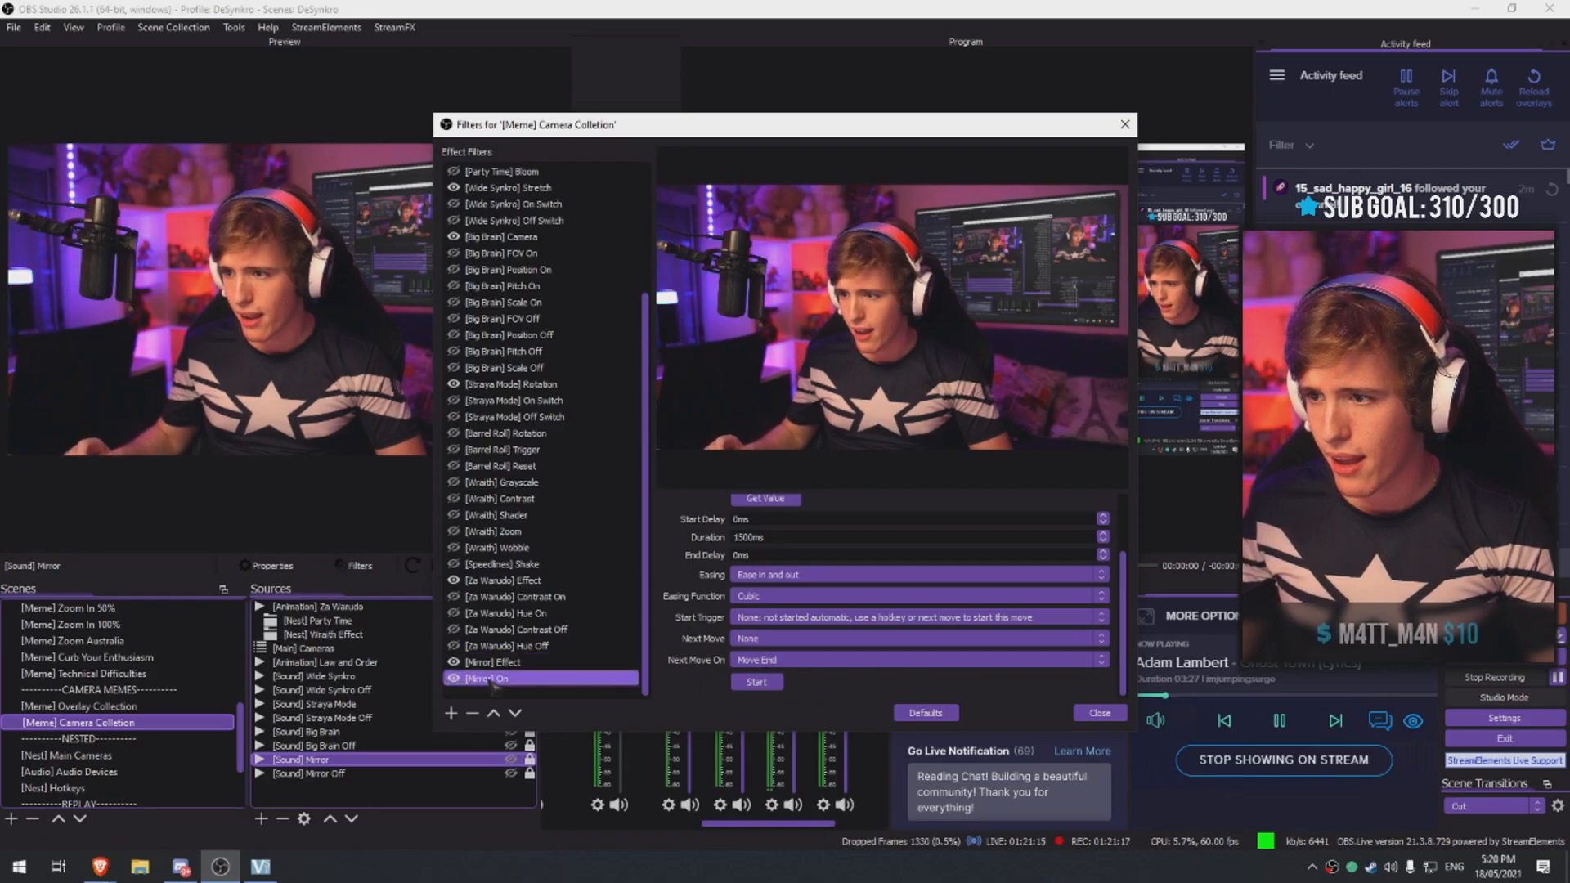
Duplicate '[Mirror] On' into a '[Mirror] Off' filter and test its move
right_click(491, 678)
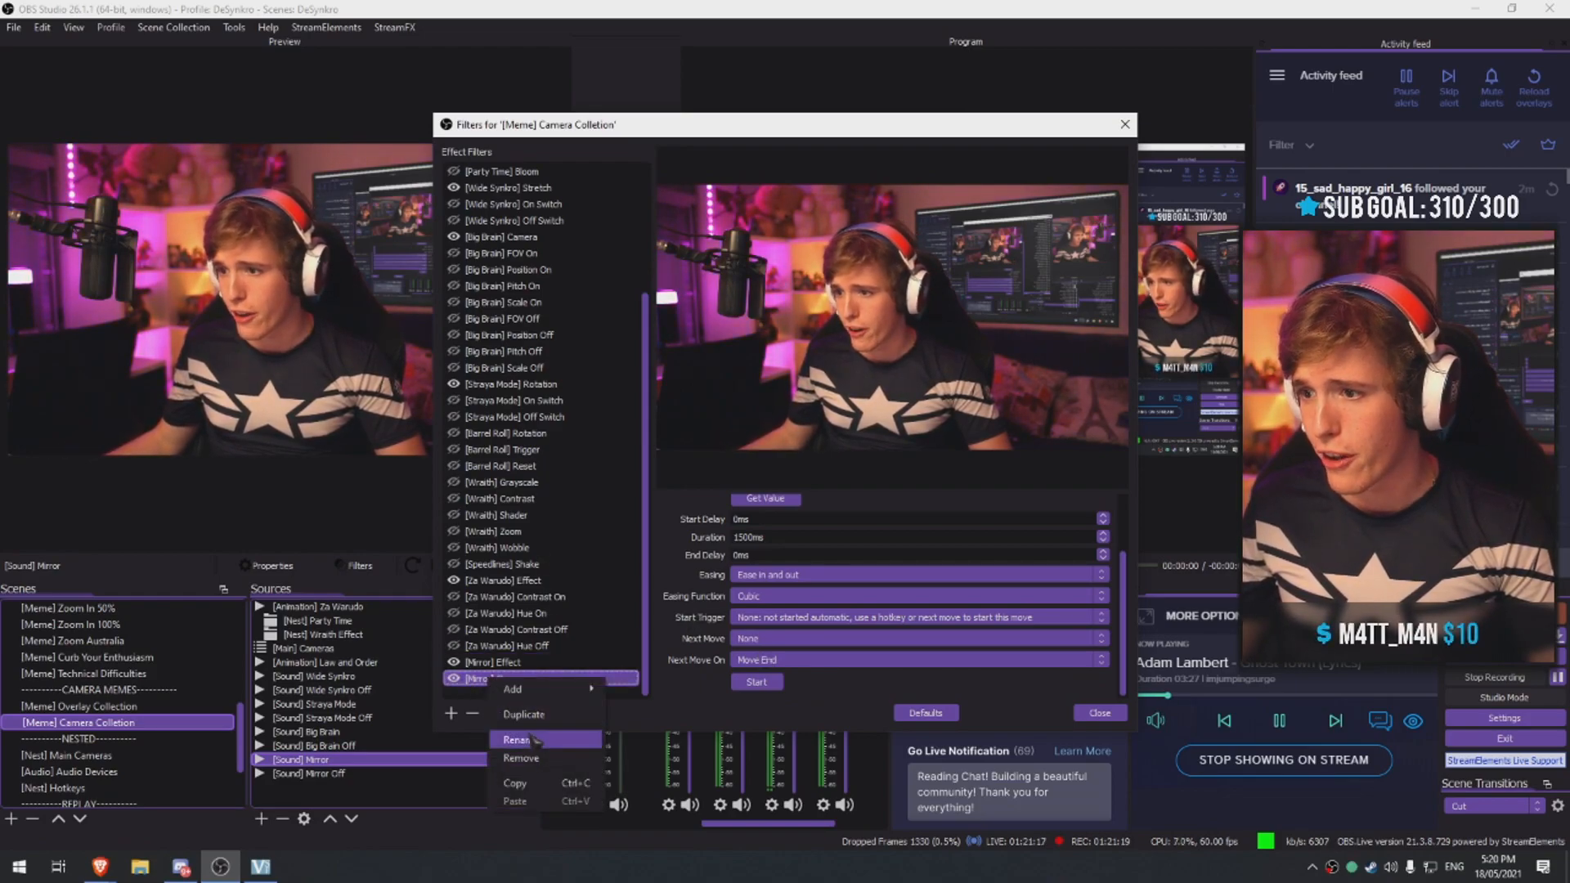
left_click(517, 738)
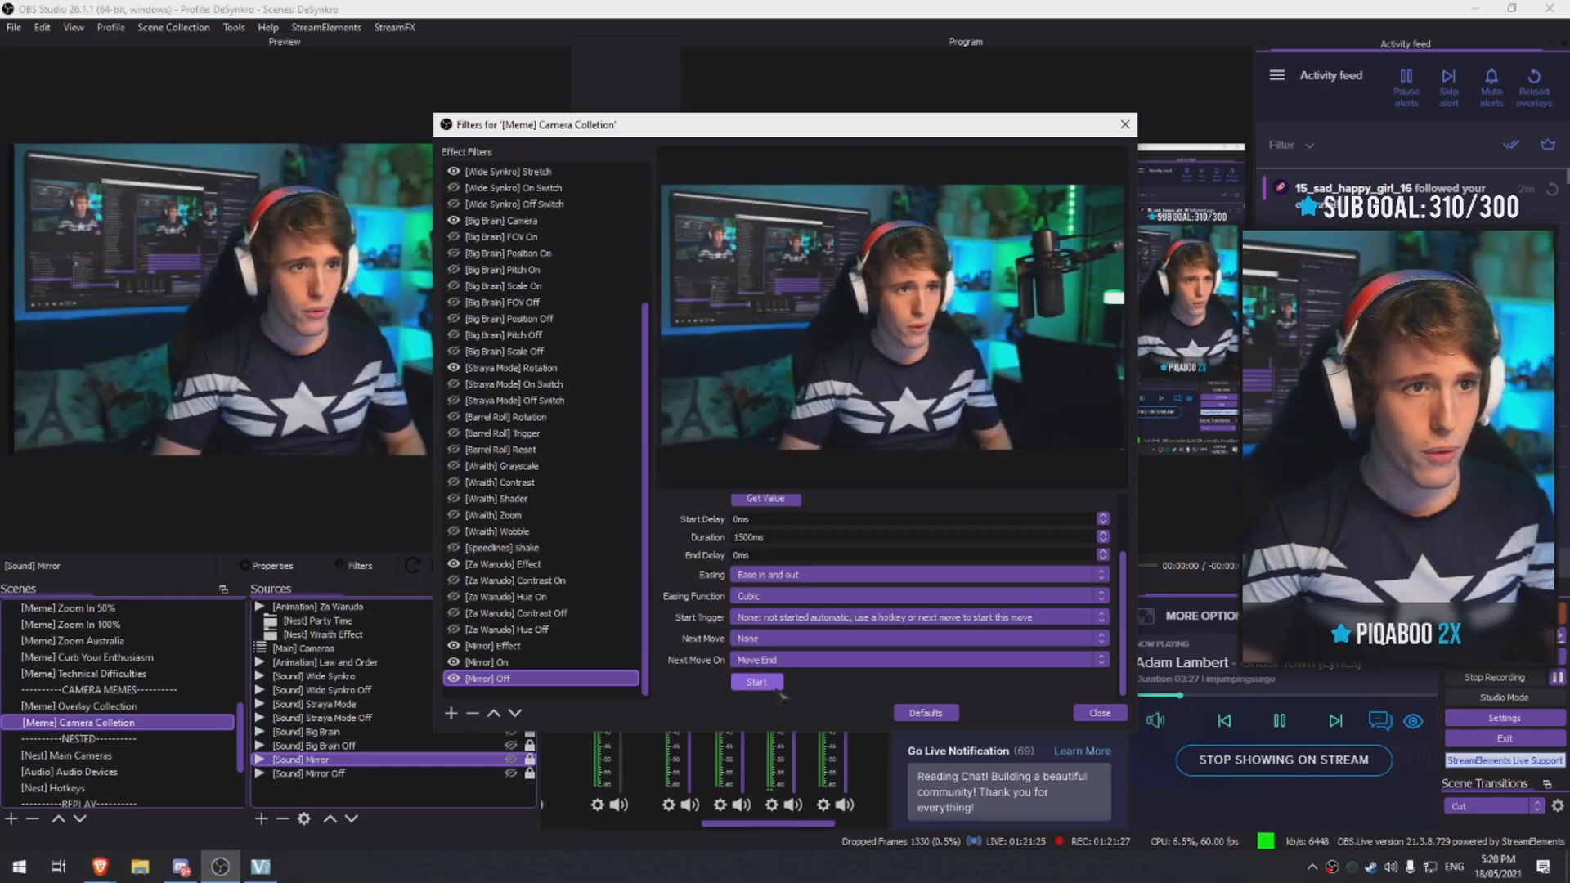
left_click(490, 661)
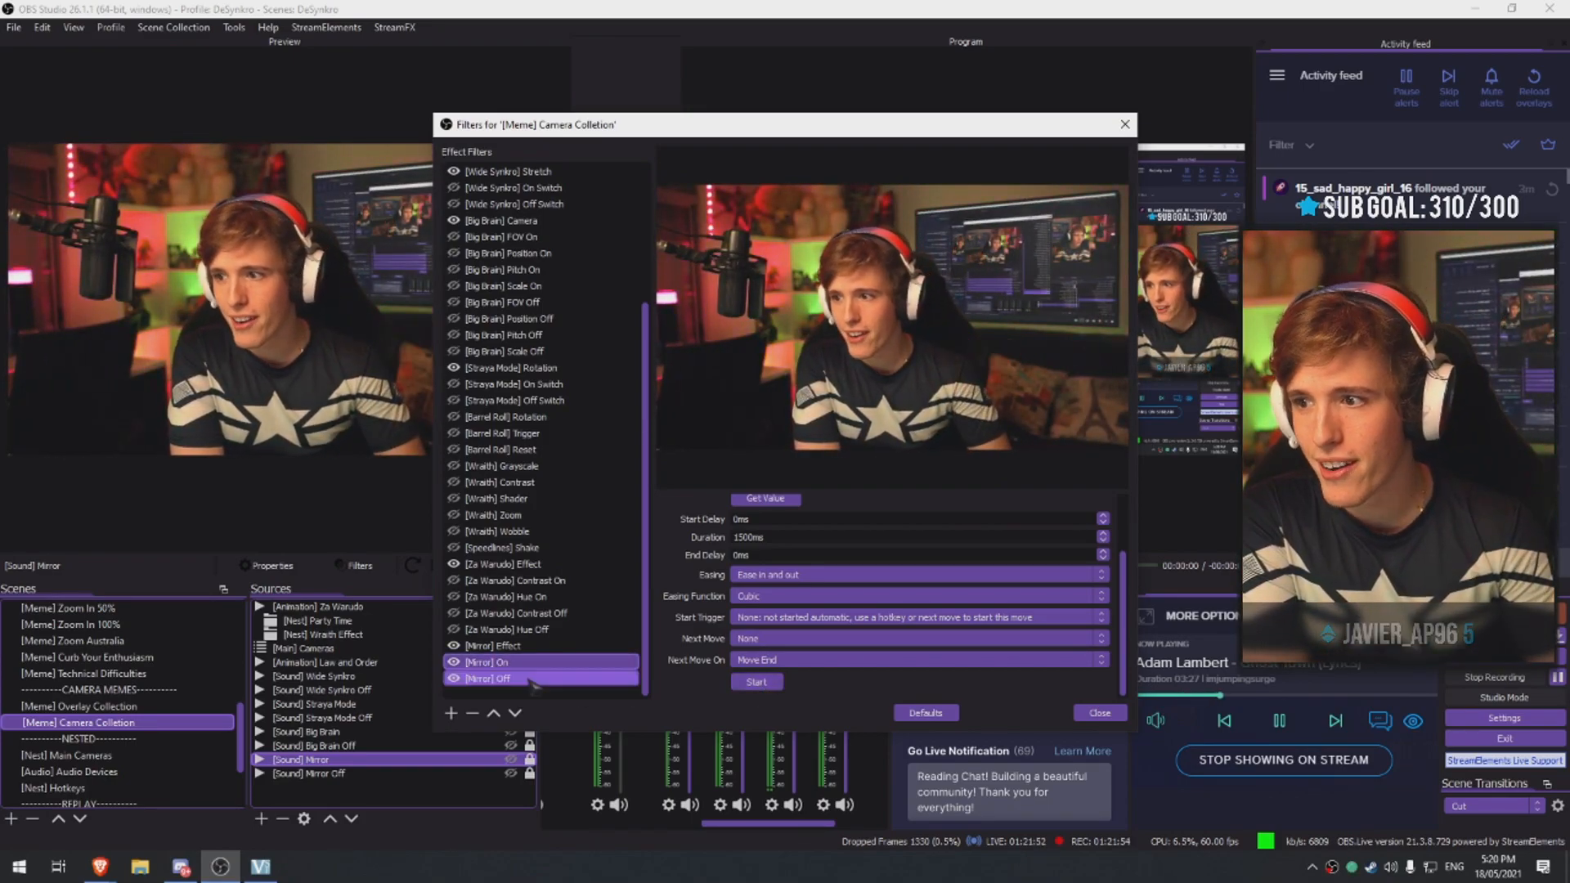
left_click(491, 679)
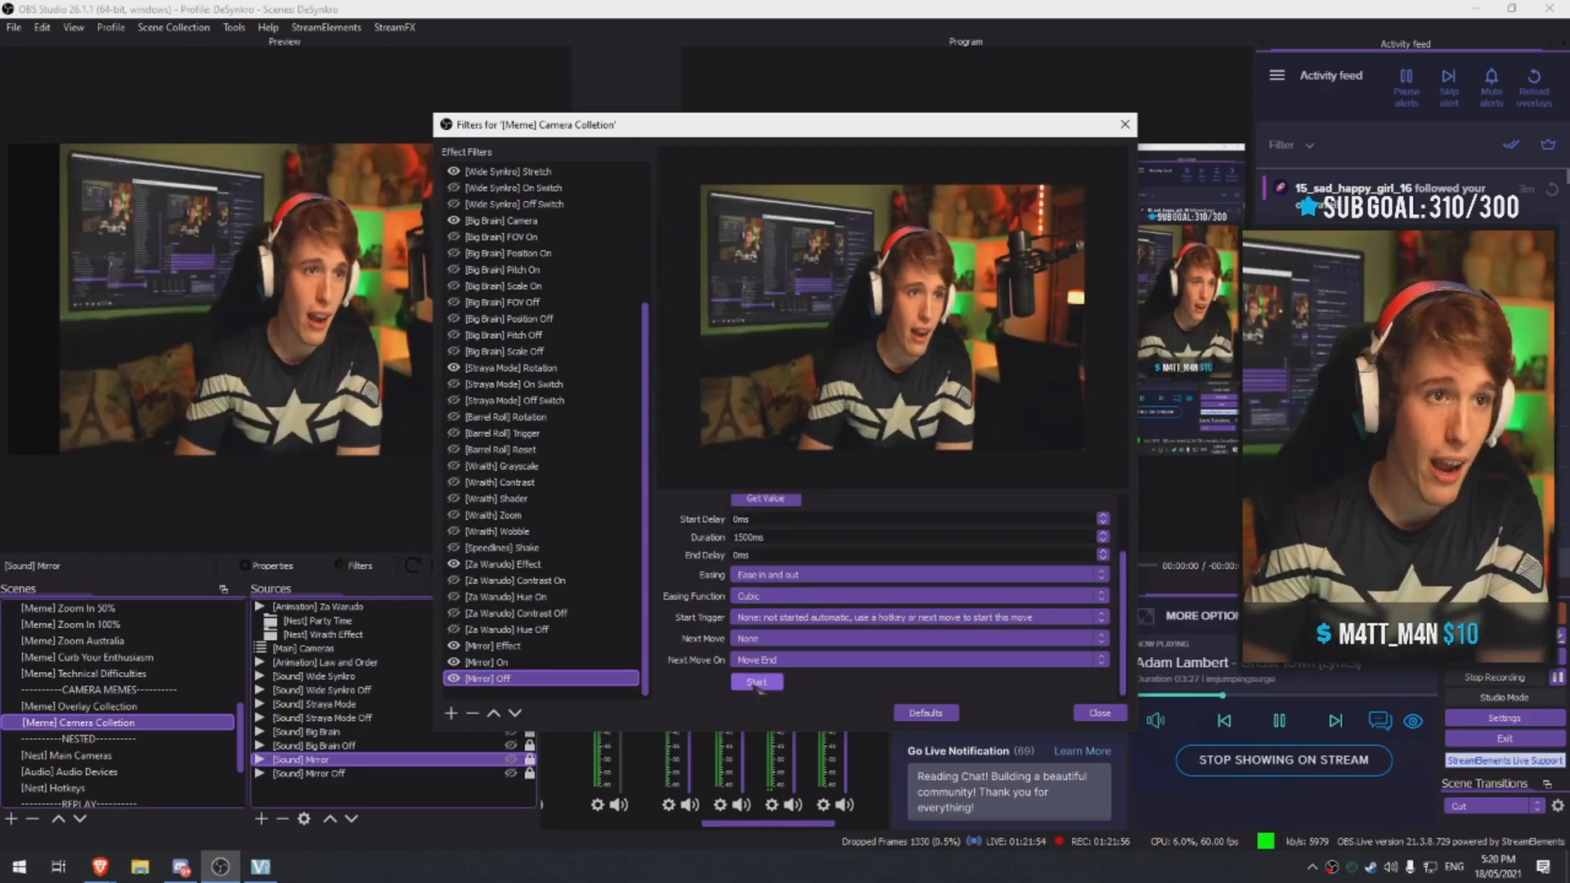
left_click(491, 662)
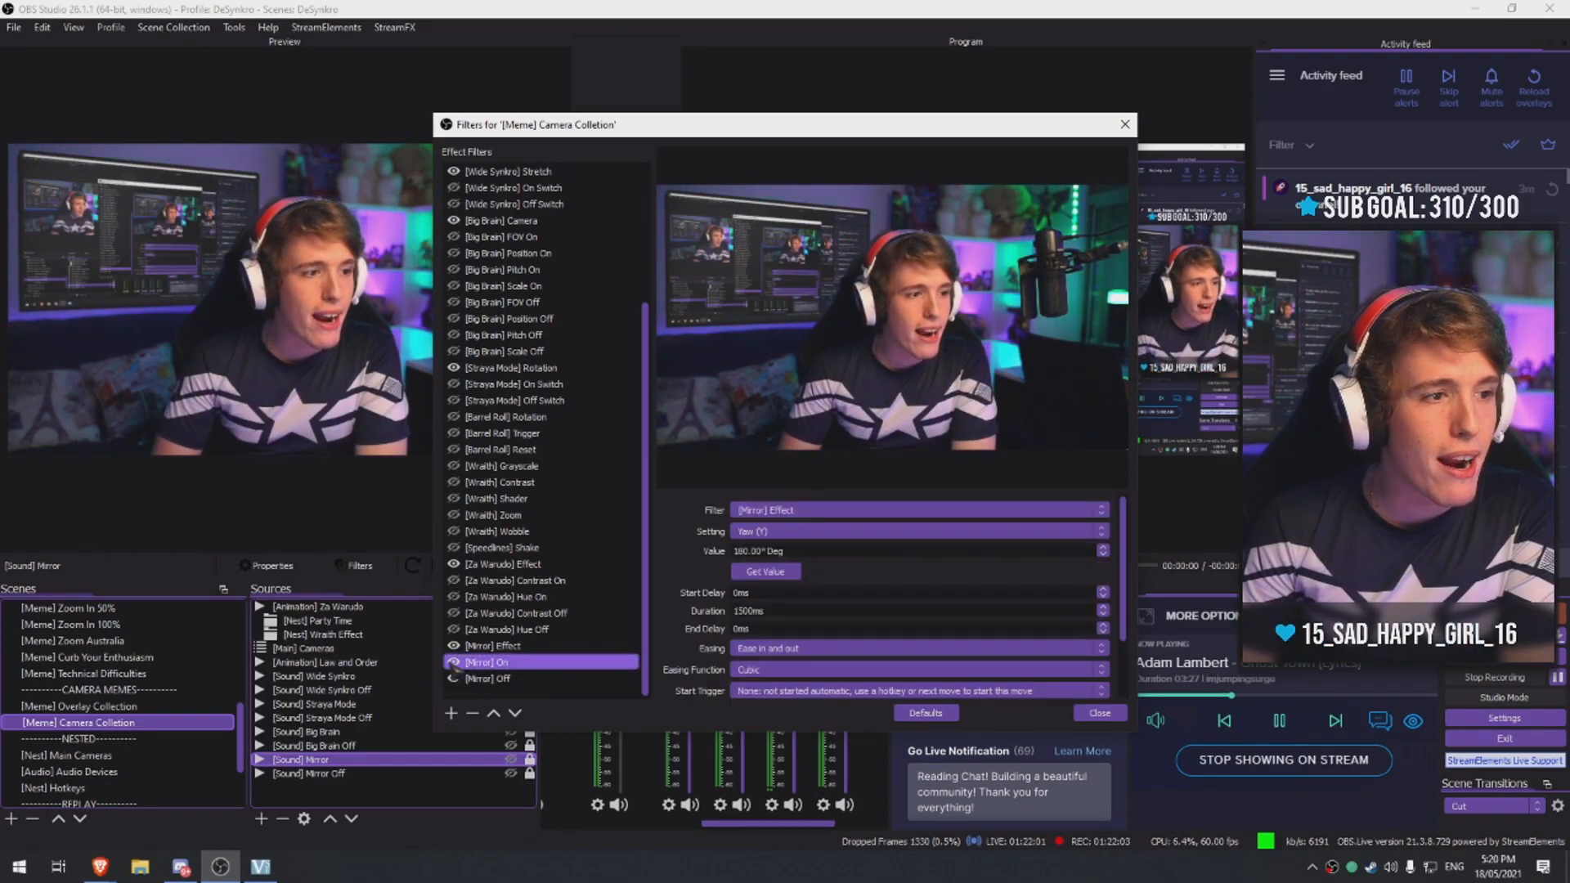
Compare the settings of the '[Mirror] On' and '[Mirror] Off' filters
left_click(491, 678)
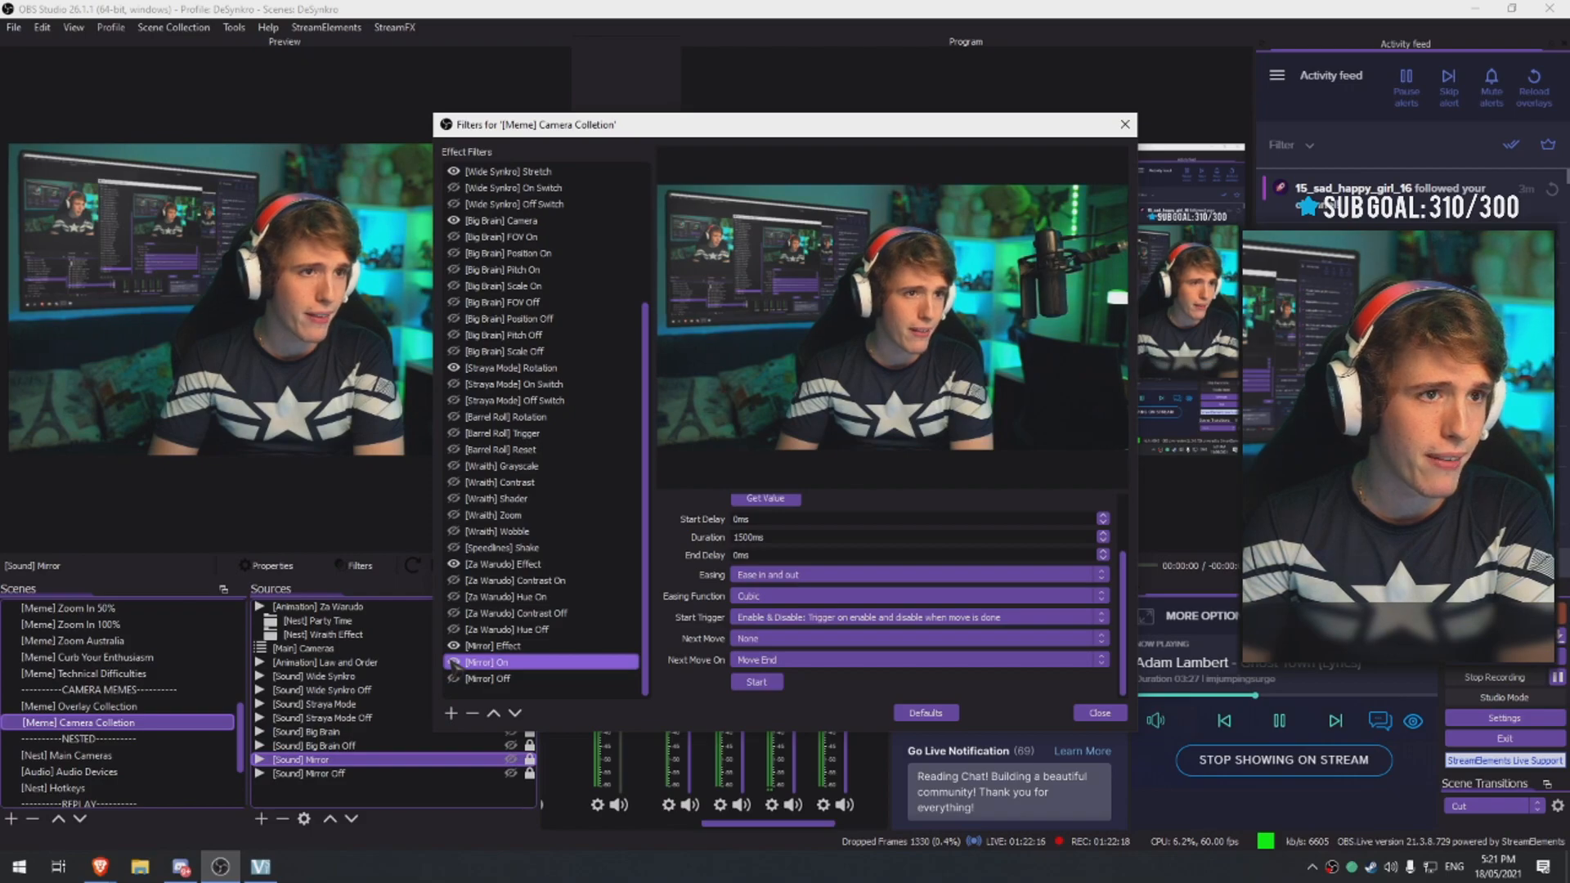
left_click(489, 678)
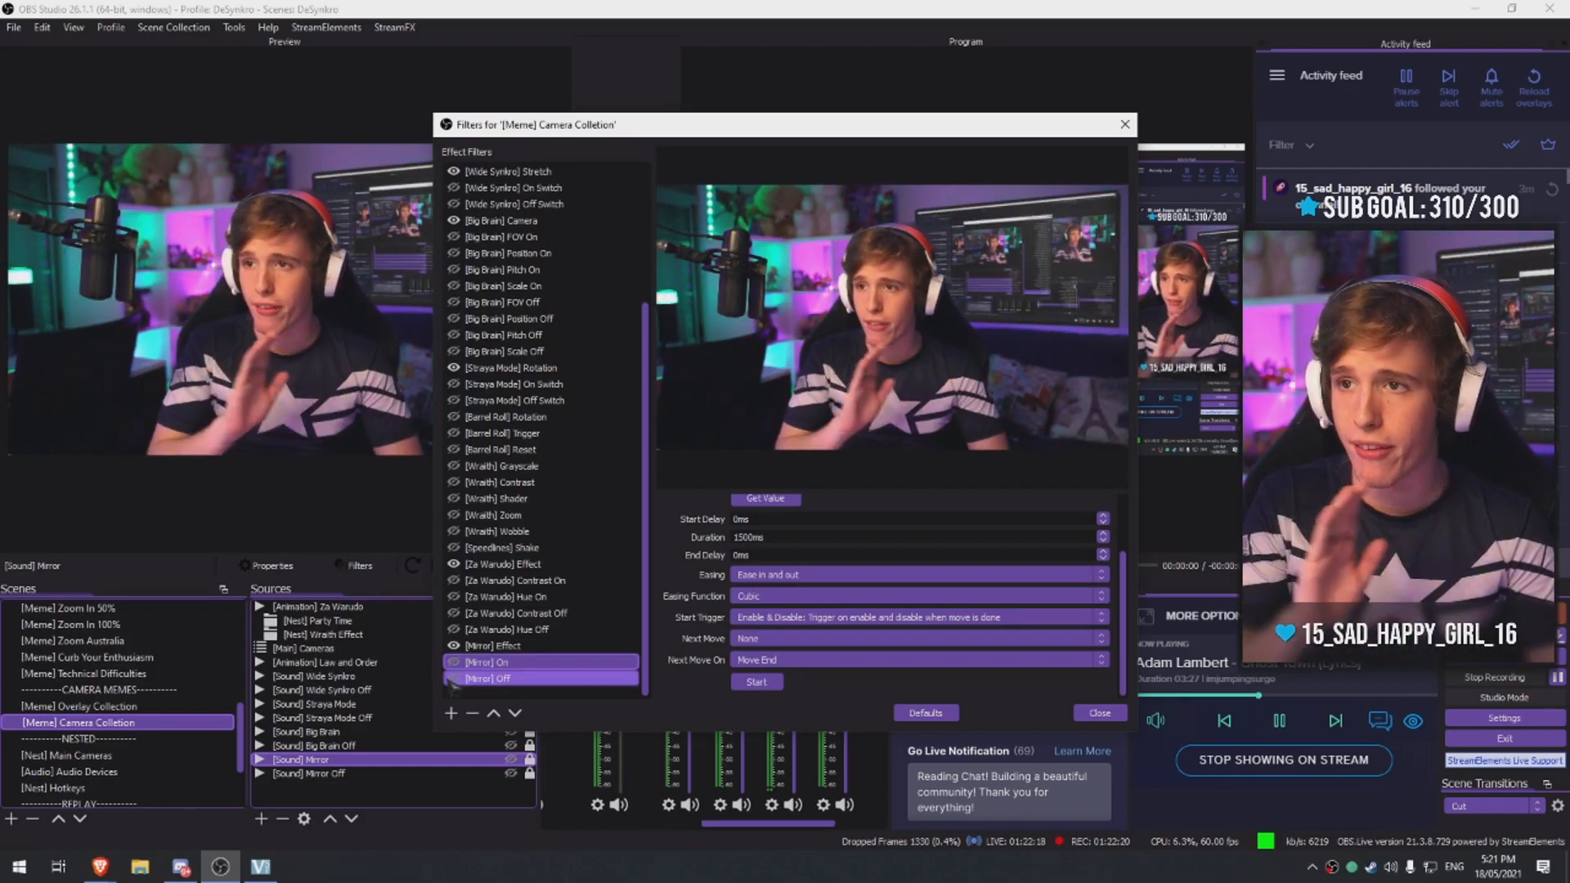
left_click(501, 678)
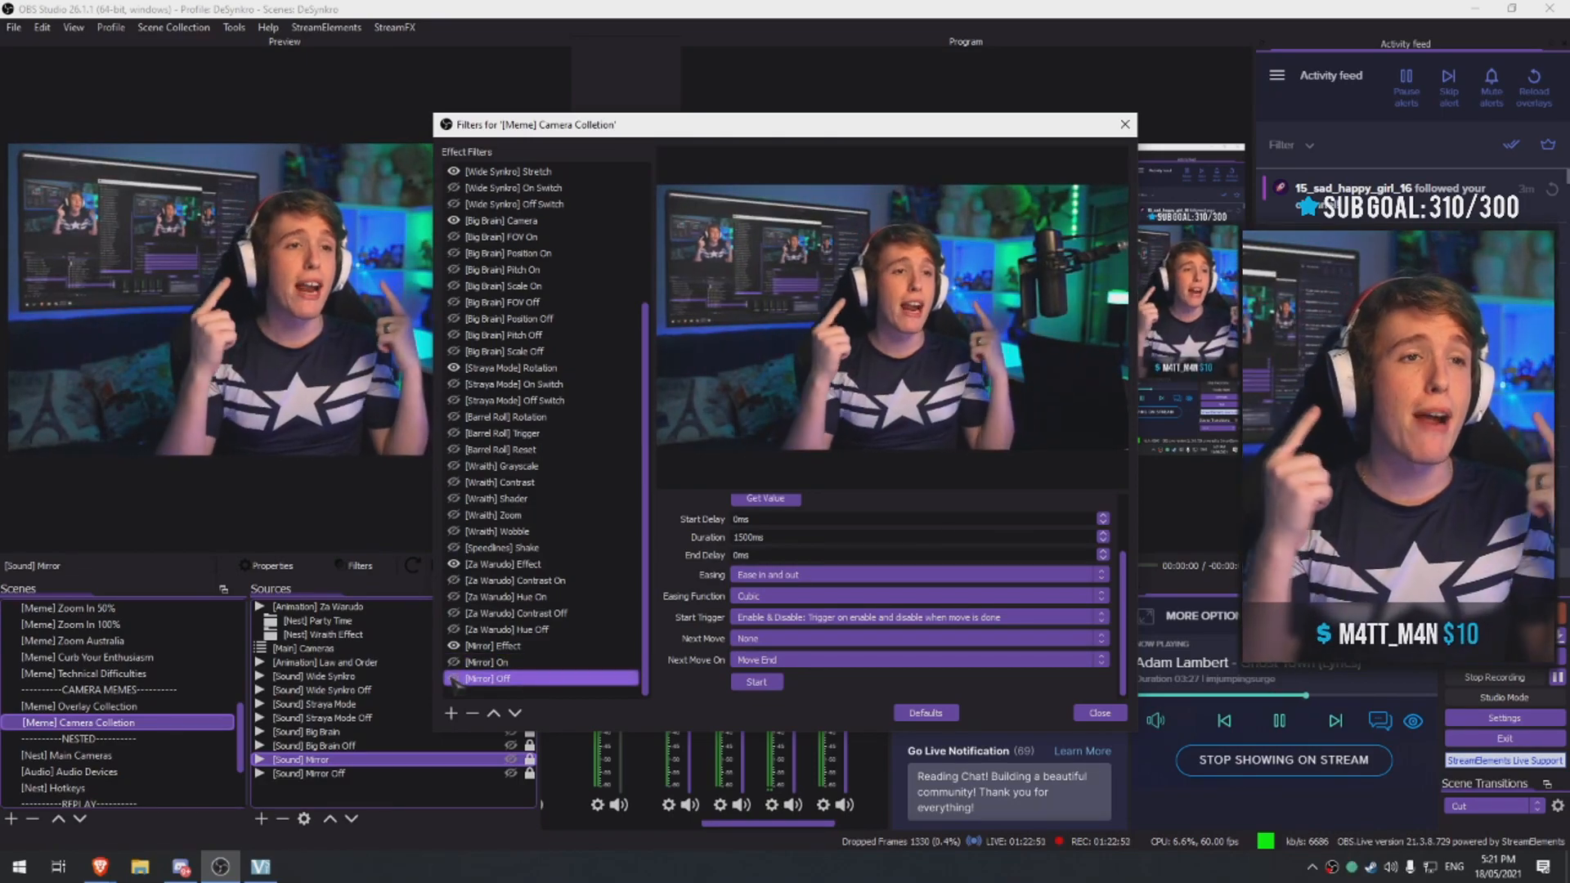
left_click(501, 662)
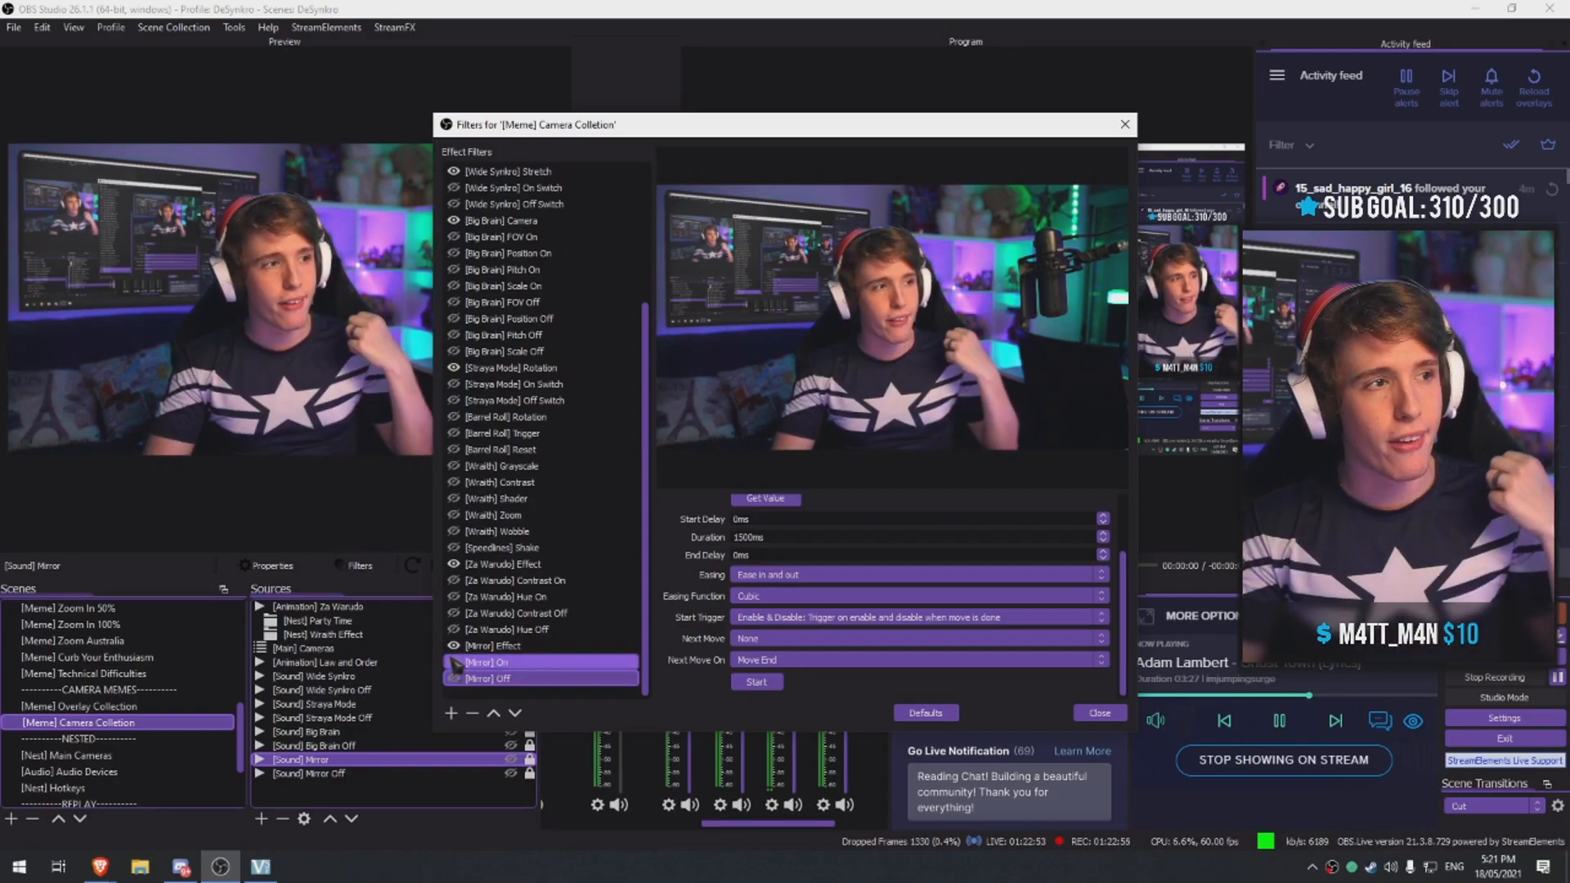
left_click(490, 678)
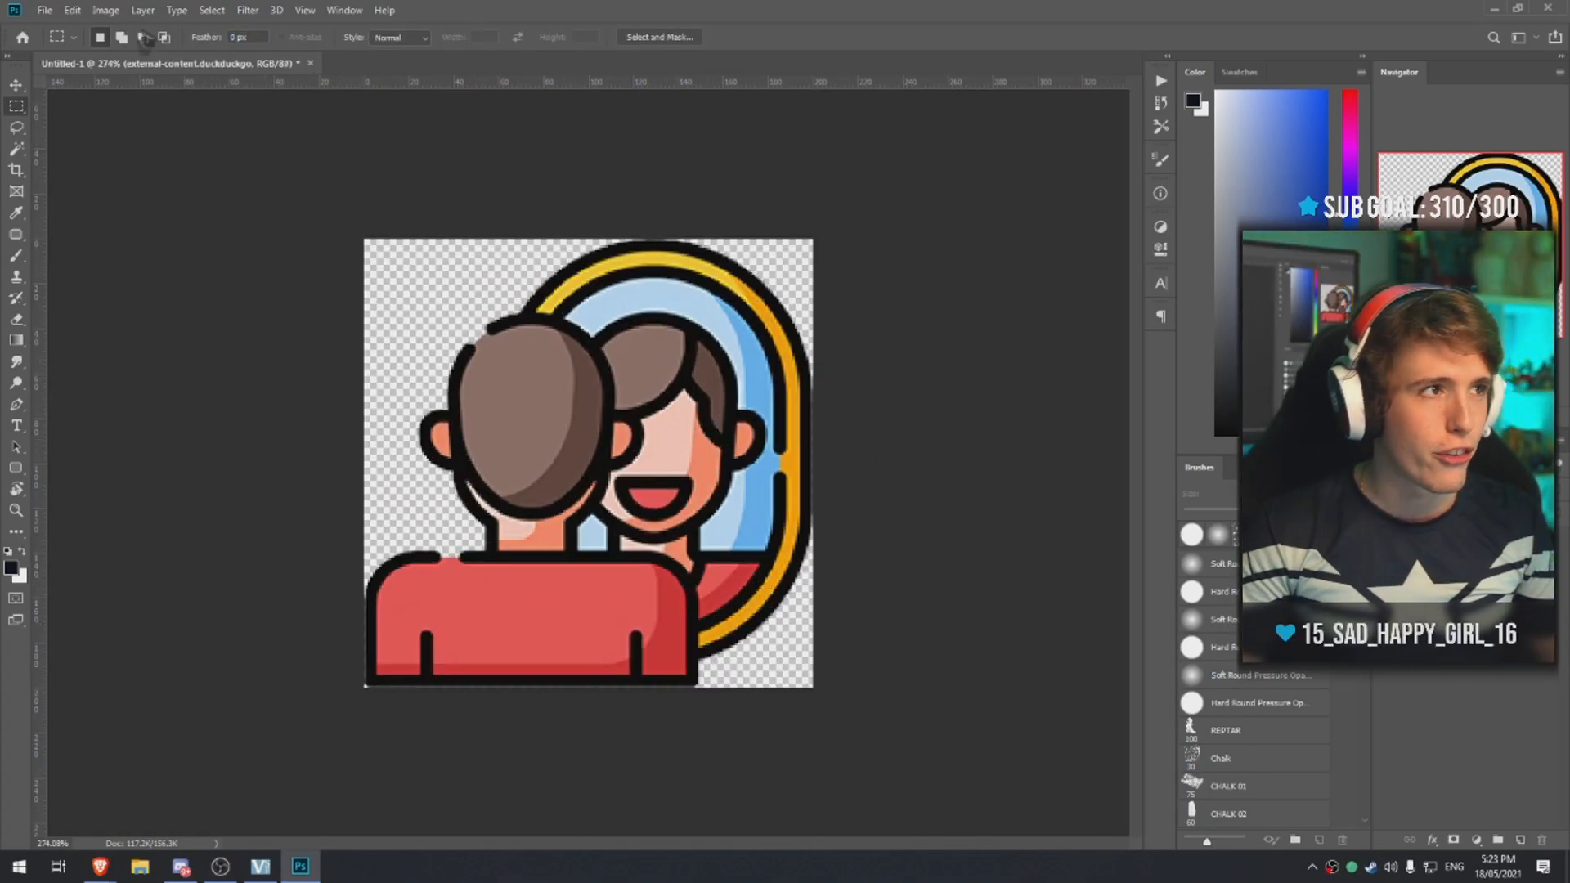
Resize the mirror icon to 112 px via Image Size and export it as PNG
left_click(105, 10)
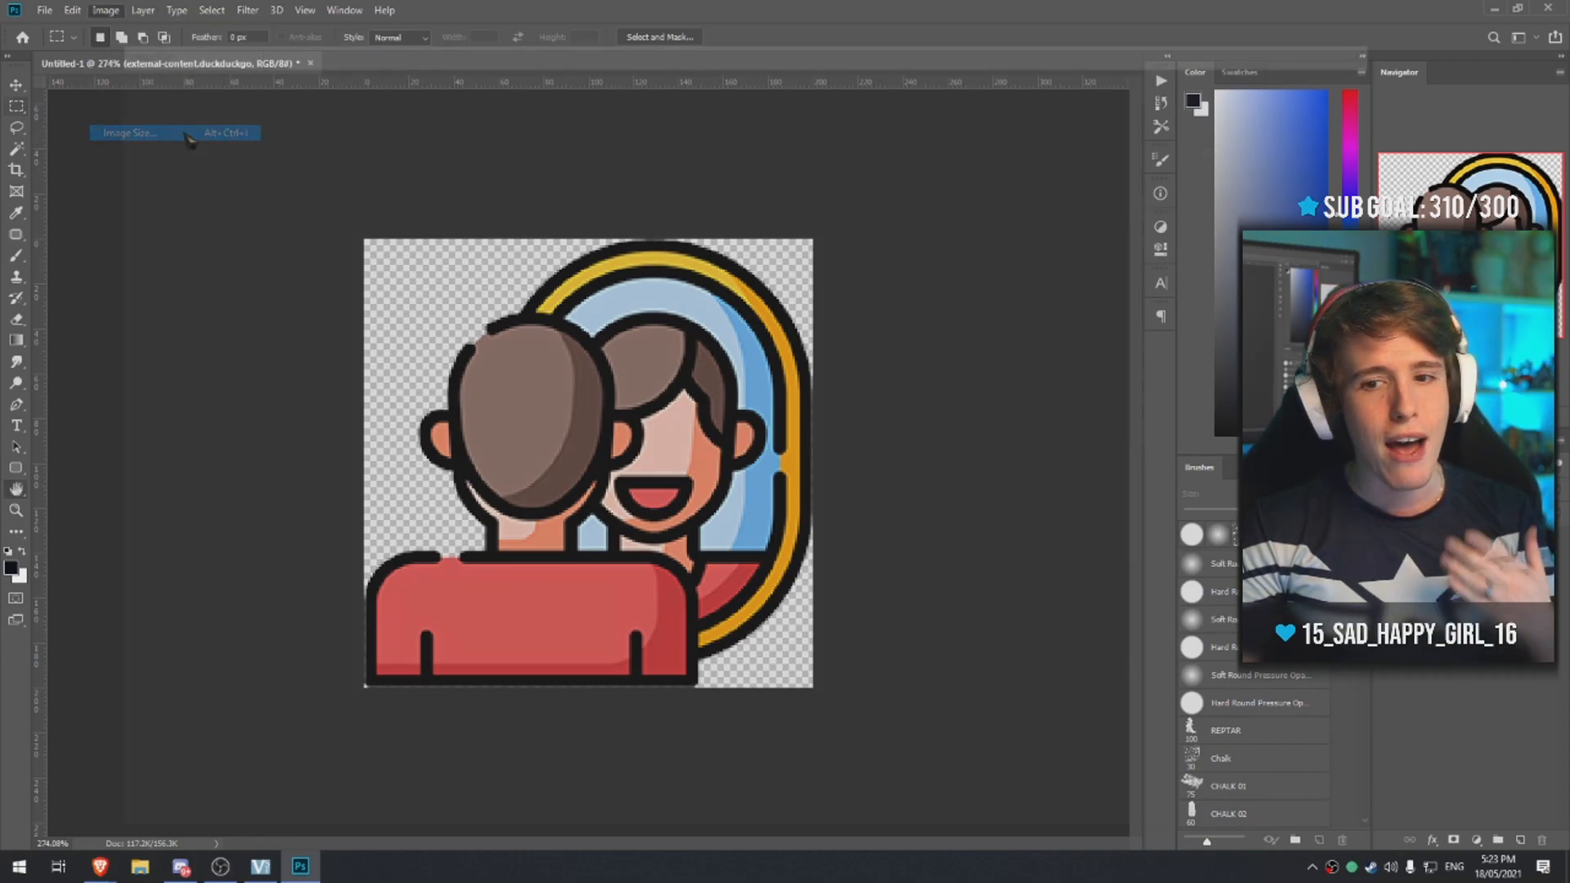
left_click(130, 132)
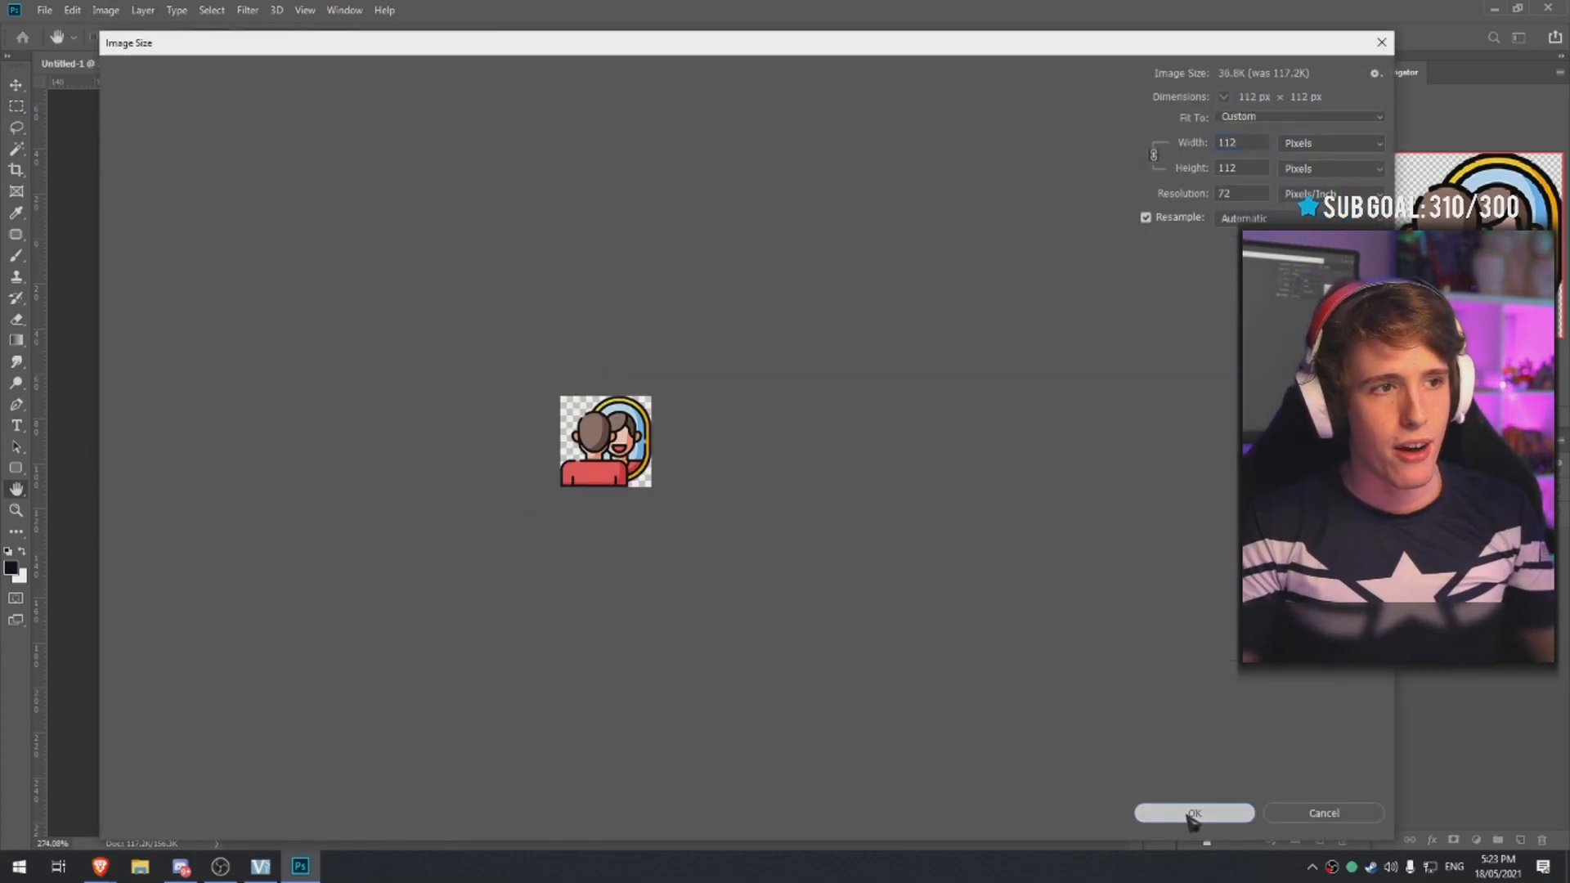
left_click(1192, 812)
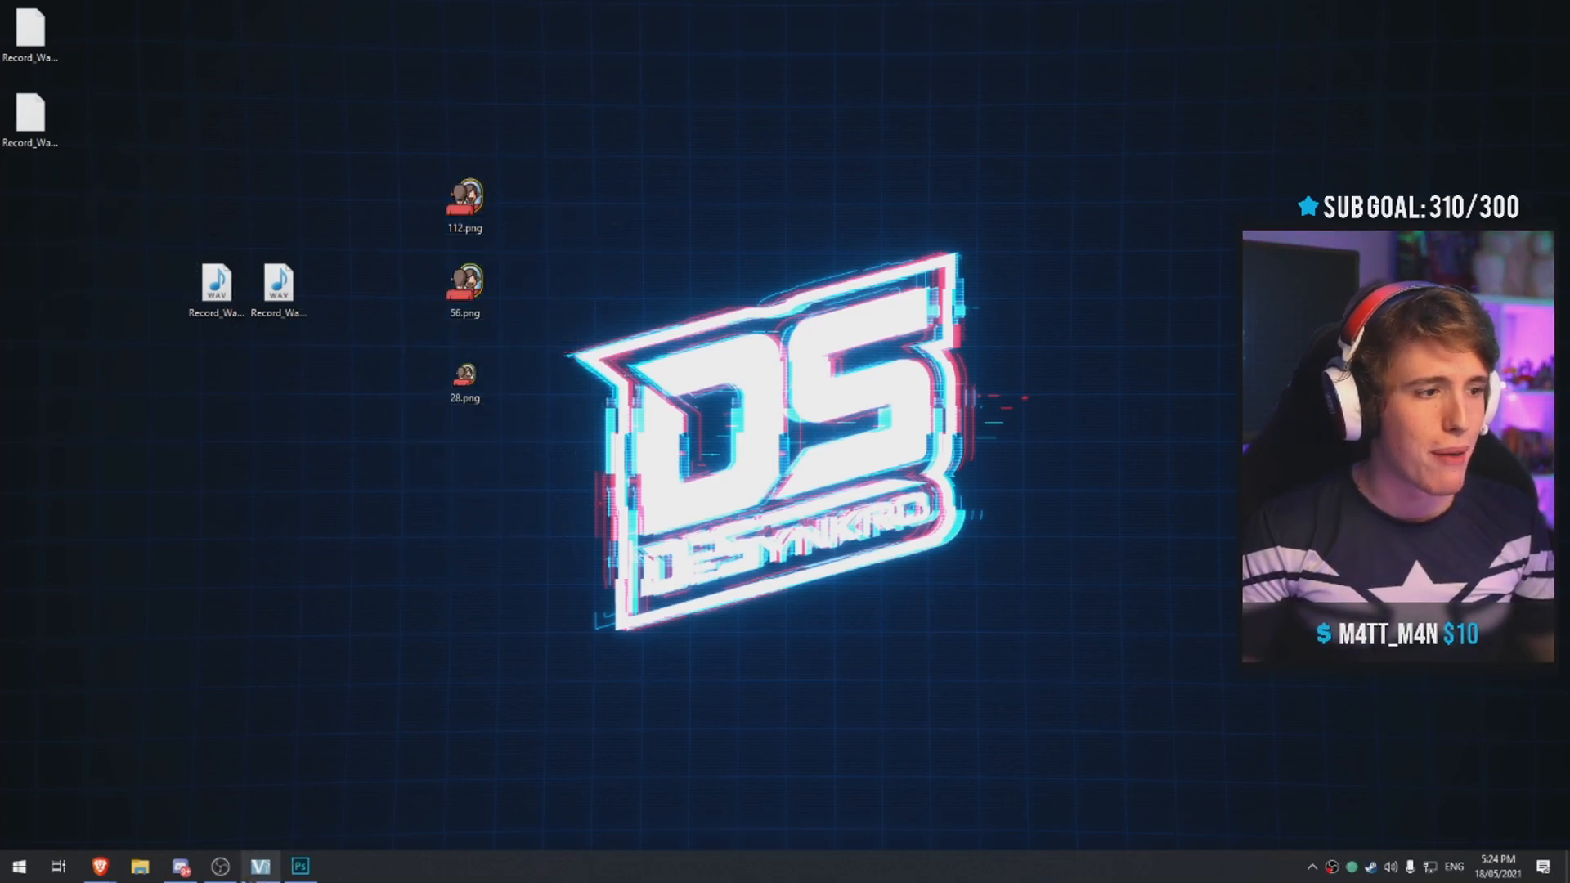
left_click(219, 866)
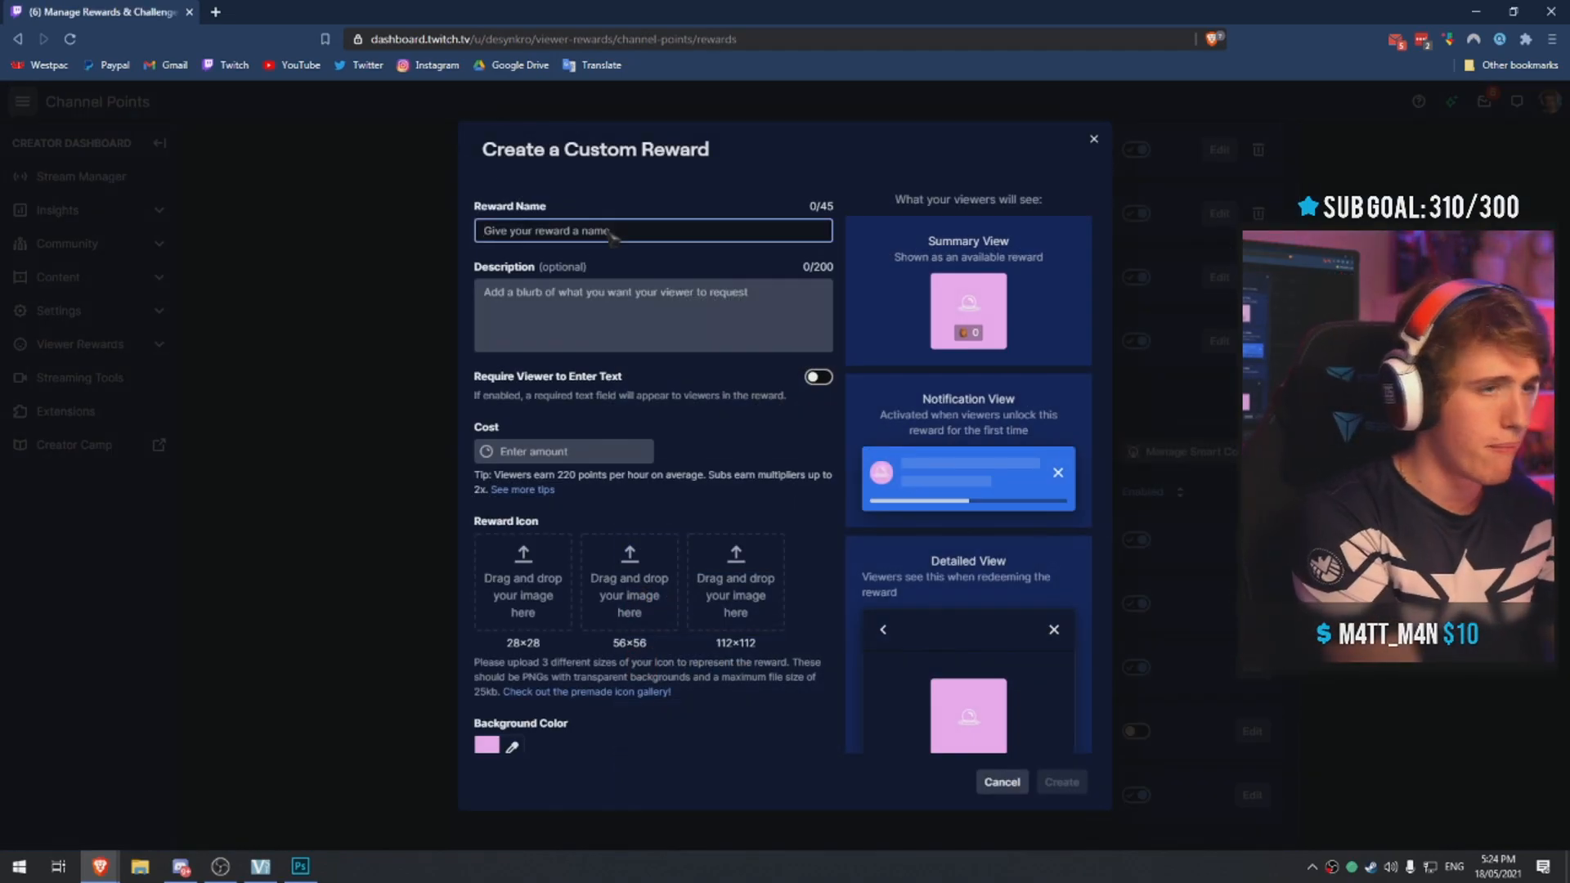
Enter 'Mirror Sc…' as the name of the new custom channel-point reward
type("Mirror Sc")
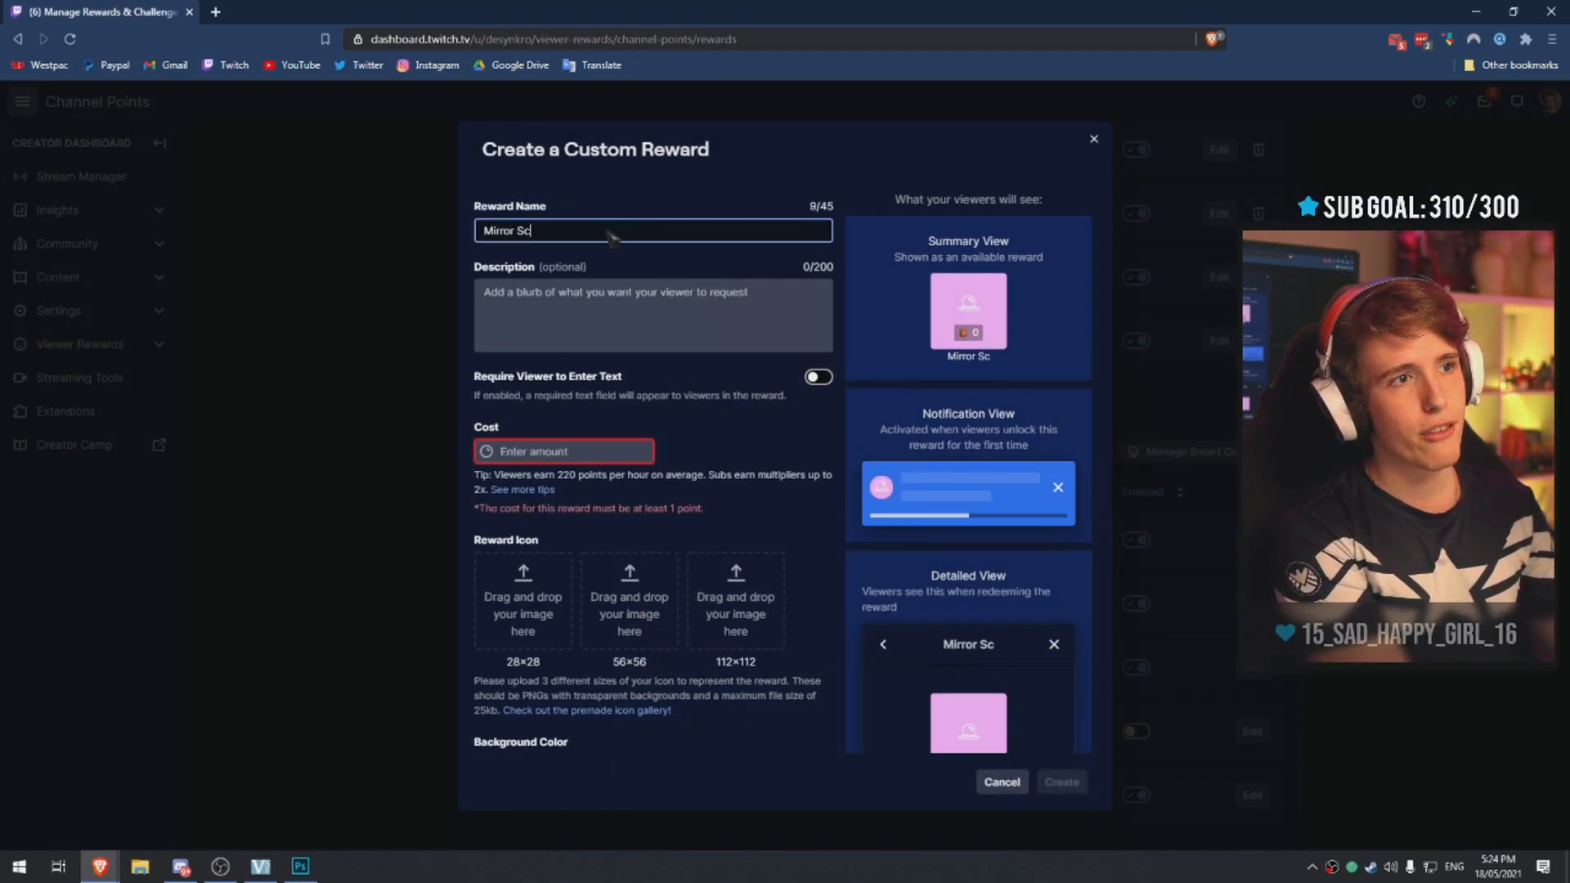
type("Mirro")
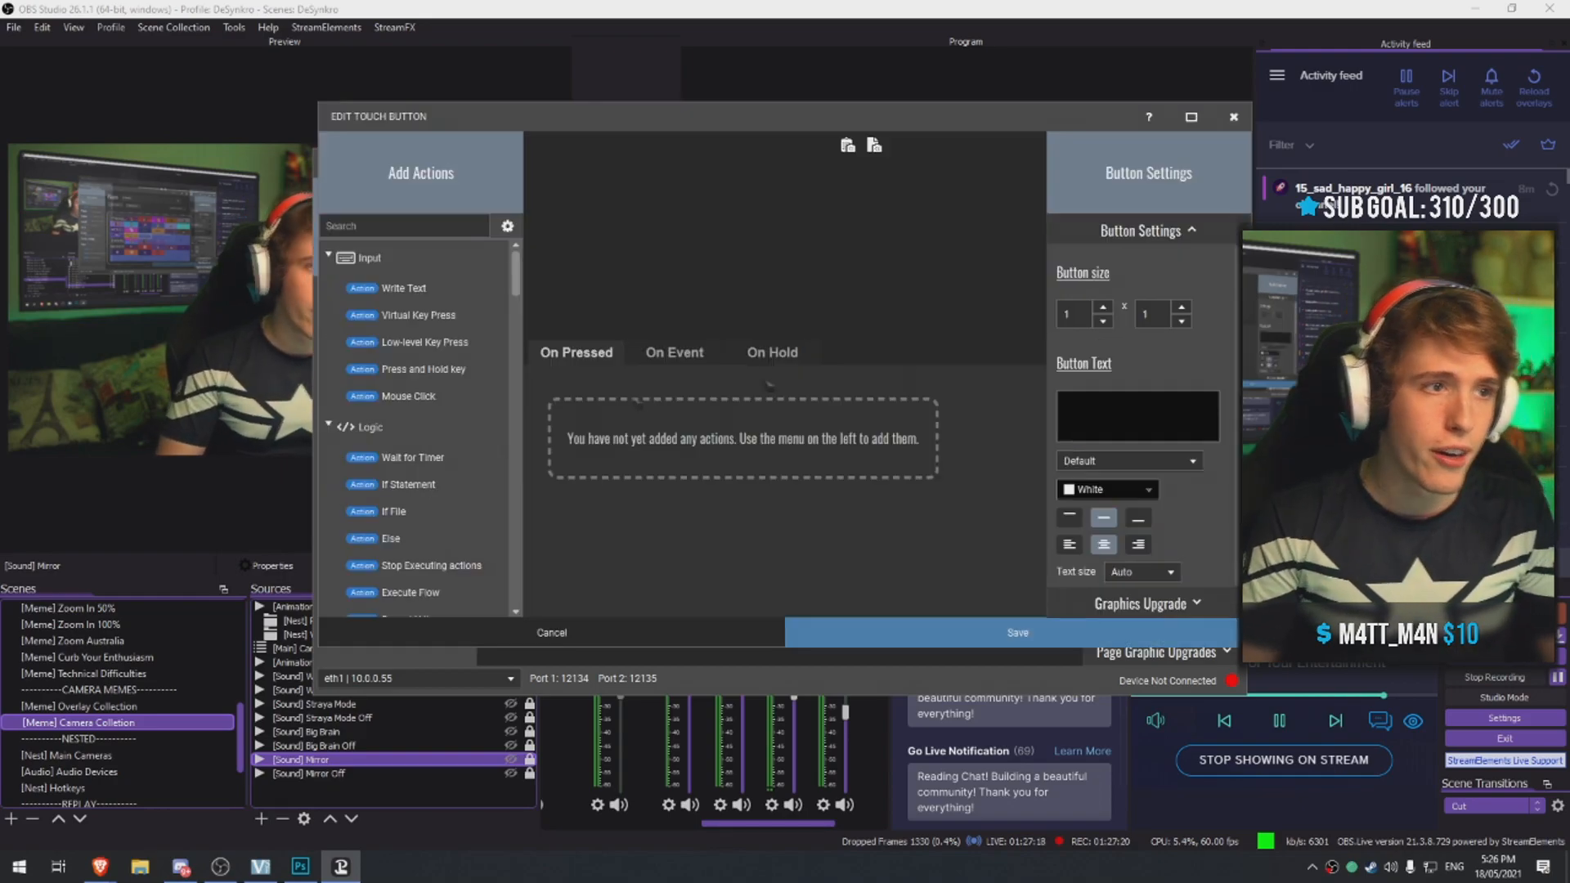
Add a Mirror Screen 'On Channel Points Redeemed' event that toggles '[Sound] Mirror' visibility
left_click(675, 351)
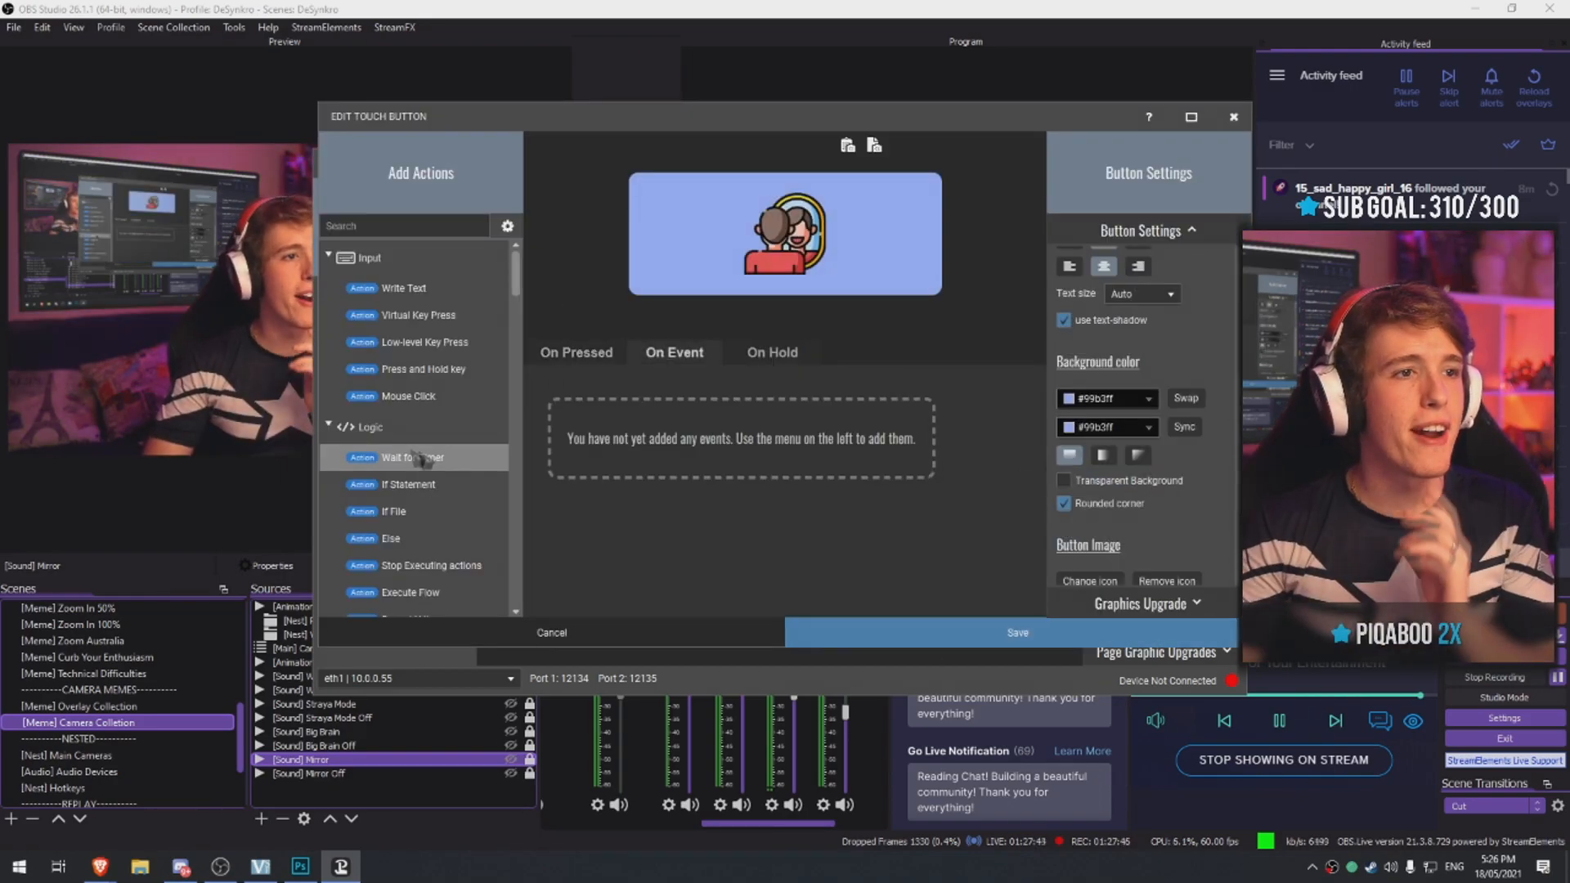
scroll("down", 3)
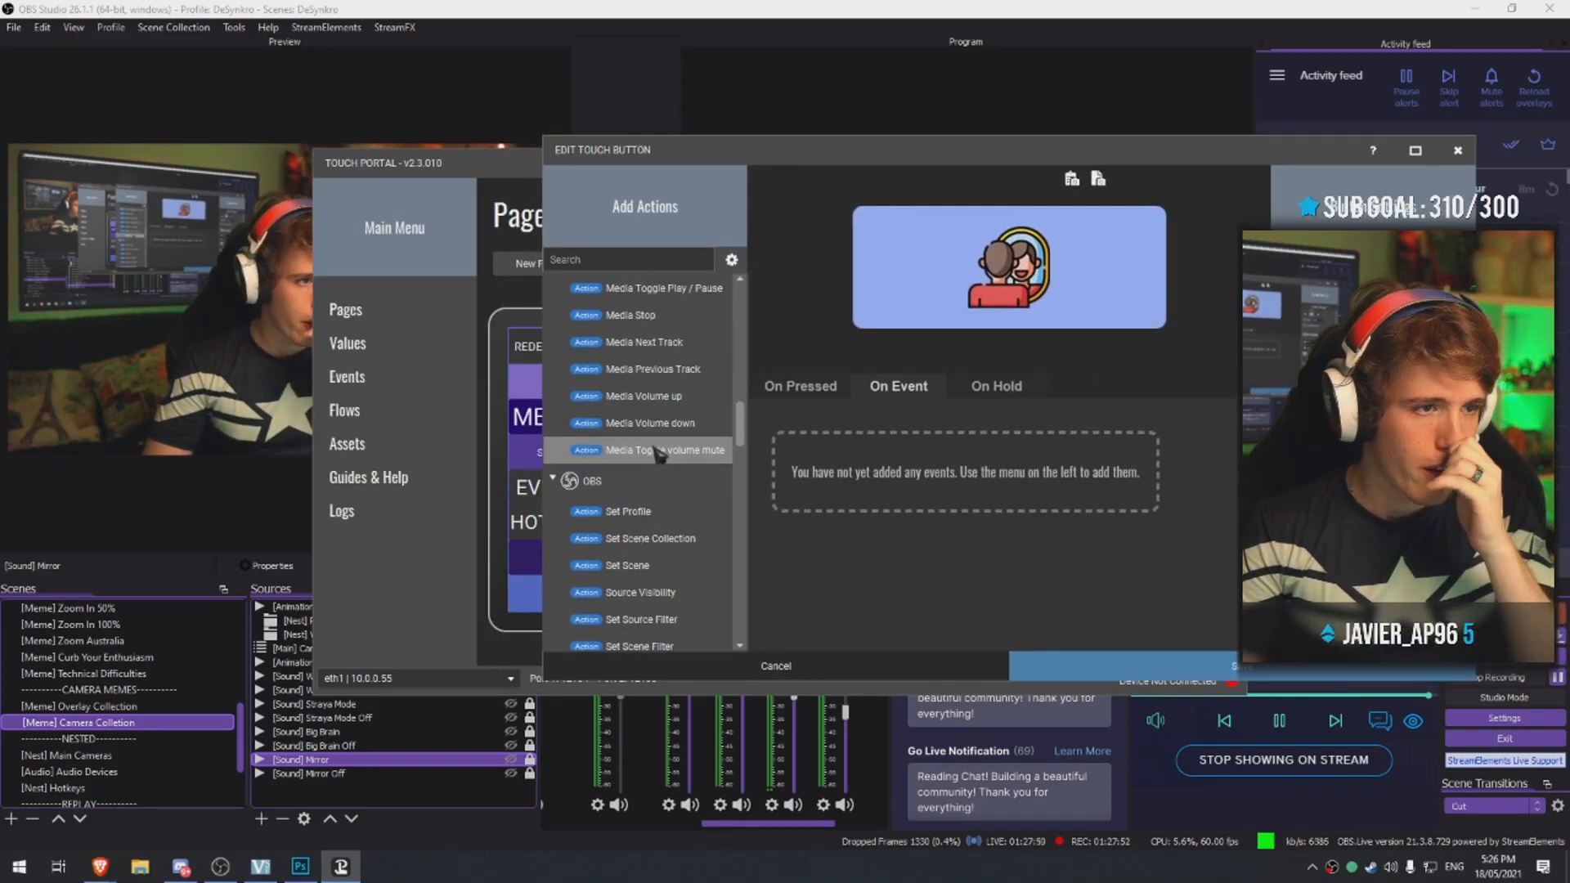
scroll("down", 3)
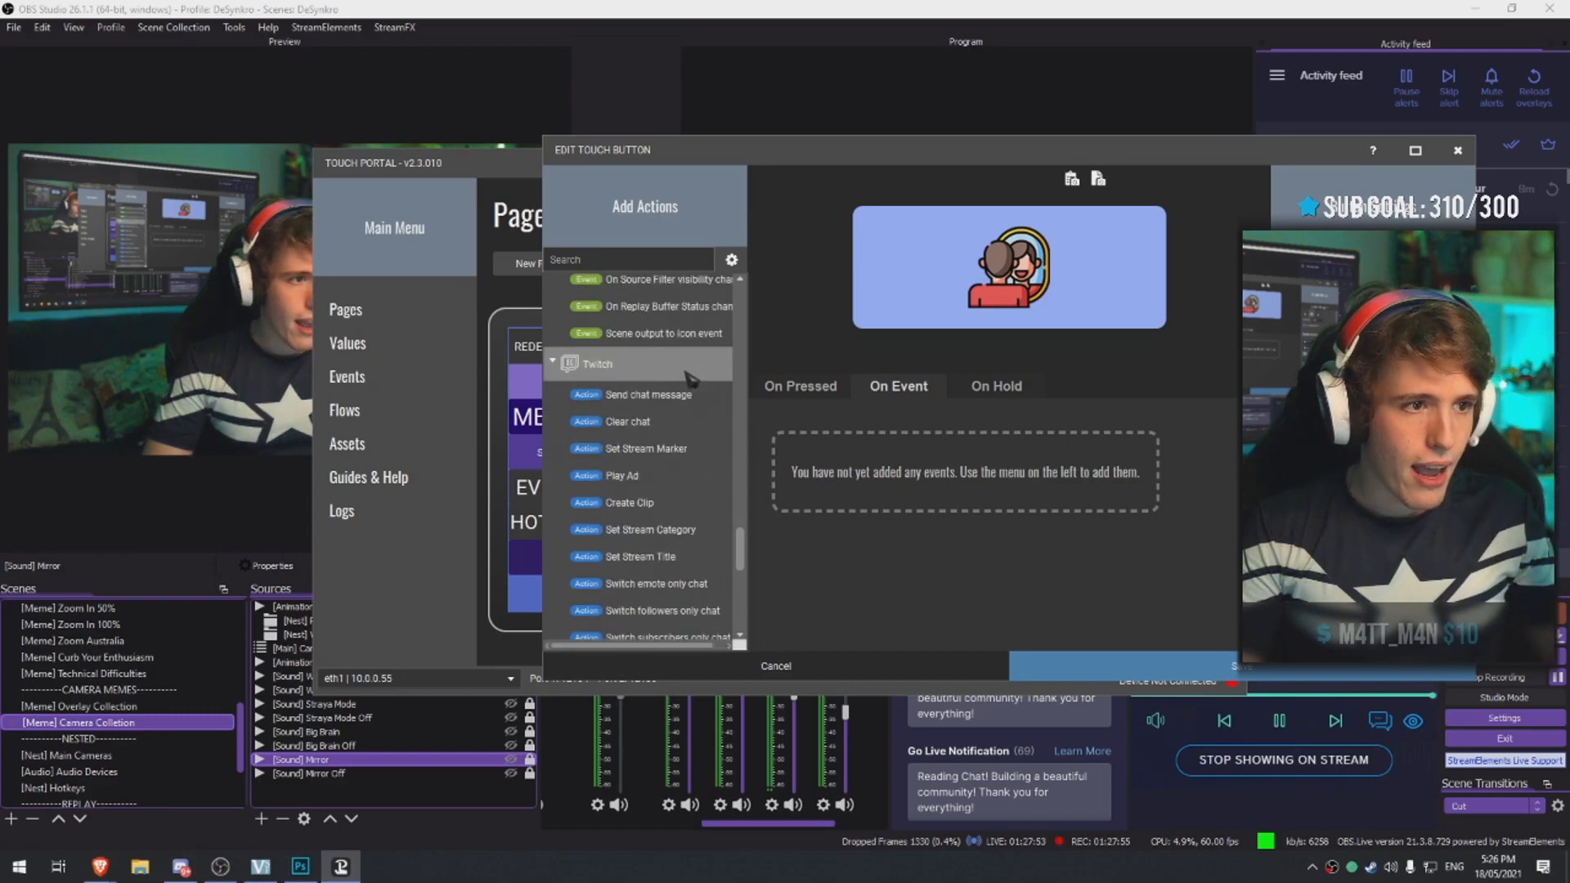
scroll("down", 3)
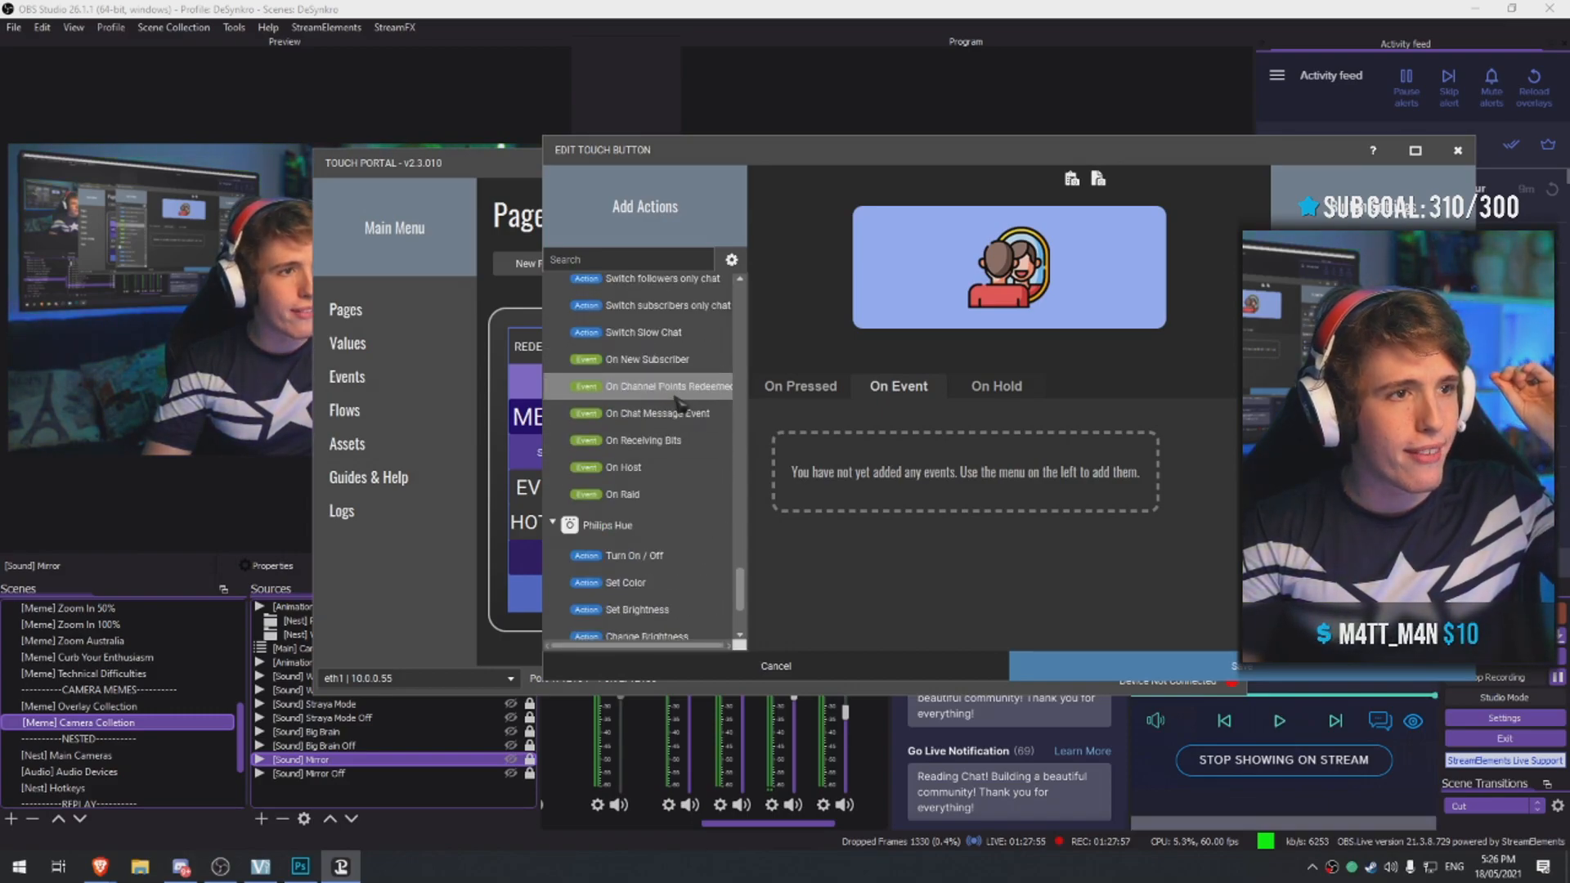
left_click(659, 385)
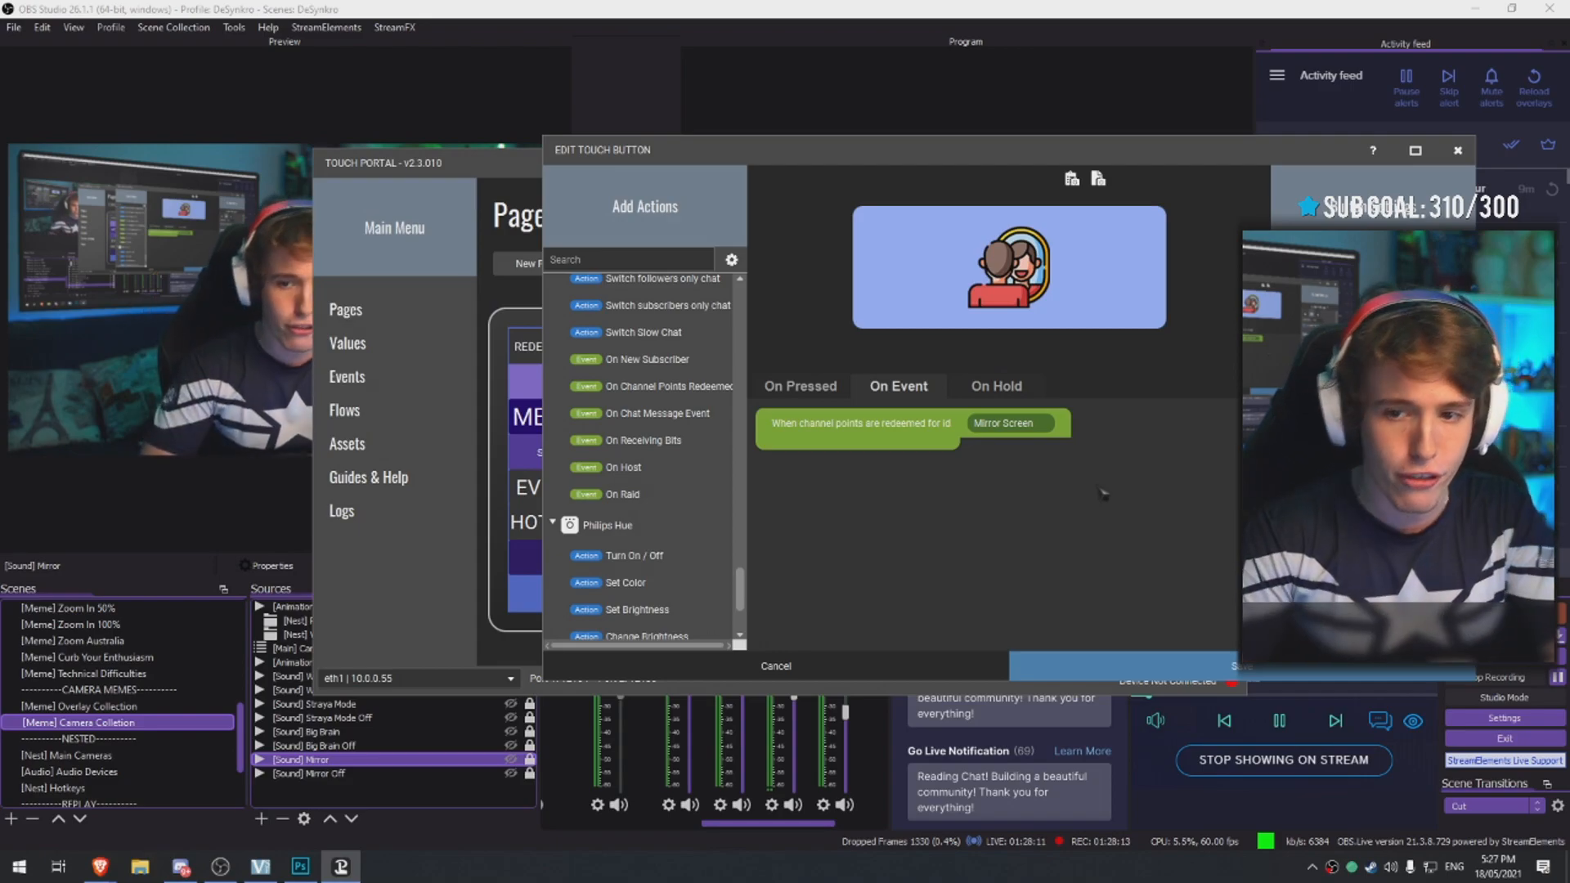
scroll("down", 3)
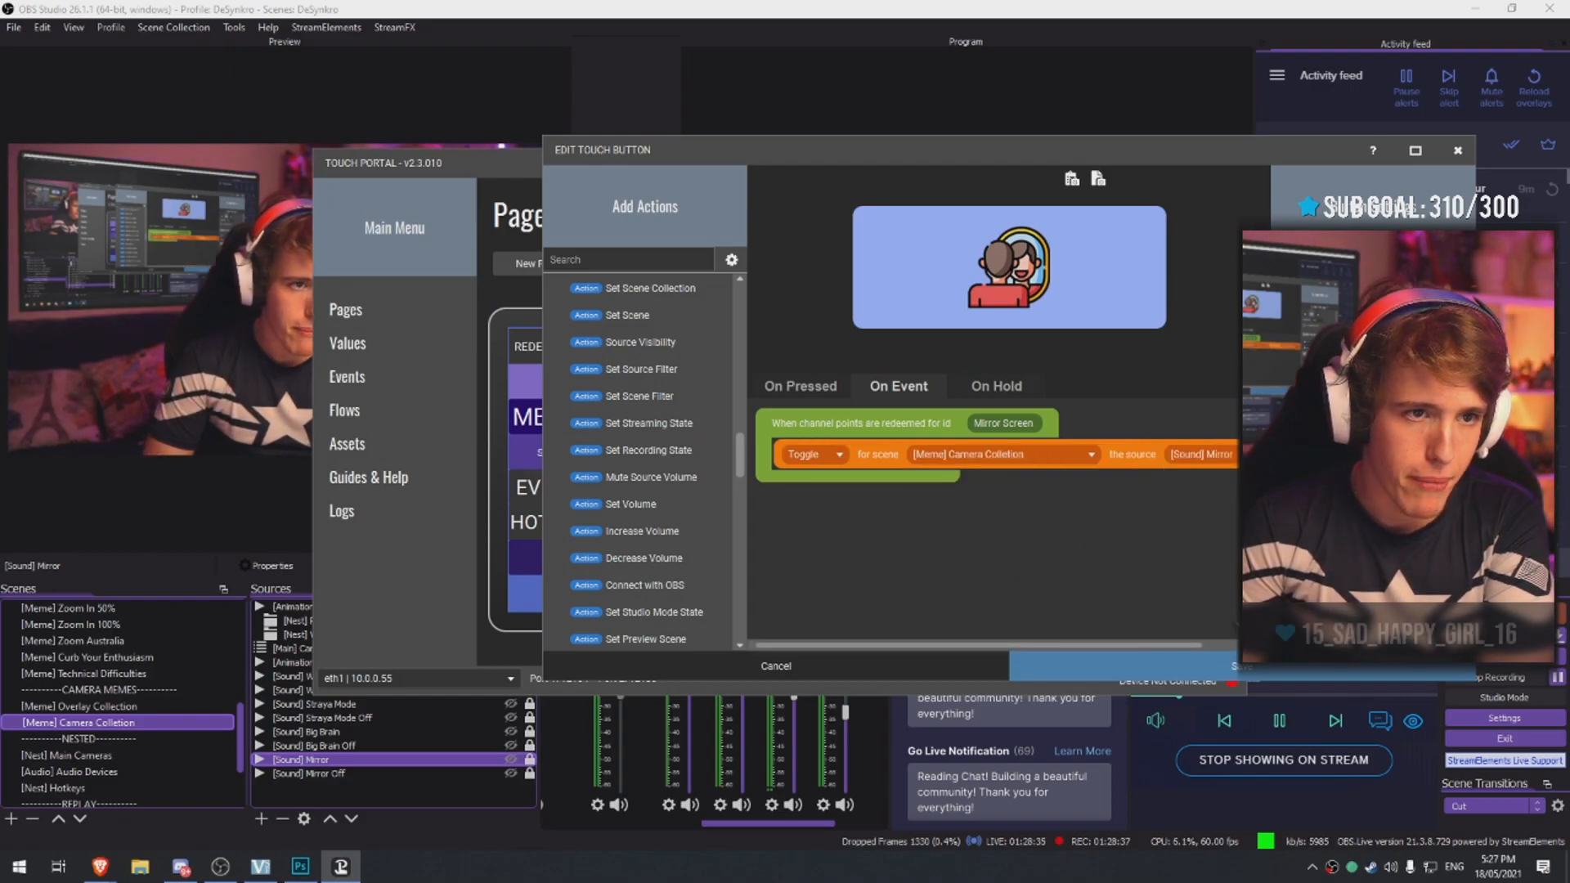
left_click(774, 666)
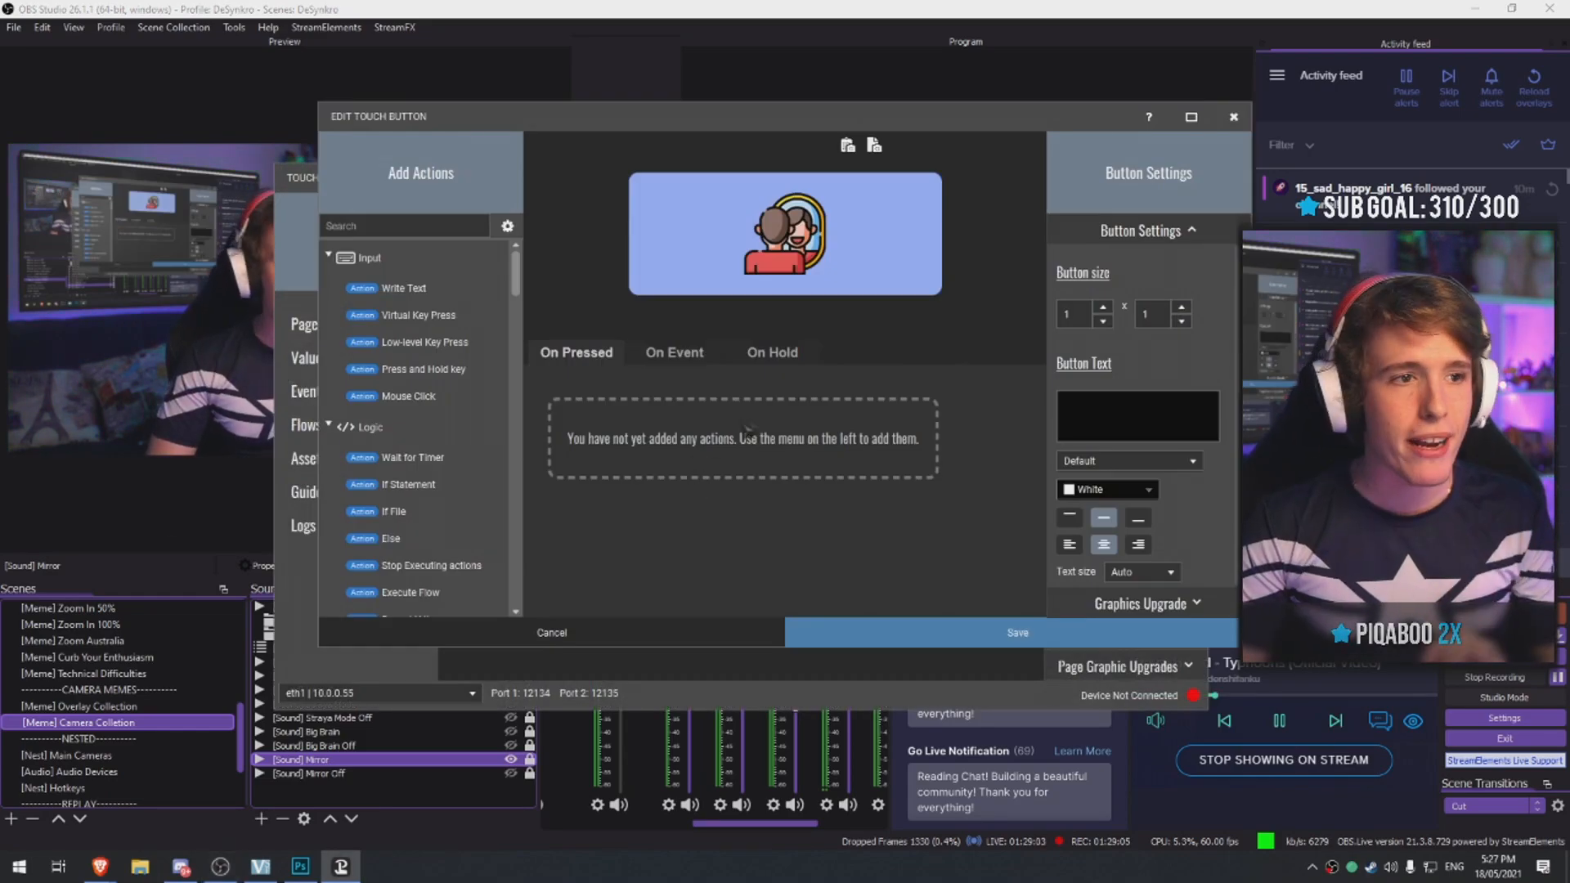
Add an OBS 'On Source visibility change' event for [Sound] Mirror set to Visible
left_click(674, 352)
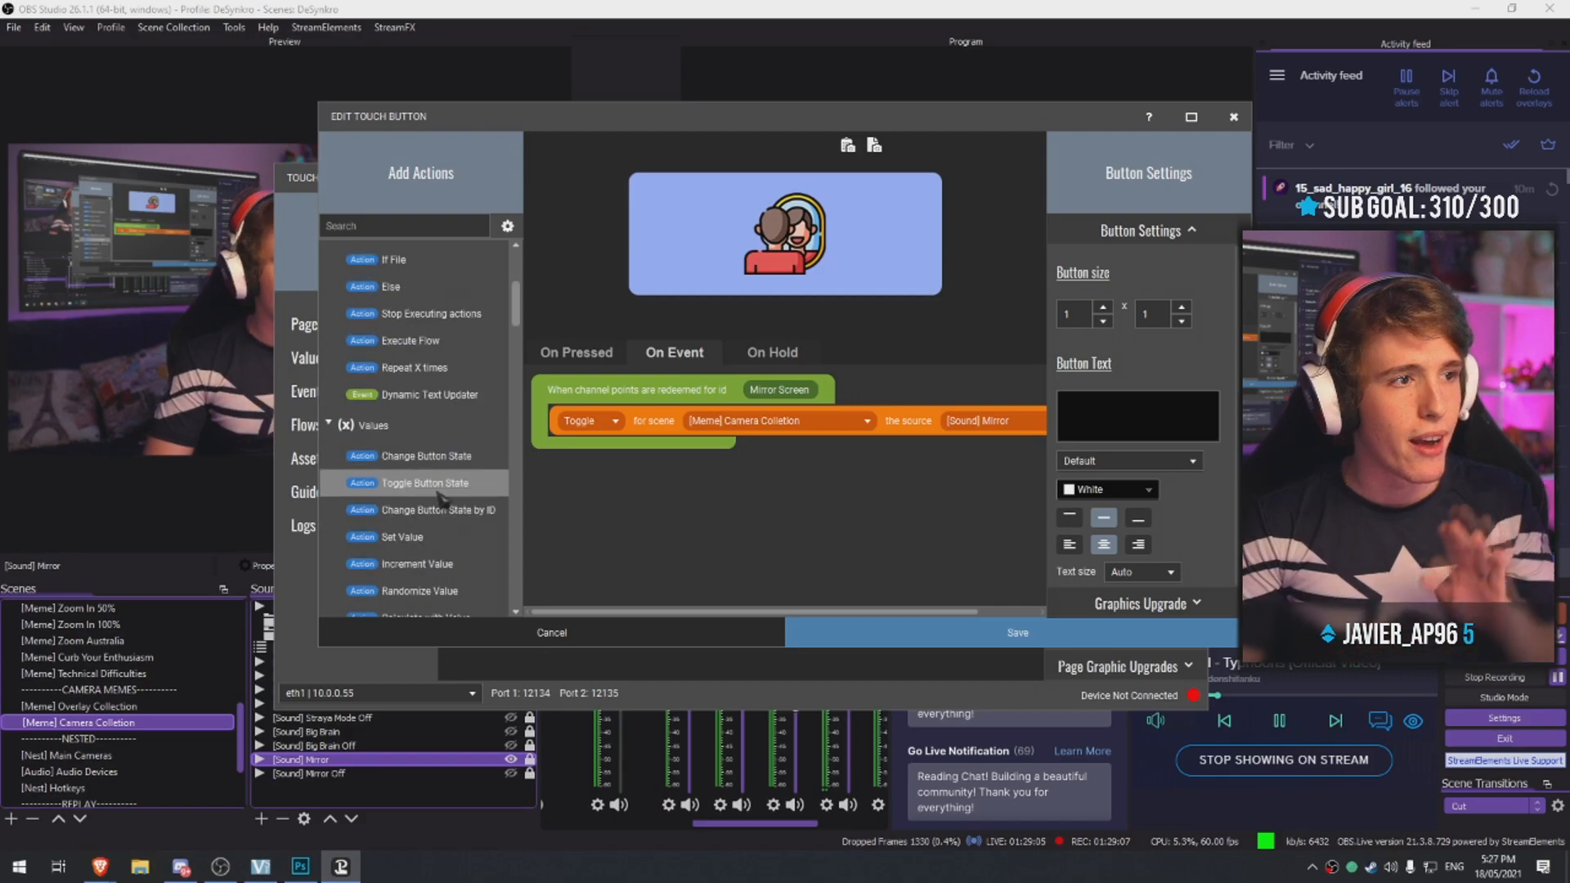
scroll("down", 3)
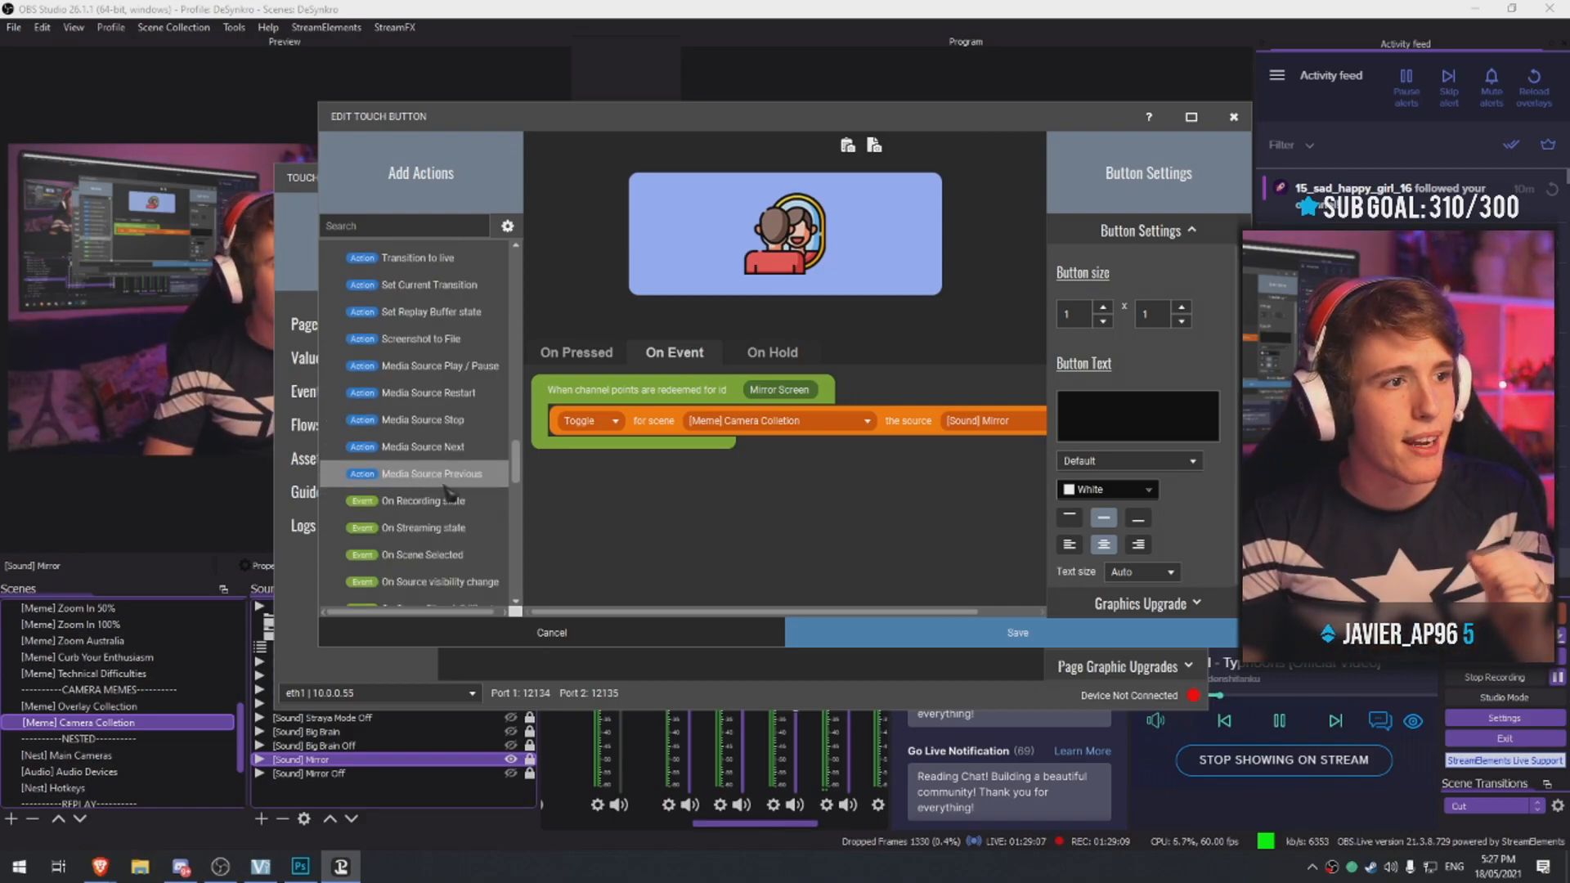
scroll("down", 3)
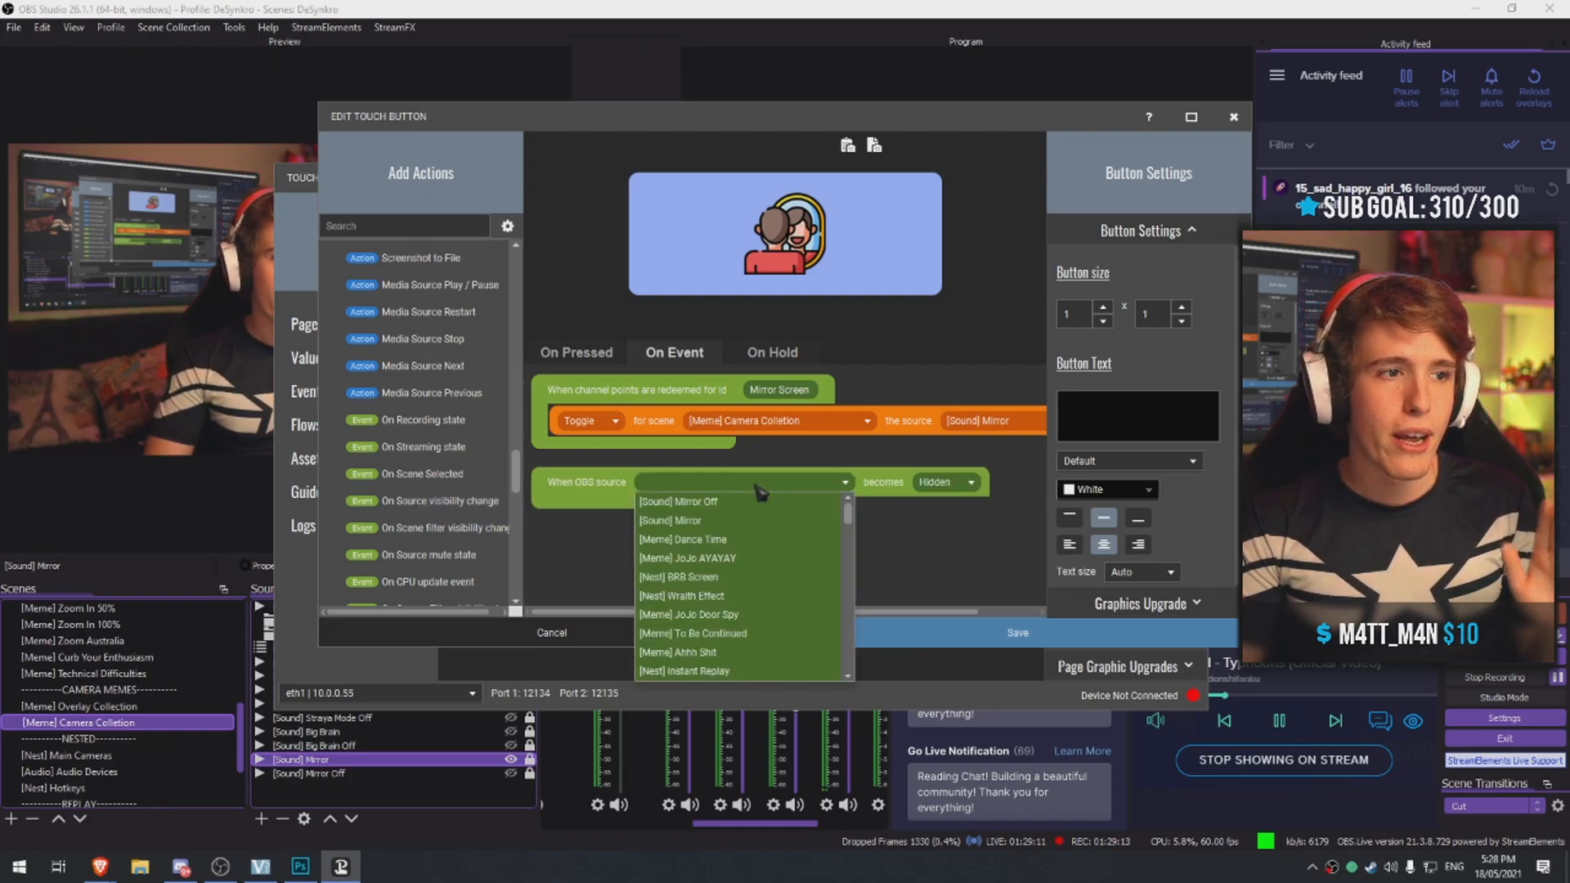
left_click(669, 520)
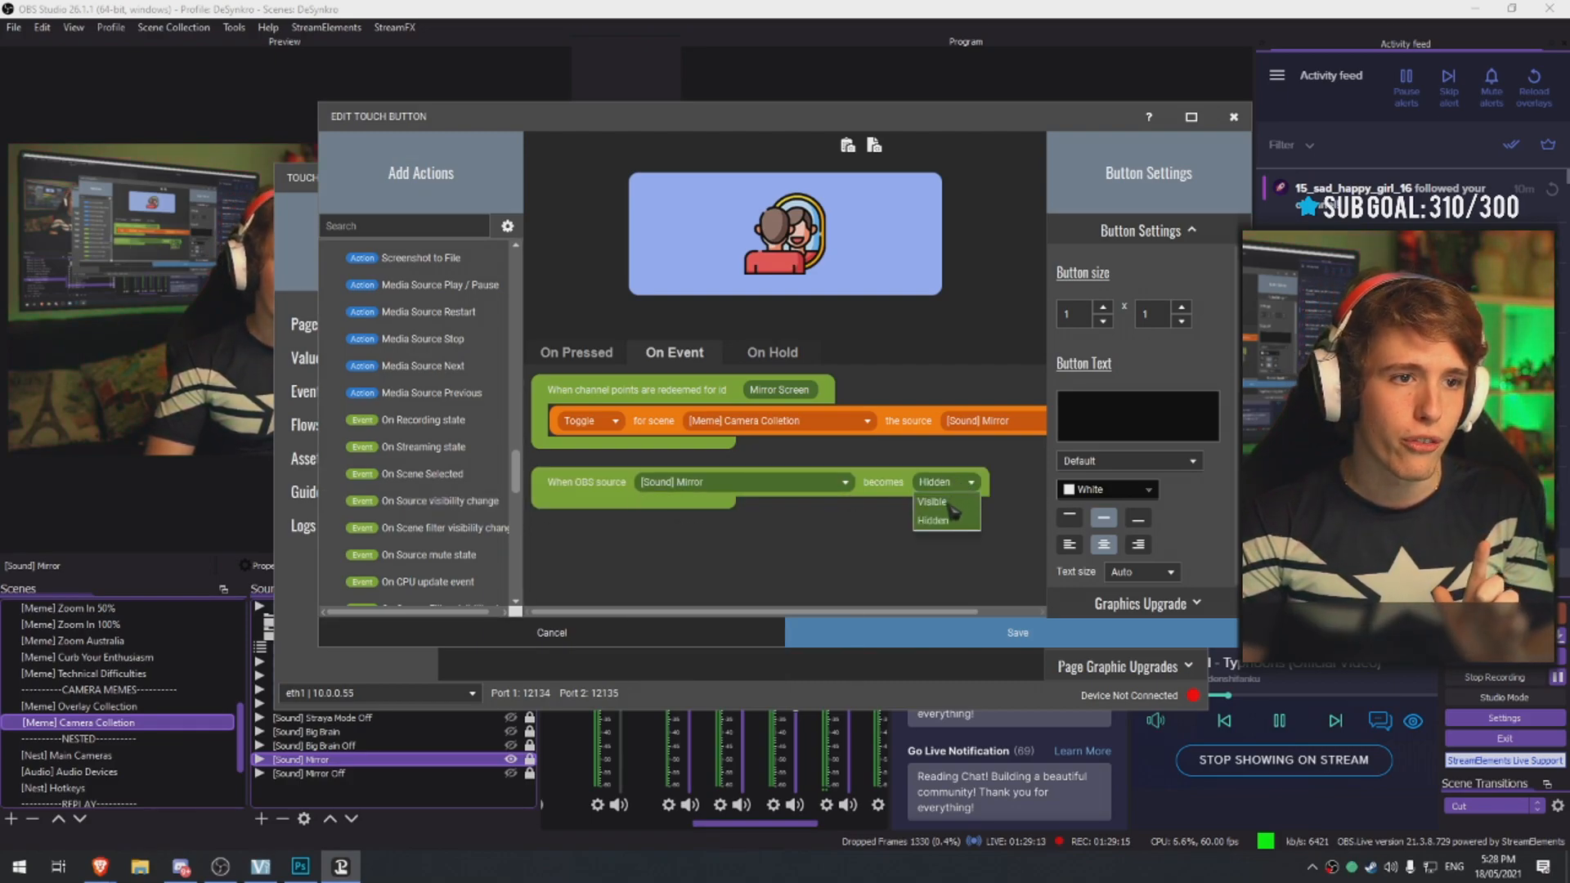
left_click(931, 502)
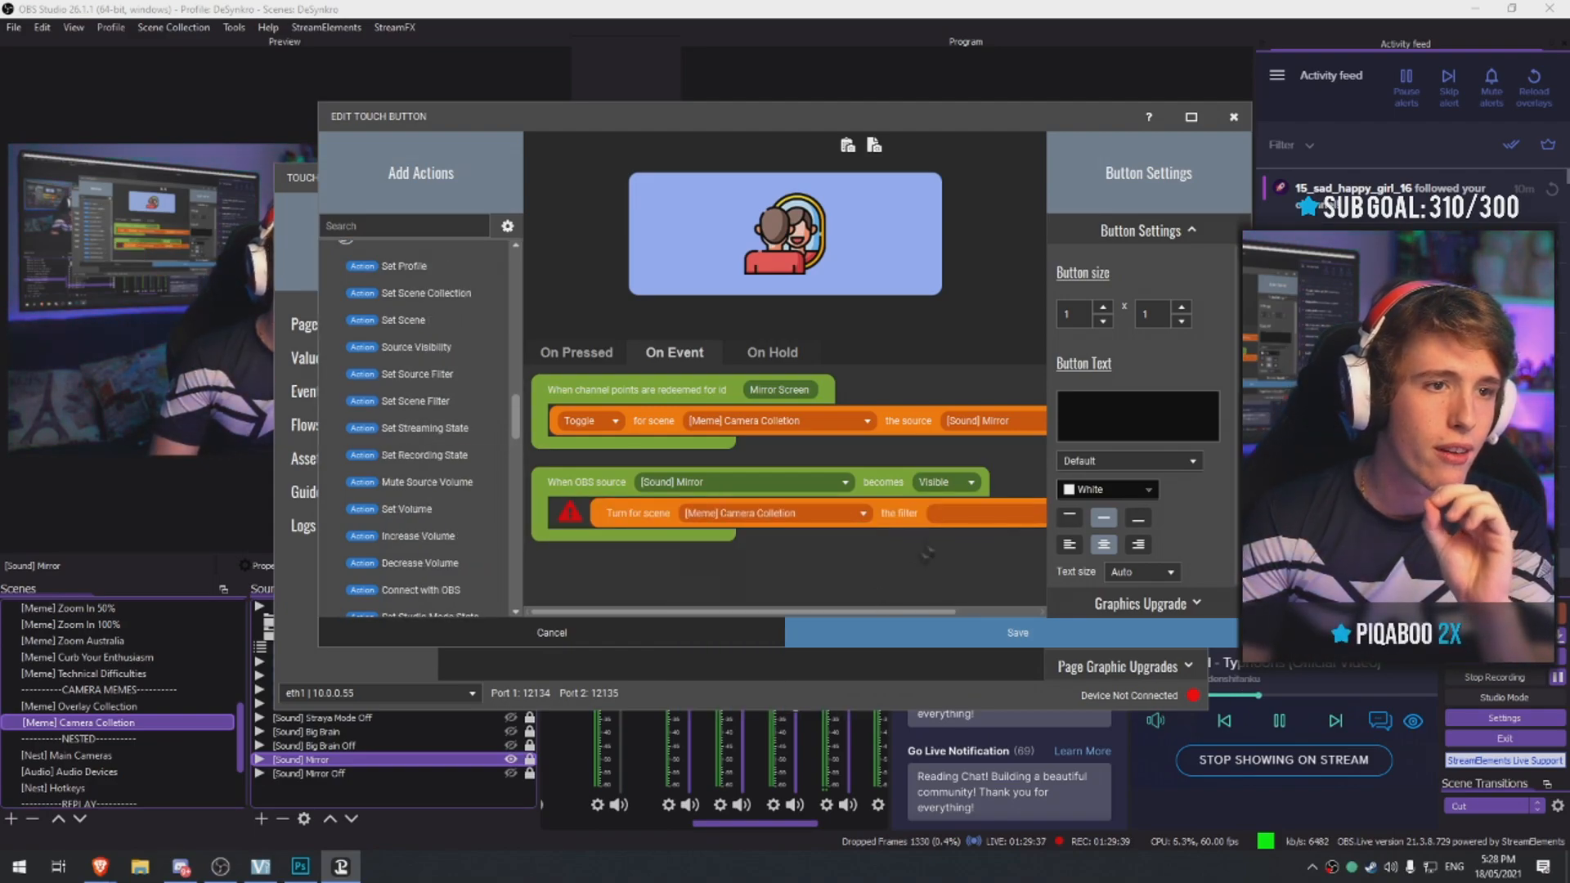
Add Set Source Filter on [Meme] Camera Collection applying the [Mirror] On filter
left_click(991, 513)
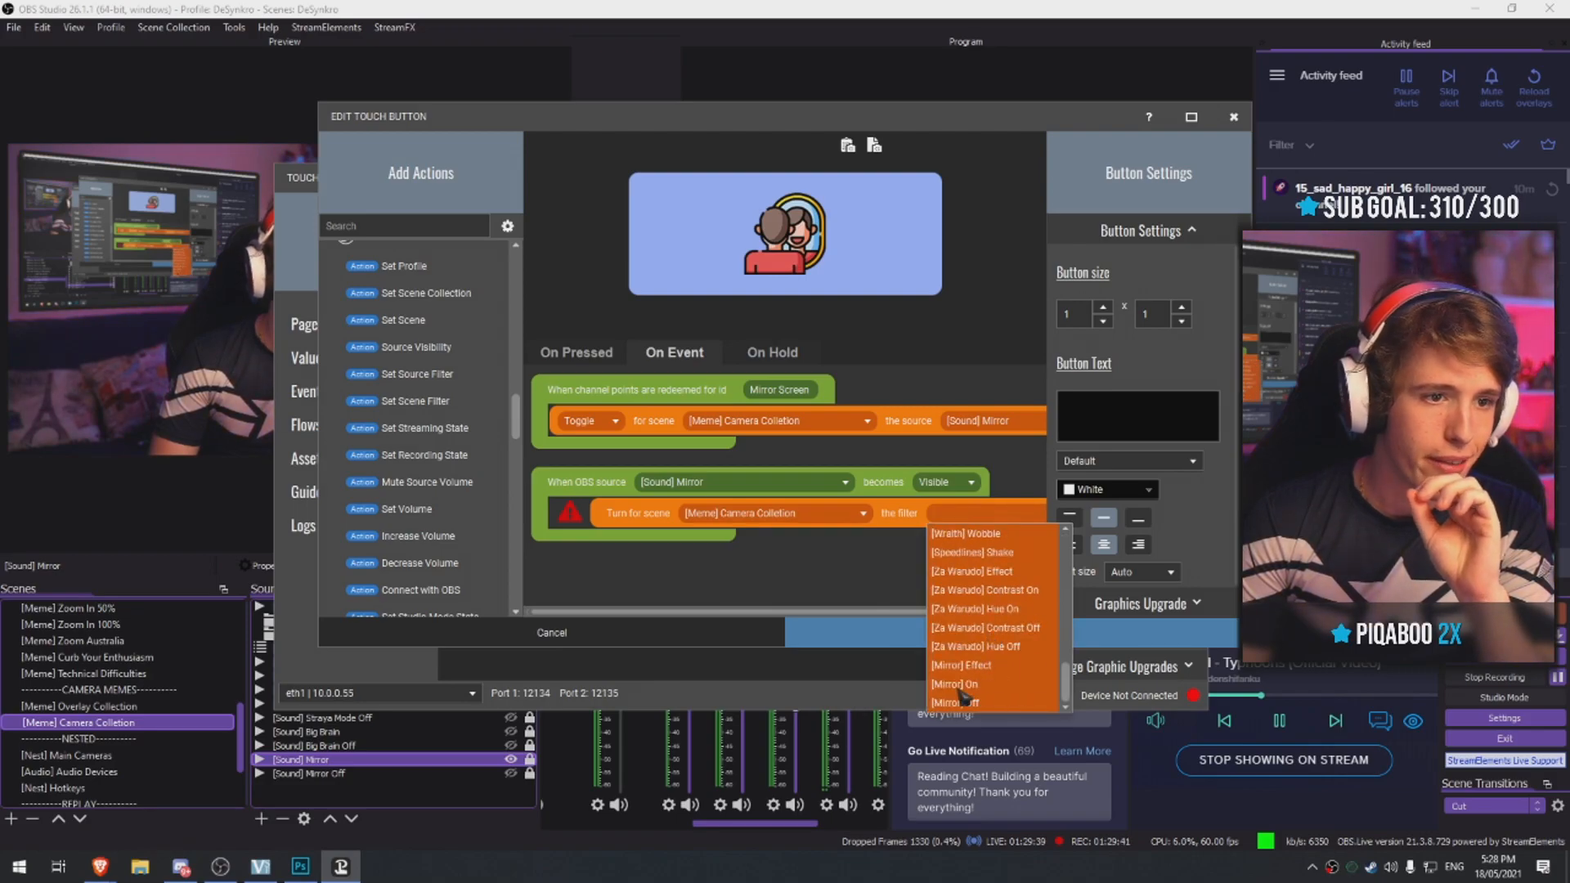
left_click(952, 684)
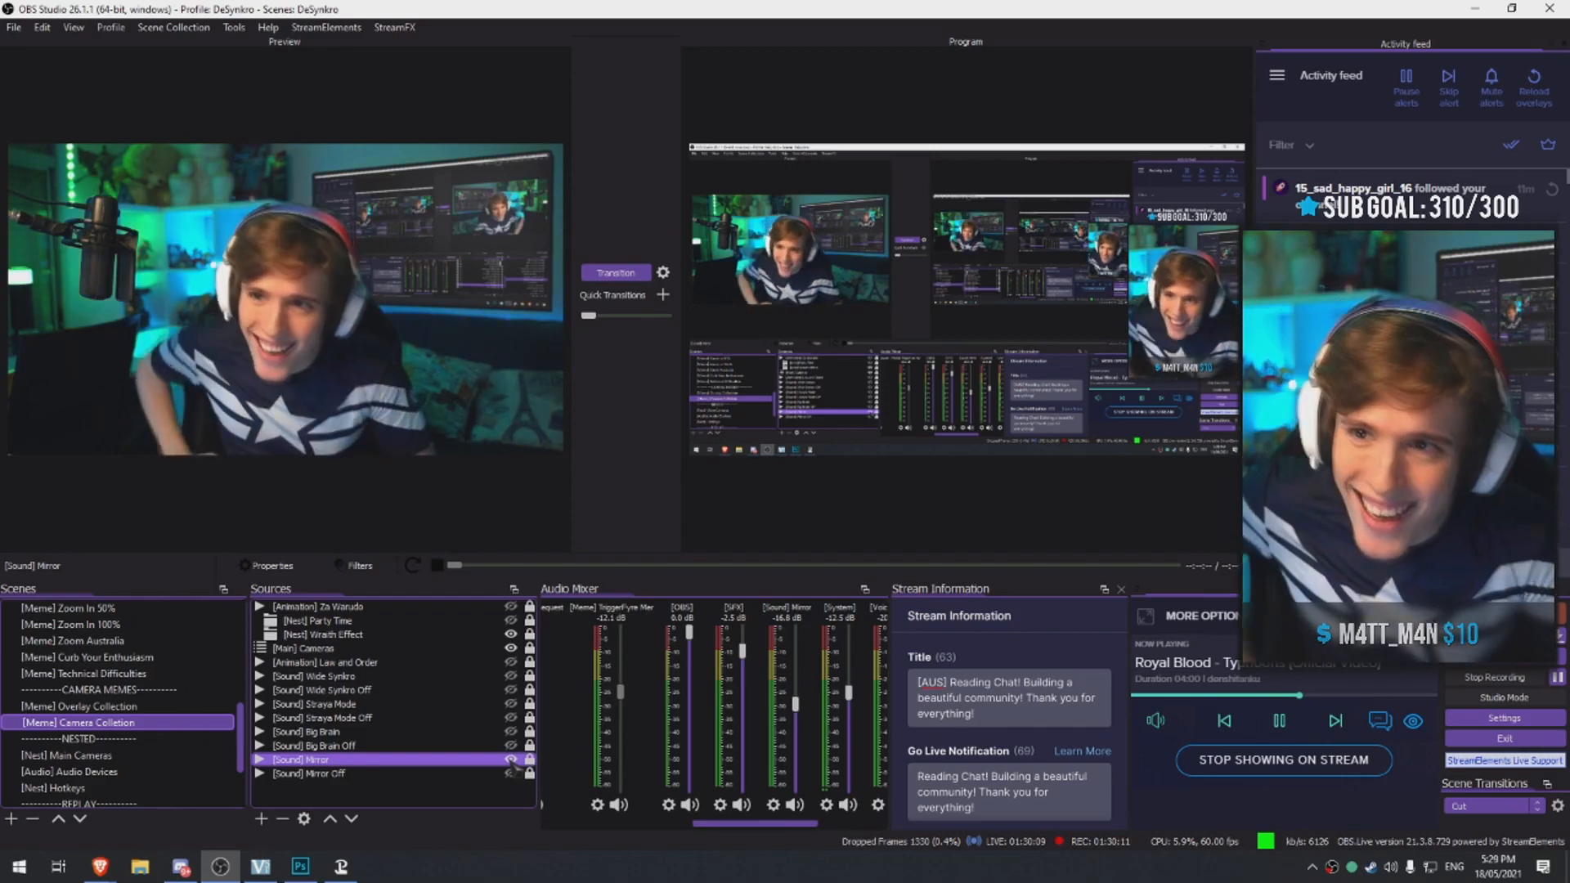
left_click(341, 867)
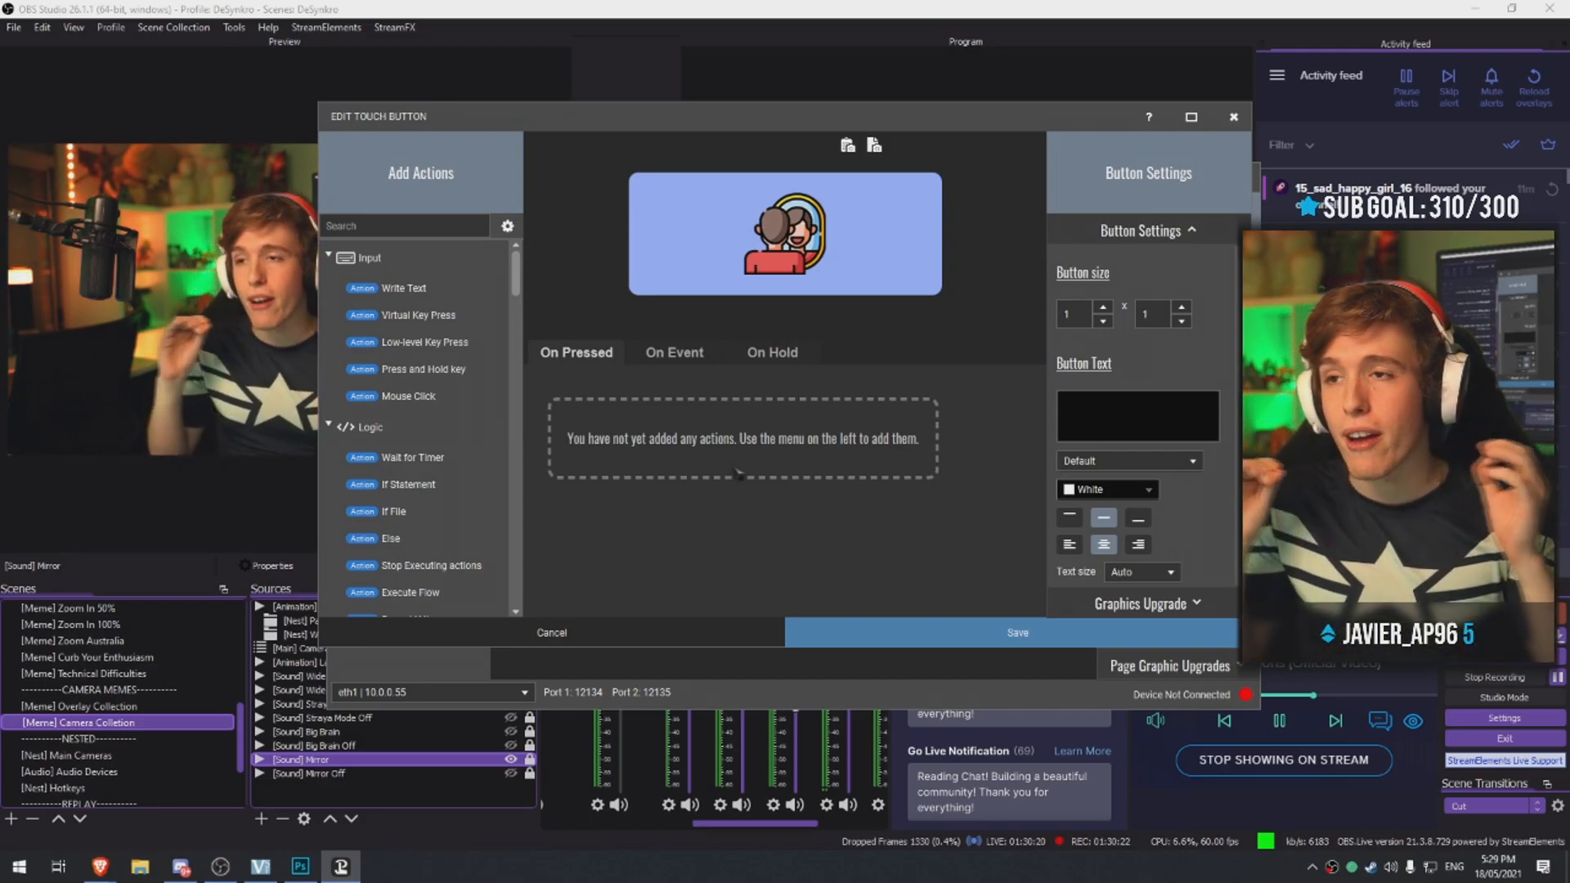
Add a Hidden event for [Sound] Mirror: [Mirror] Off filter, show [Sound] Mirror Off, wait 1 second
left_click(674, 351)
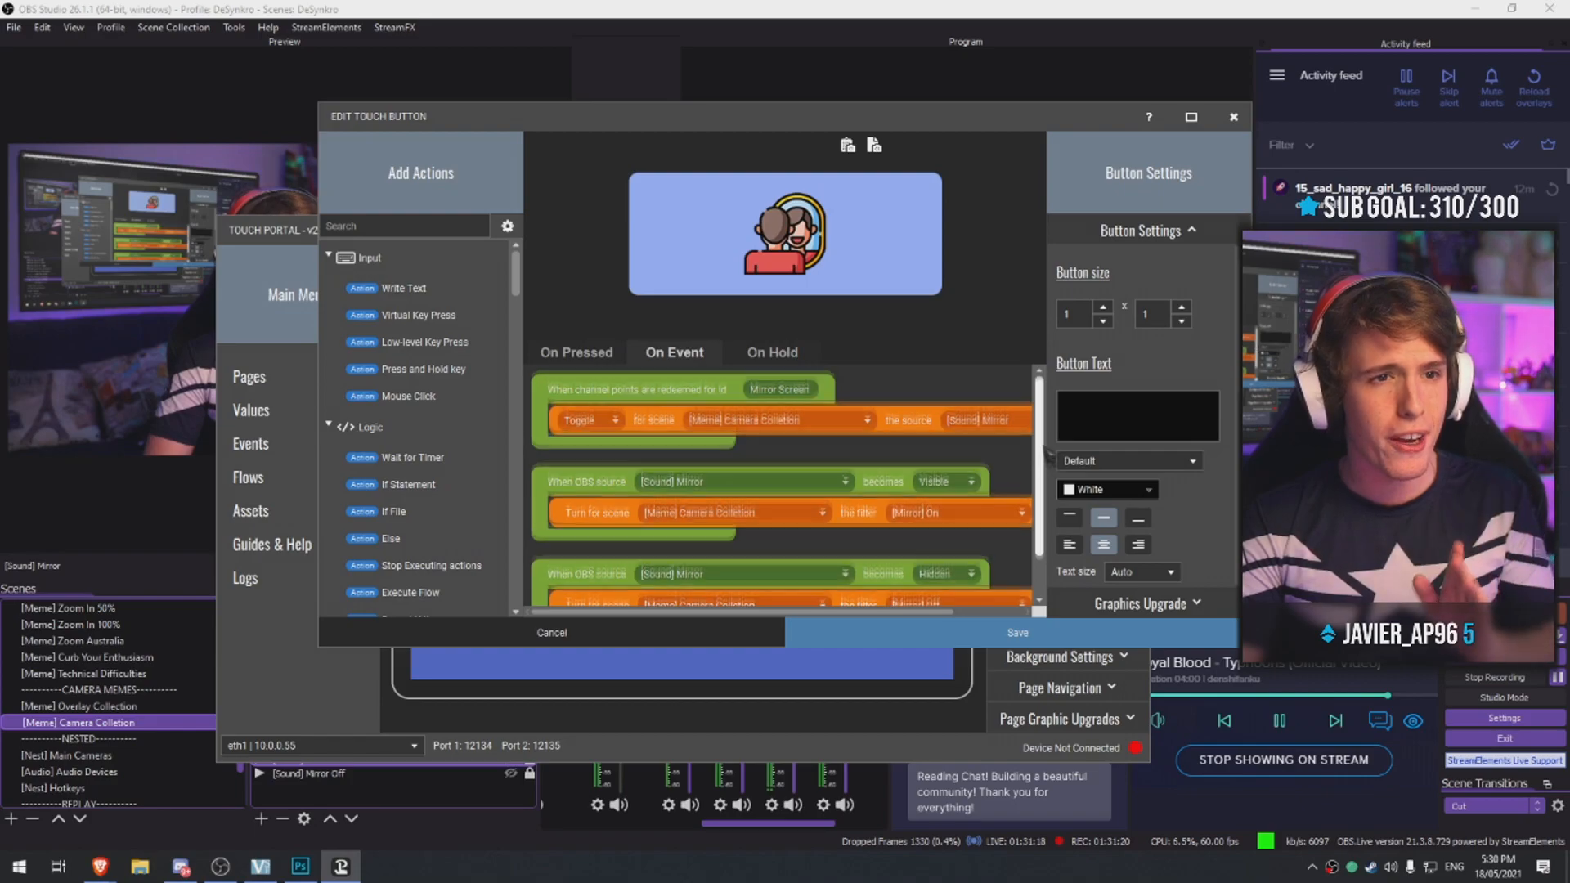
scroll("down", 3)
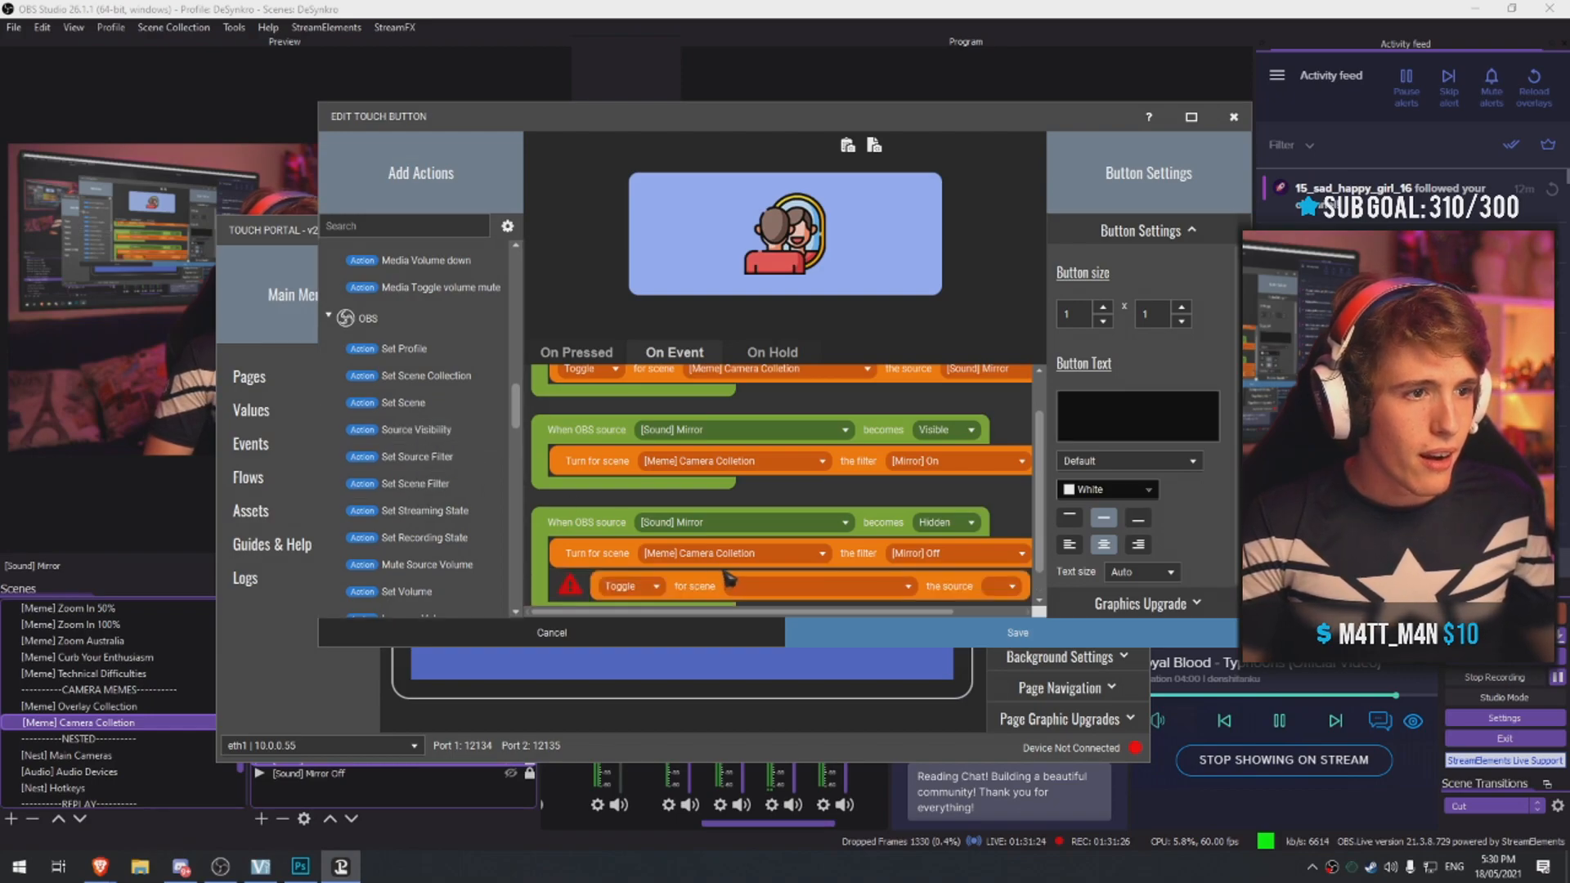
left_click(629, 536)
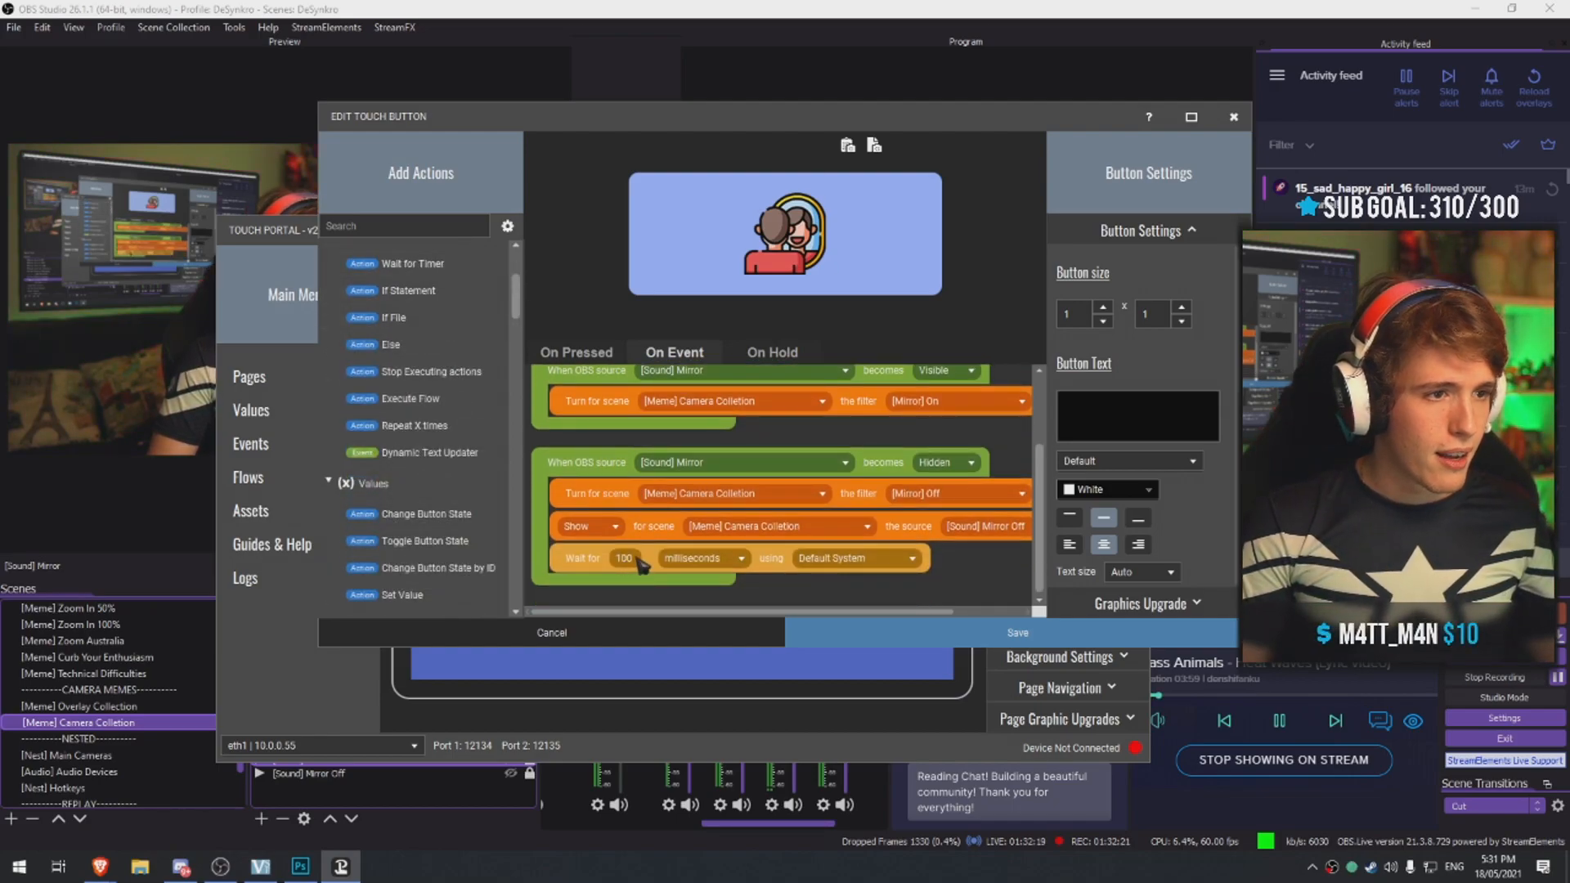
left_click(701, 558)
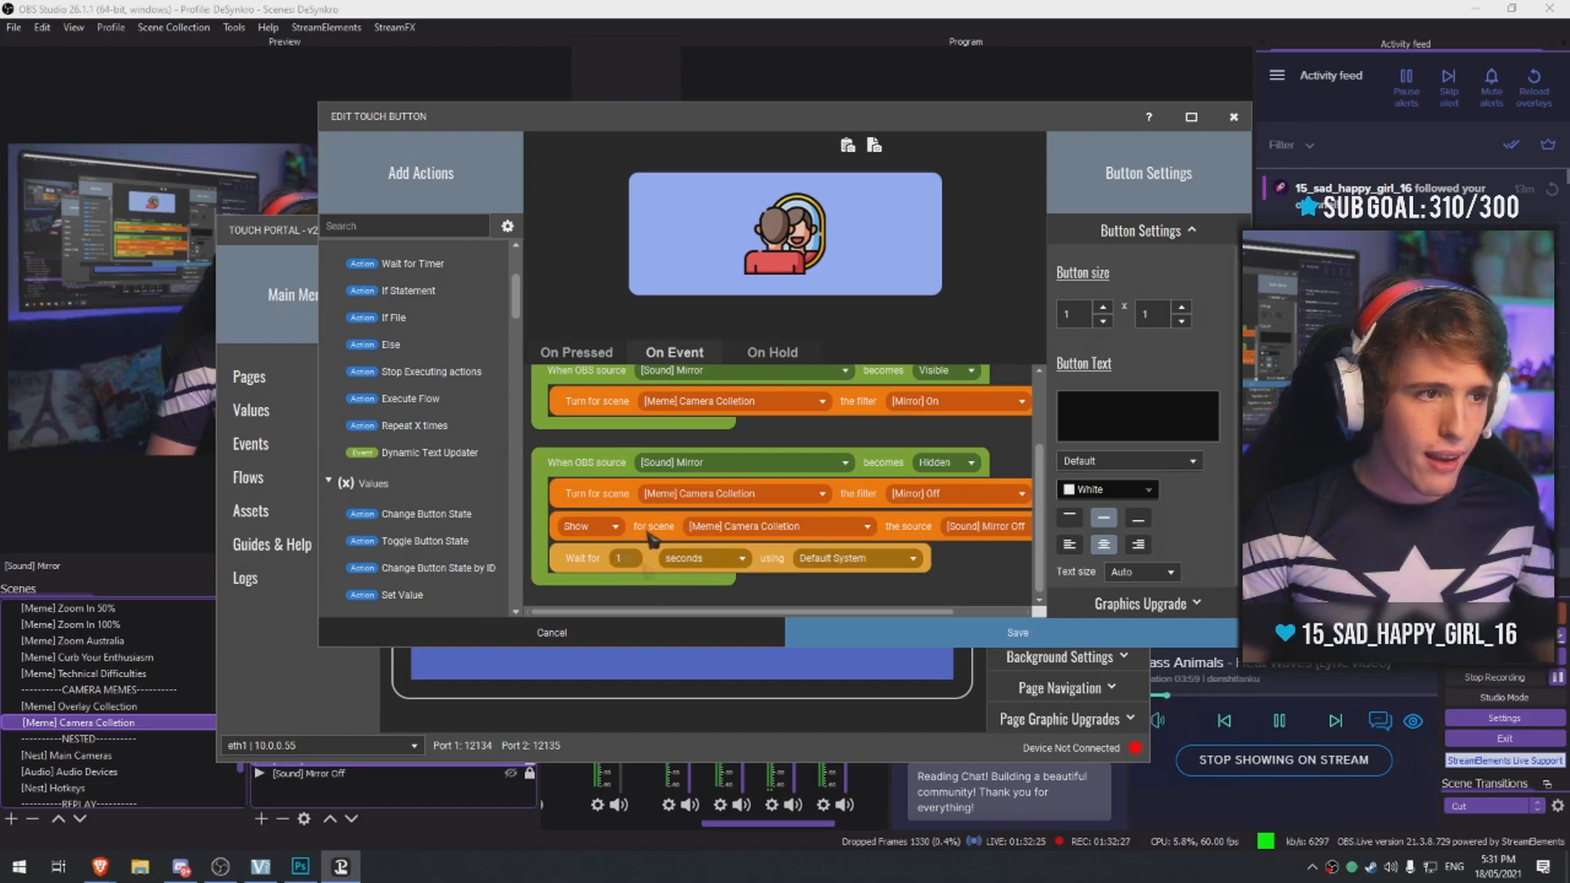
right_click(646, 558)
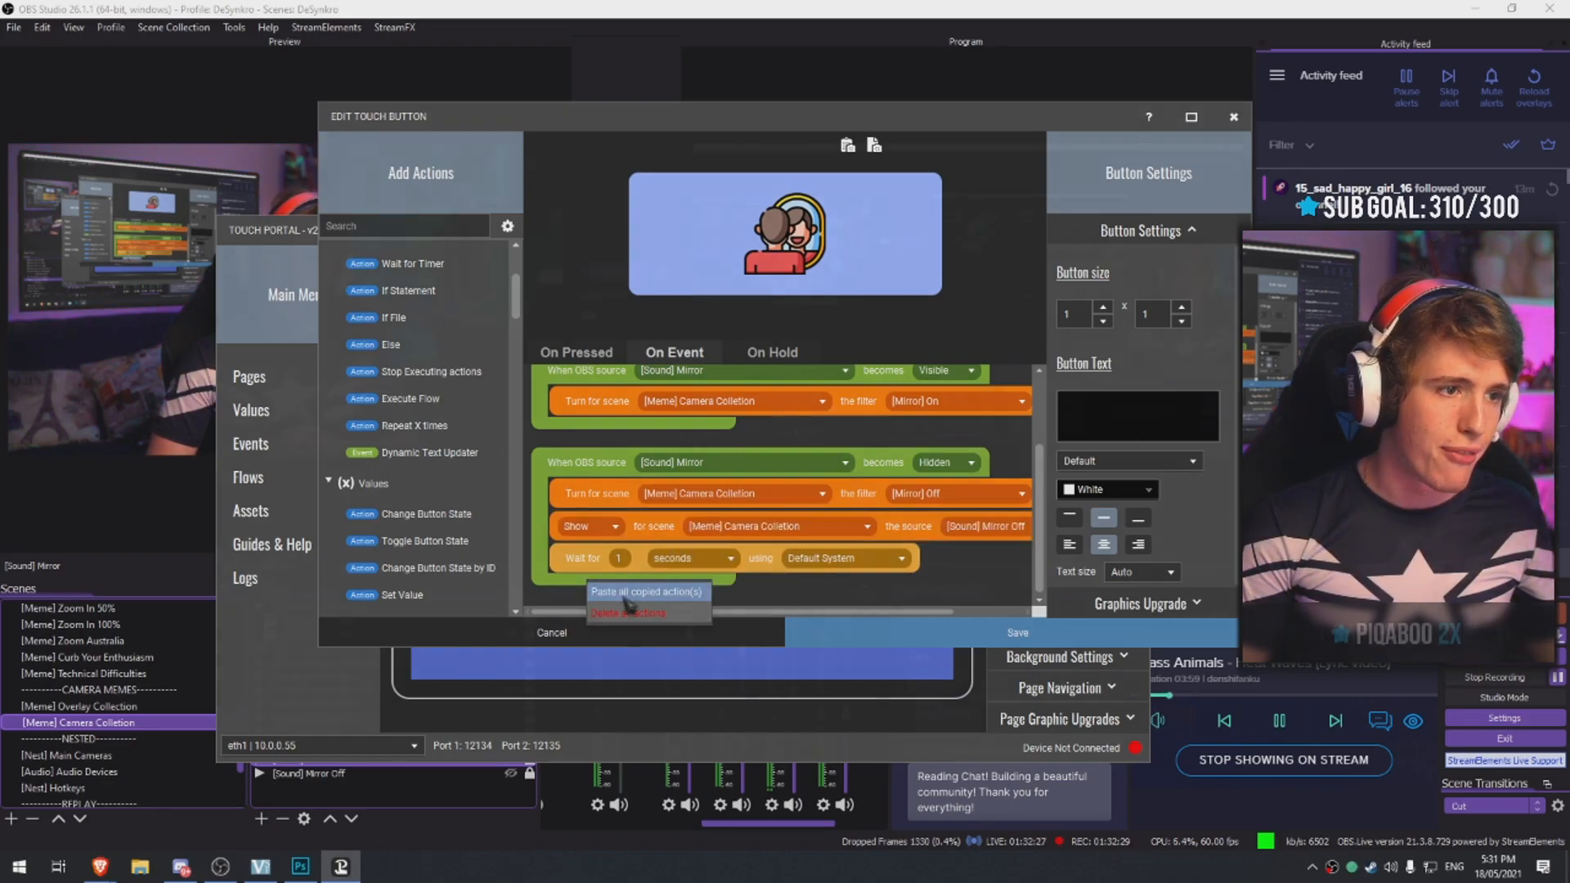